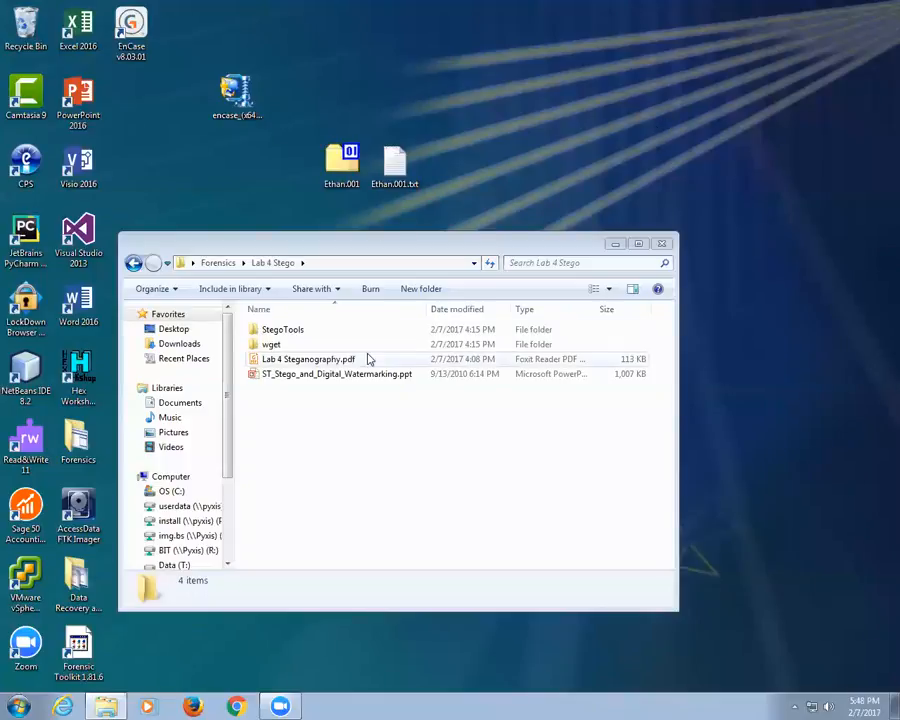
Open ST_Stego_and_Digital_Watermarking.ppt from the Lab 4 Stego folder in PowerPoint
{"action": "double_click", "coordinate": [337, 373]}
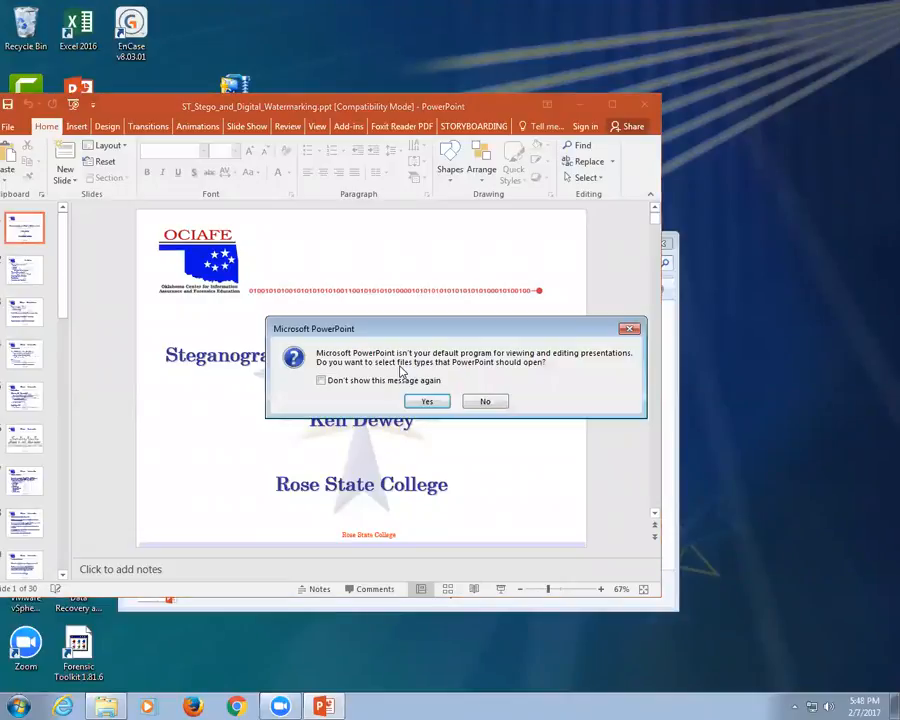
Decline the default-program prompt so the deck can be presented full screen
{"action": "left_click", "coordinate": [485, 401]}
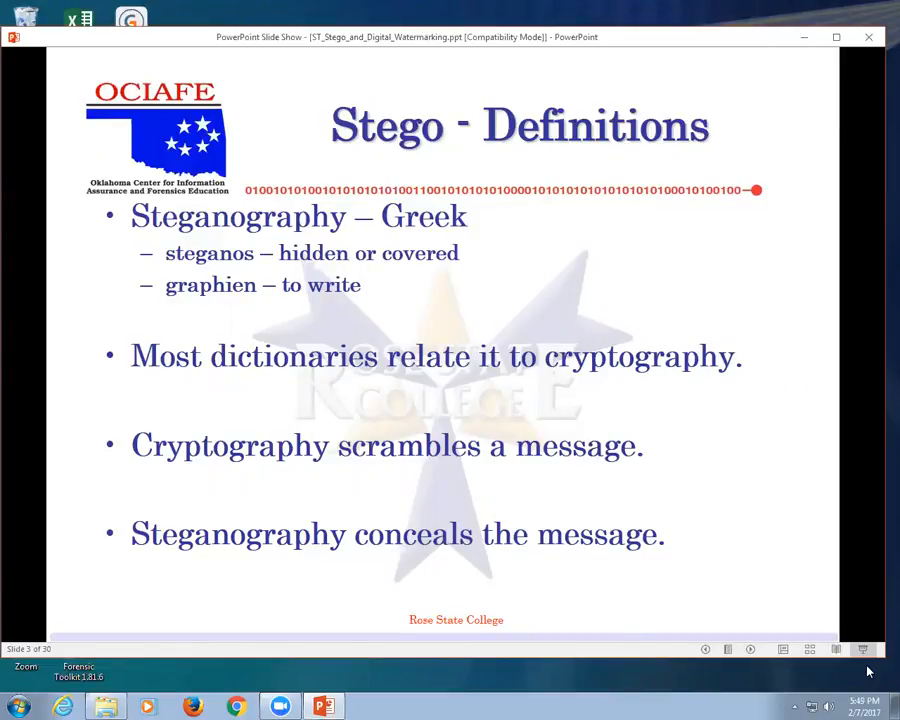
Advance the slide show toward slide 9, "Stego - Examples."
{"action": "key", "text": "right"}
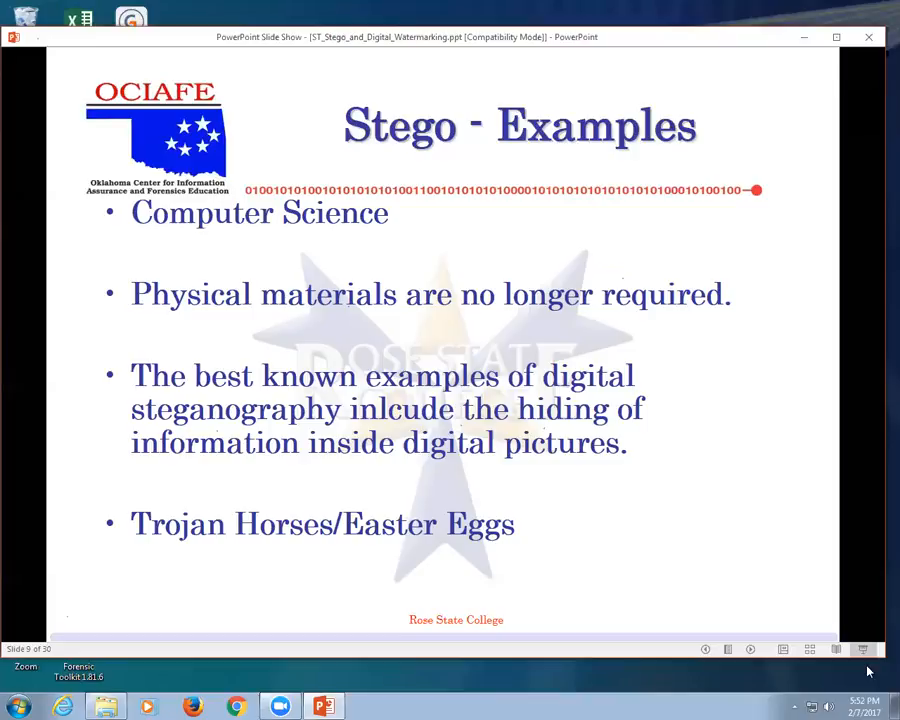
Advance the slide show to slide 11 on least significant bit substitution
{"action": "key", "text": "right"}
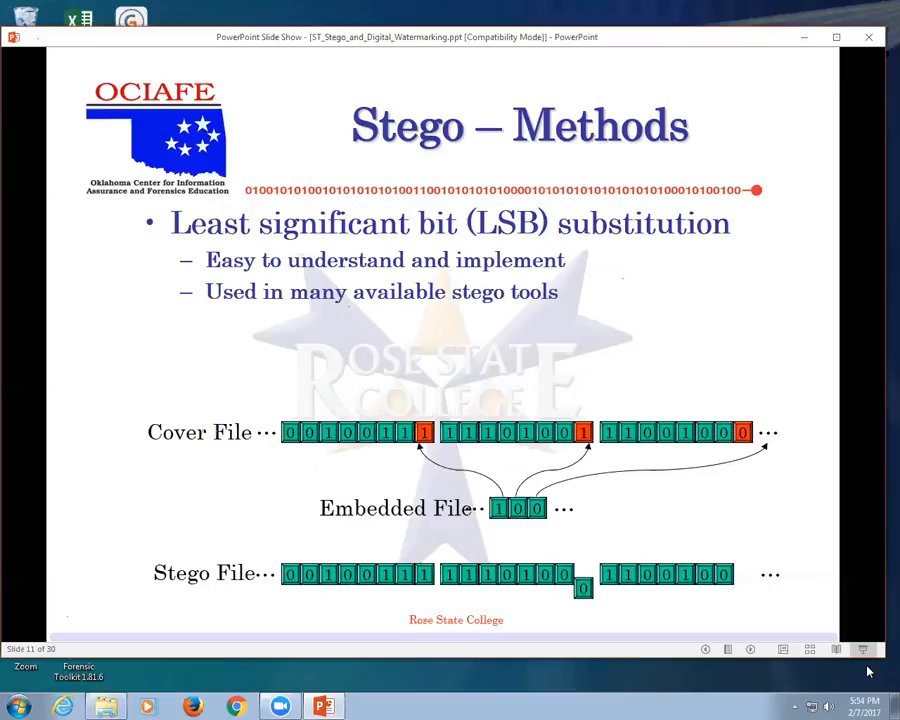
Advance past the More than Meets the Eye slide to slide 14 on insertion techniques
{"action": "key", "text": "right"}
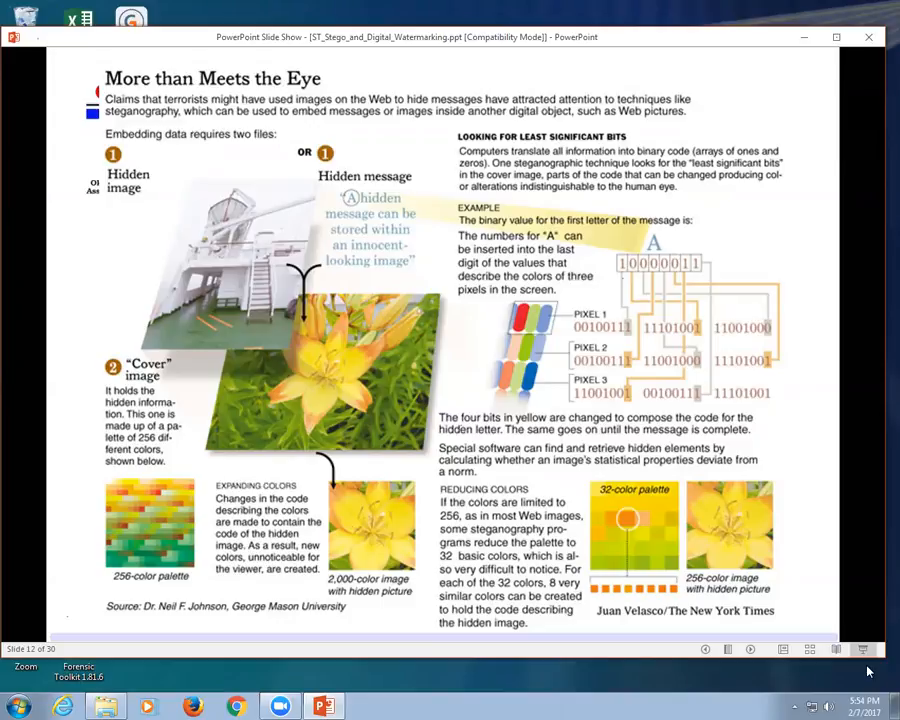
{"action": "left_click", "coordinate": [750, 648]}
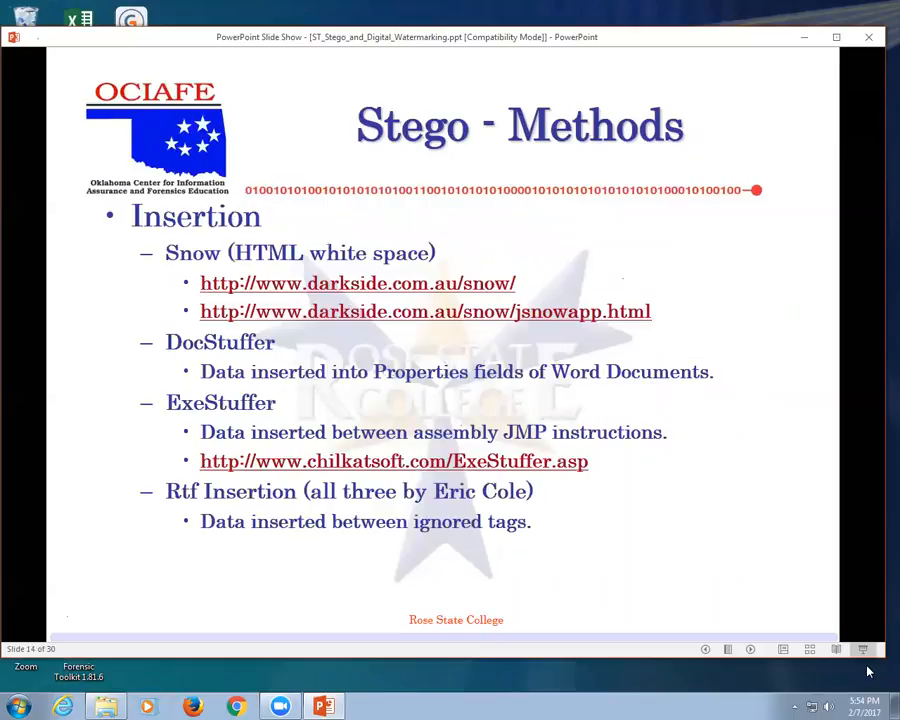
{"action": "mouse_move", "coordinate": [775, 703]}
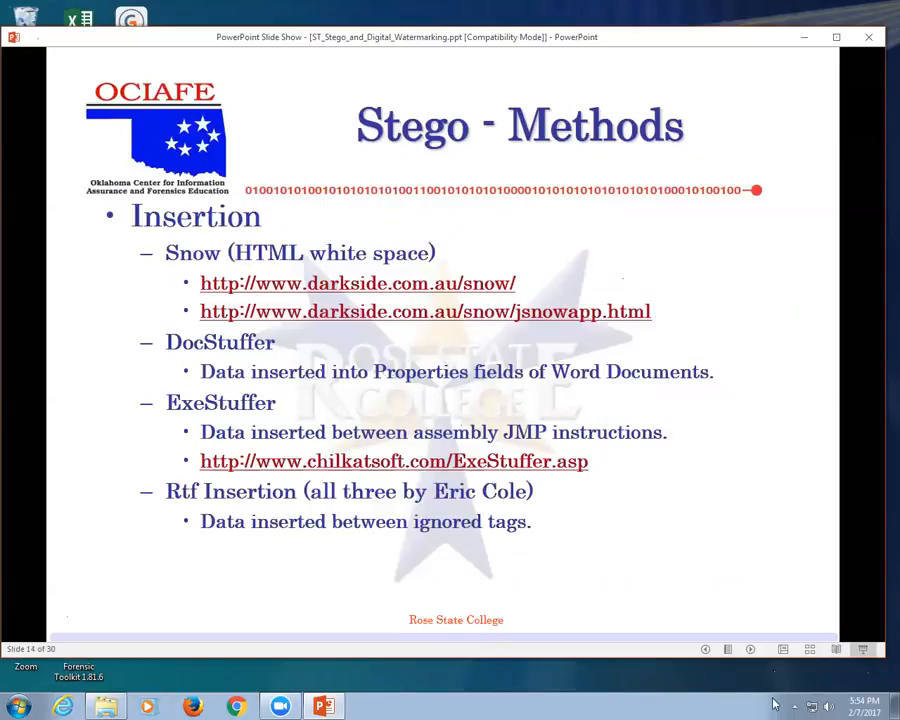
{"action": "mouse_move", "coordinate": [467, 313]}
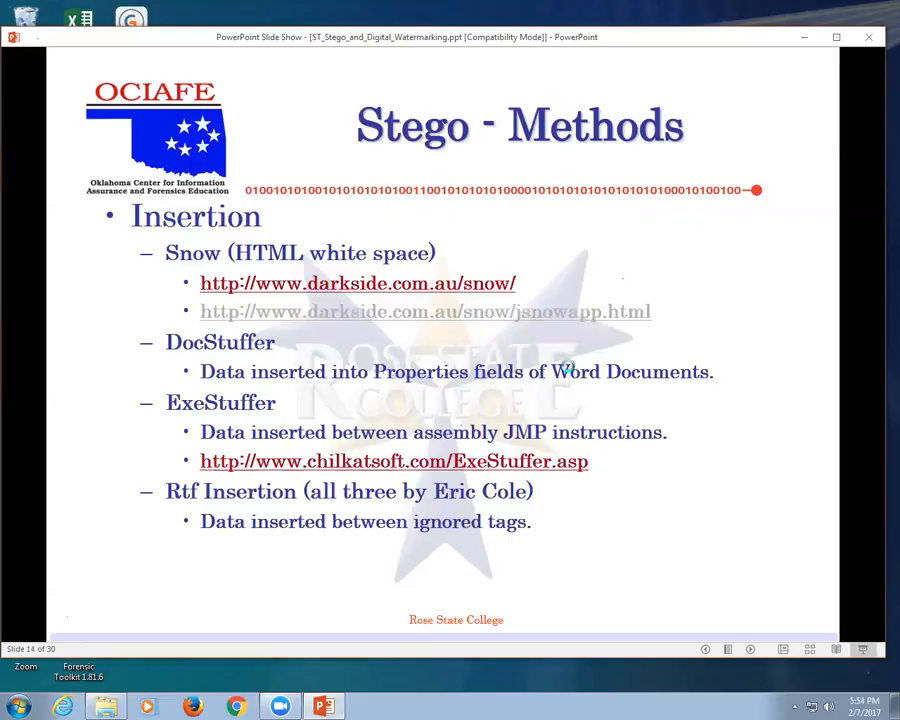
Visit the SNOW applet page, then follow the ExeStuffer link and dismiss its 404 error
{"action": "left_click", "coordinate": [425, 311]}
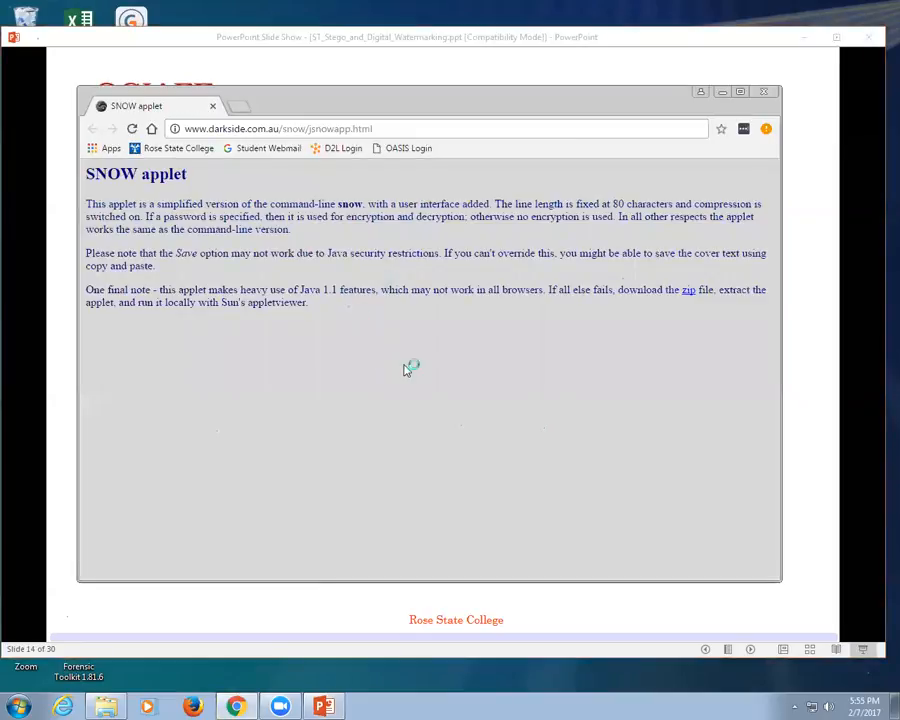
{"action": "mouse_move", "coordinate": [338, 335]}
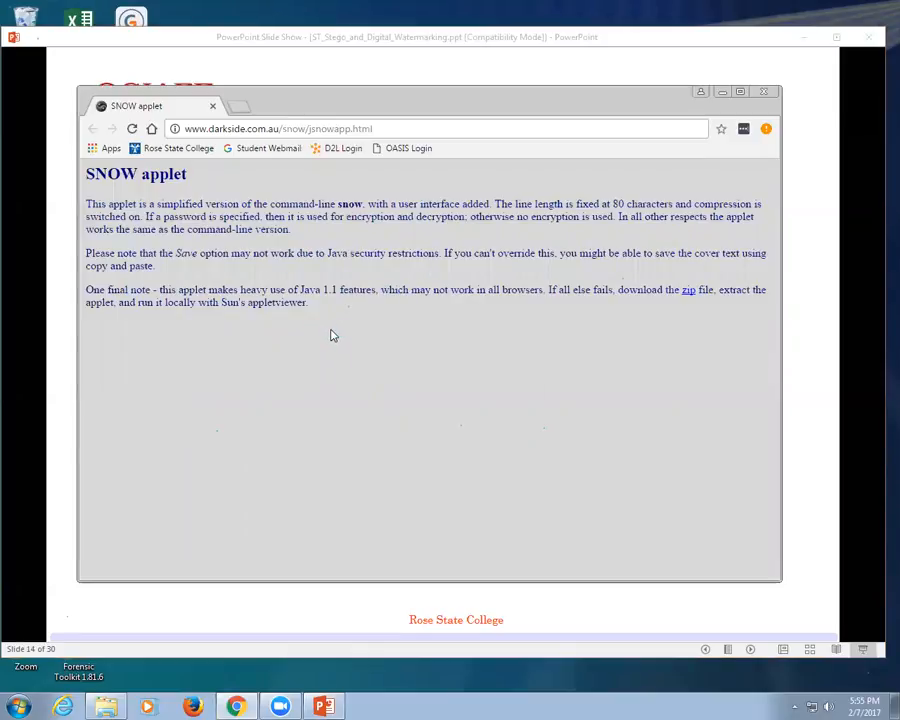
{"action": "mouse_move", "coordinate": [577, 142]}
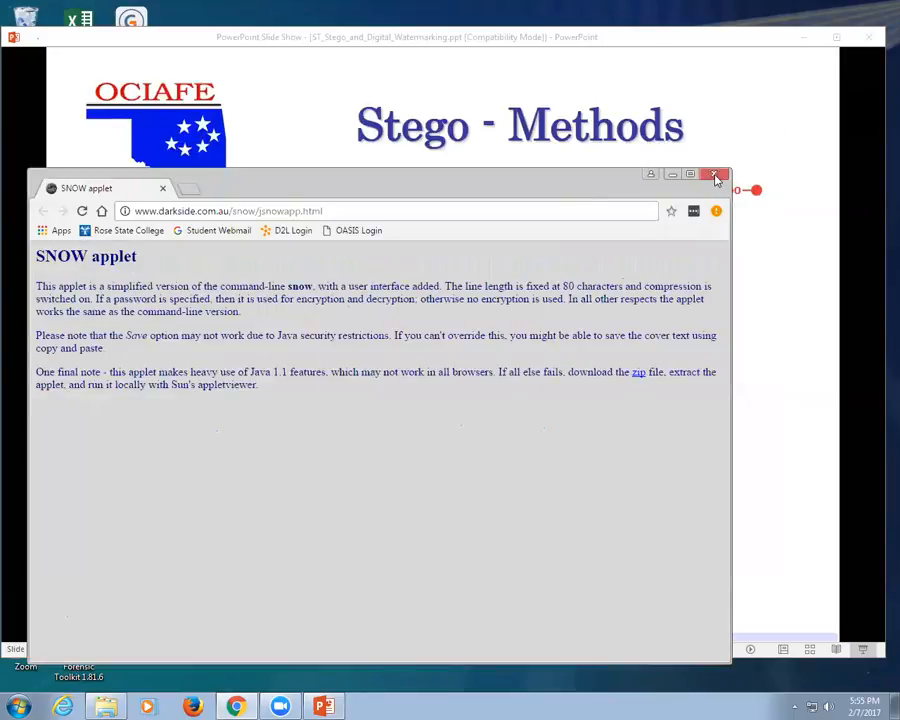
{"action": "left_click", "coordinate": [715, 175]}
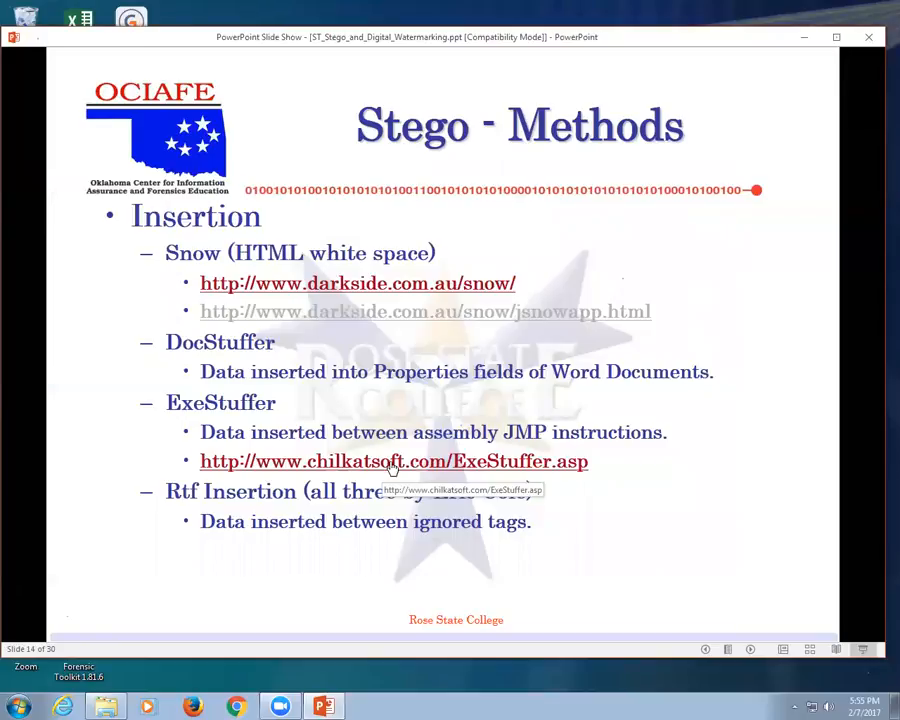
{"action": "left_click", "coordinate": [394, 461]}
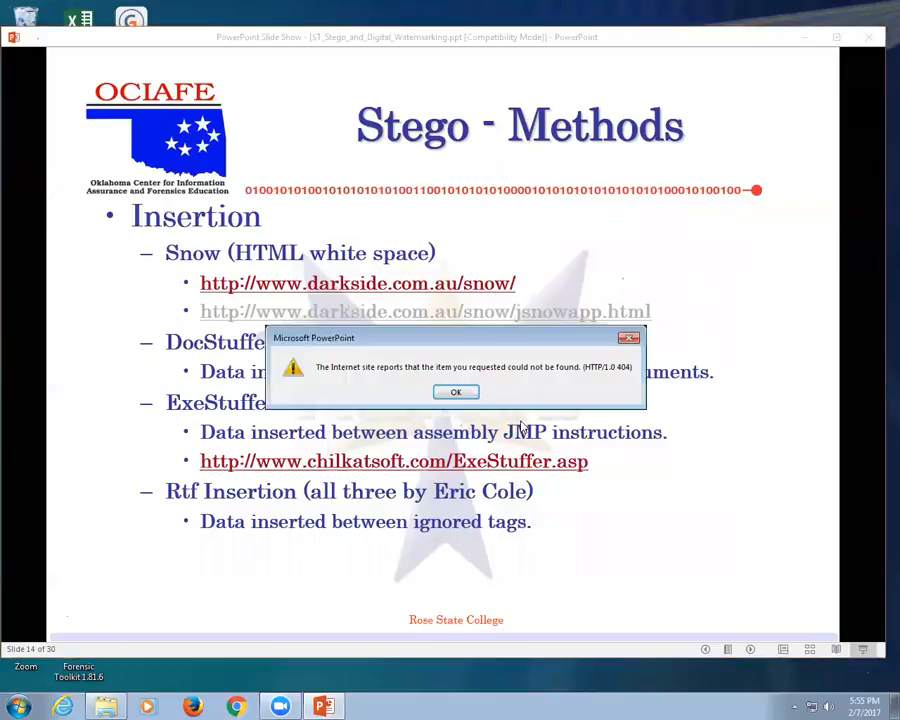
{"action": "left_click", "coordinate": [455, 391]}
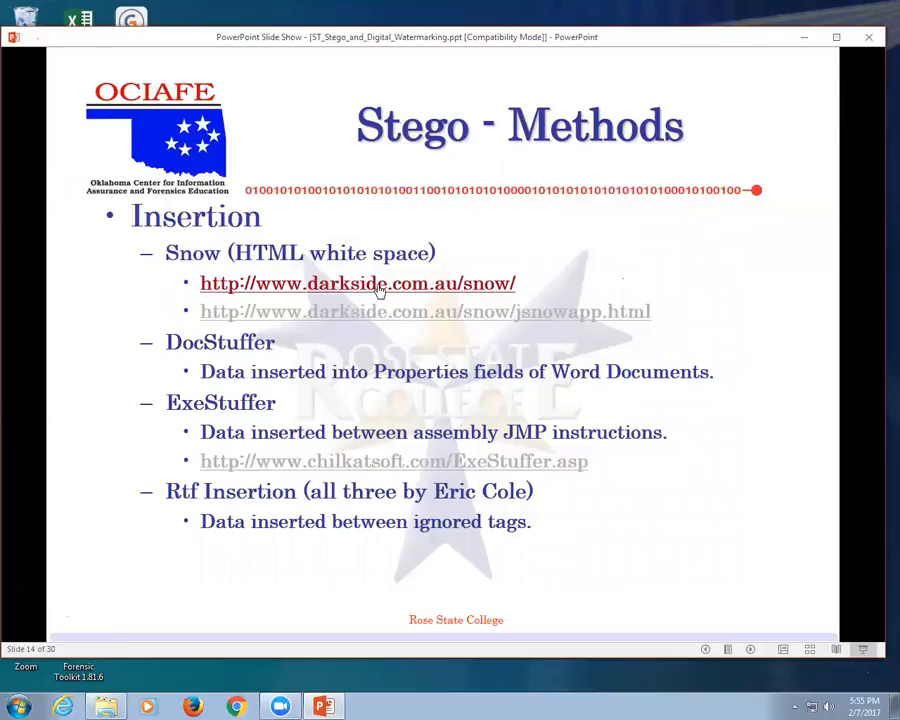
Visit the SNOW home page, then open spammimic.com from slide 15 in Chrome
{"action": "left_click", "coordinate": [357, 283]}
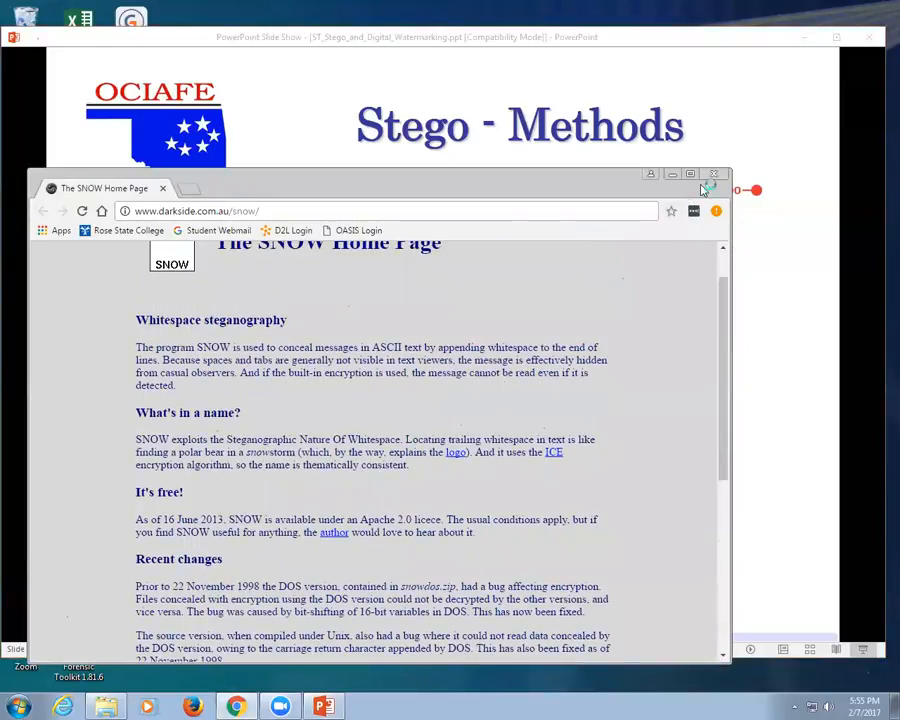
{"action": "left_click", "coordinate": [714, 174]}
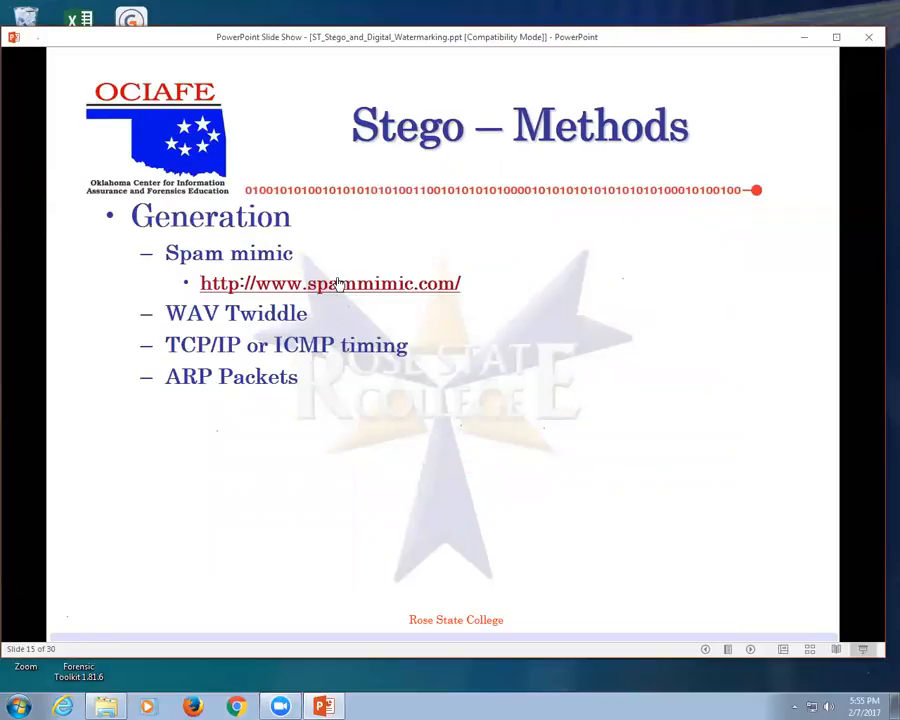
{"action": "left_click", "coordinate": [330, 283]}
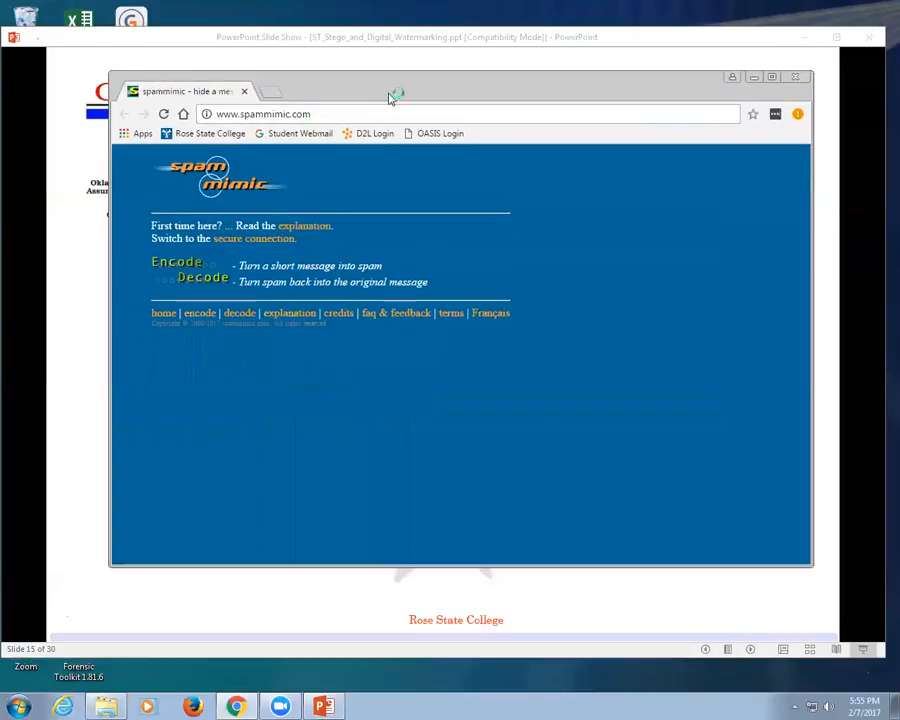
Encode the message "My name is Ken" into fake spam text on spammimic
{"action": "left_click", "coordinate": [176, 261]}
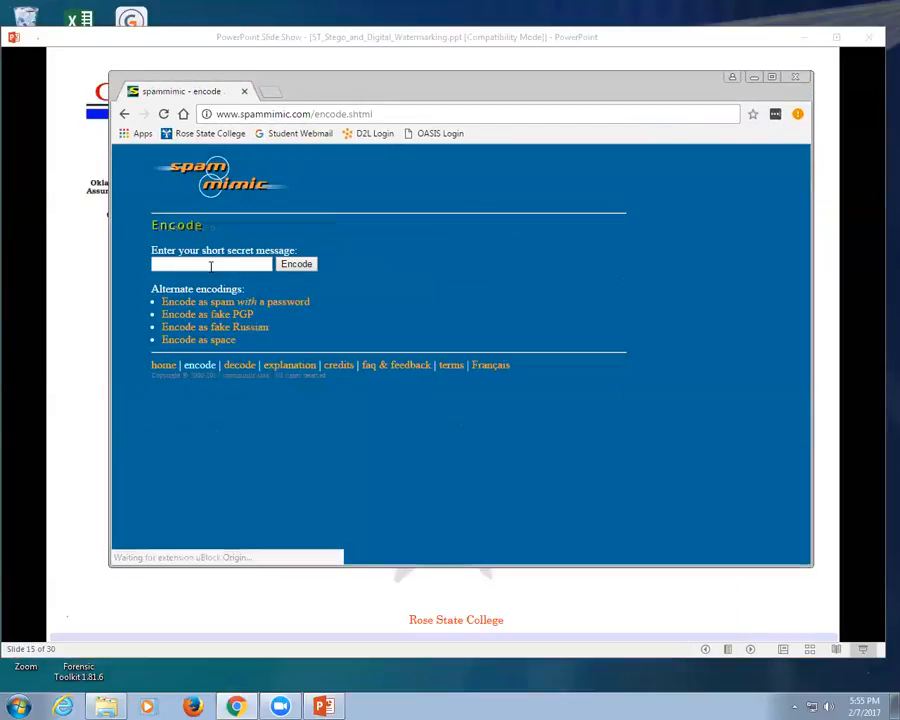
{"action": "type", "text": "M"}
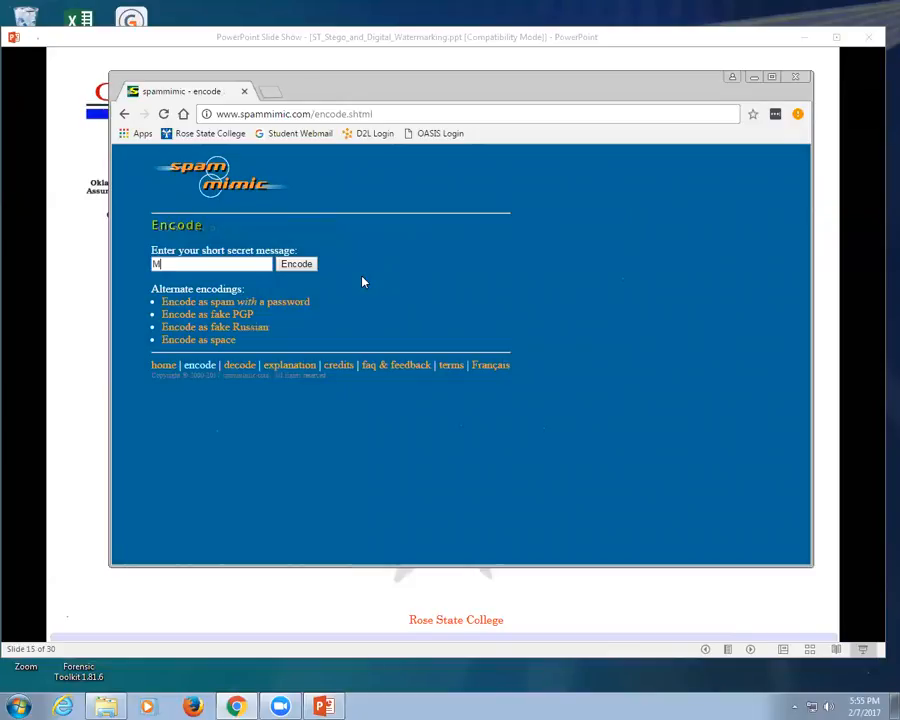
{"action": "type", "text": "y name is Ken"}
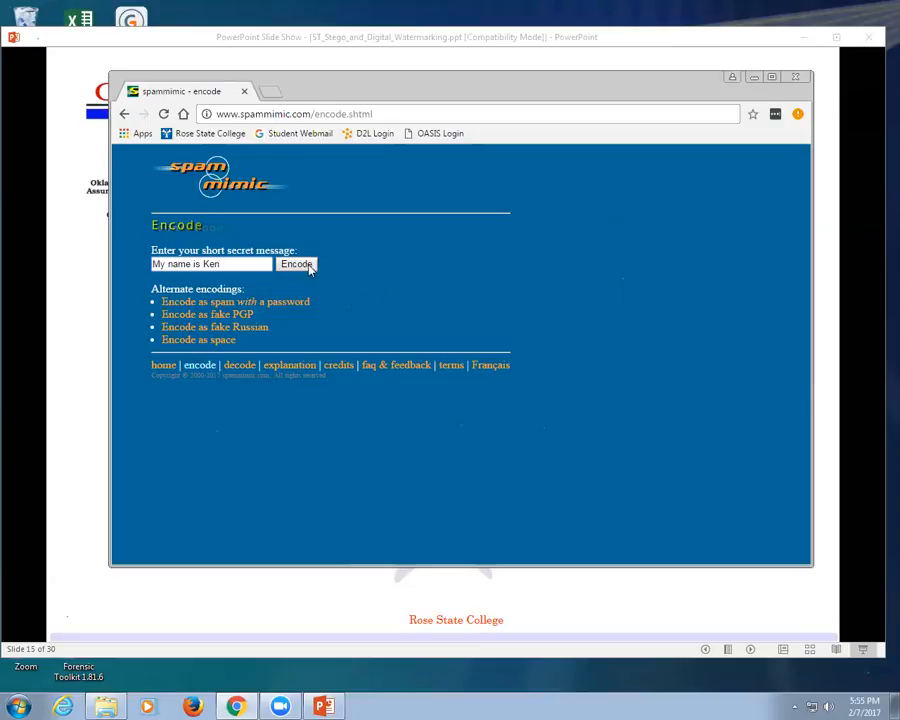
{"action": "left_click", "coordinate": [296, 263]}
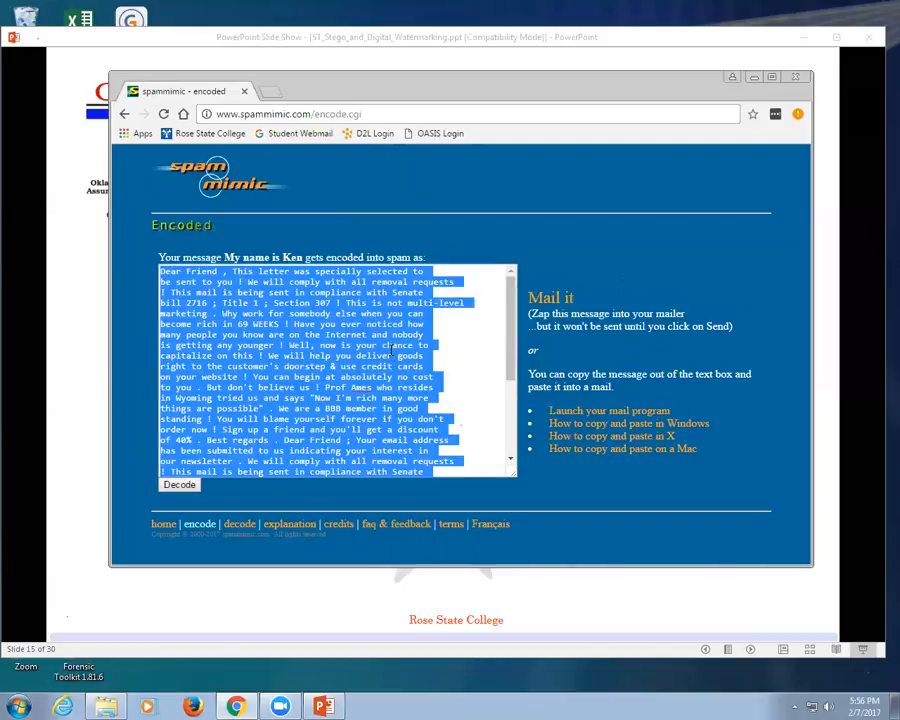
Launch Notepad from the Start menu to hold a copy of the encoded spam message
{"action": "left_click", "coordinate": [18, 706]}
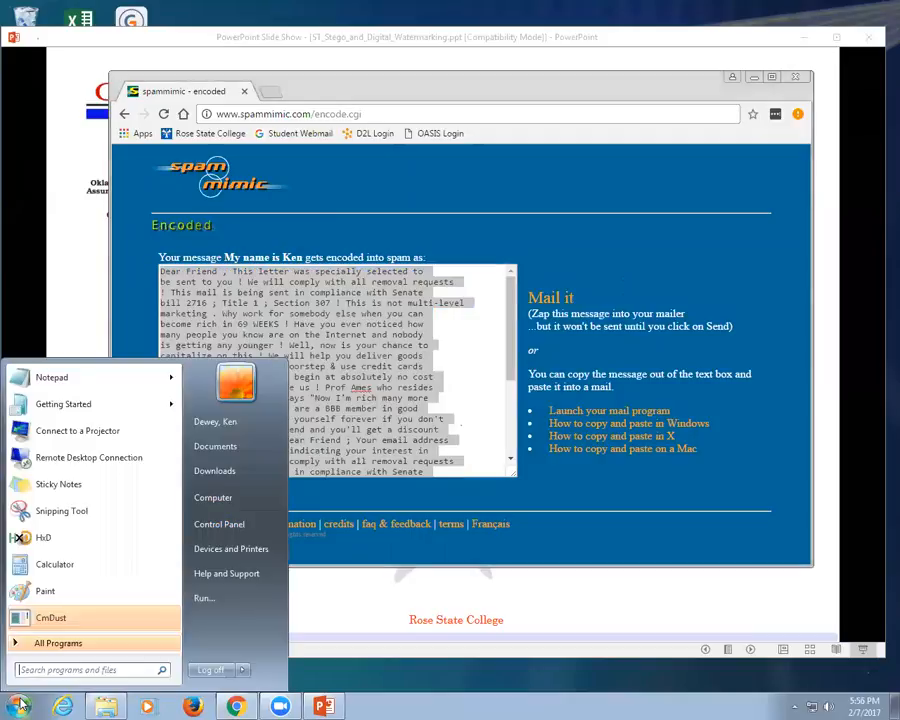
{"action": "type", "text": "not3e"}
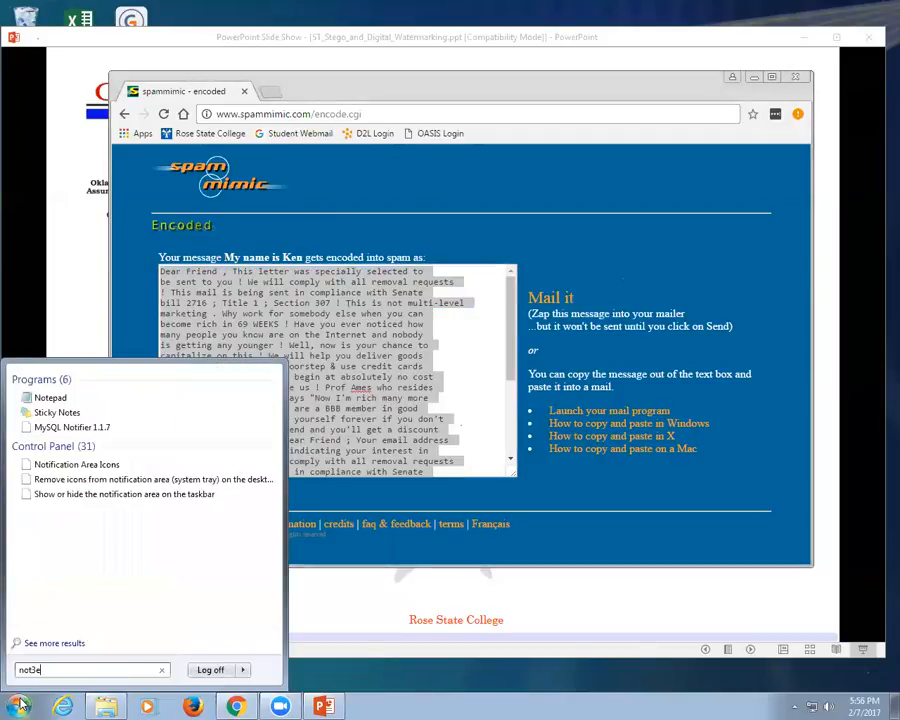
{"action": "left_click", "coordinate": [49, 397]}
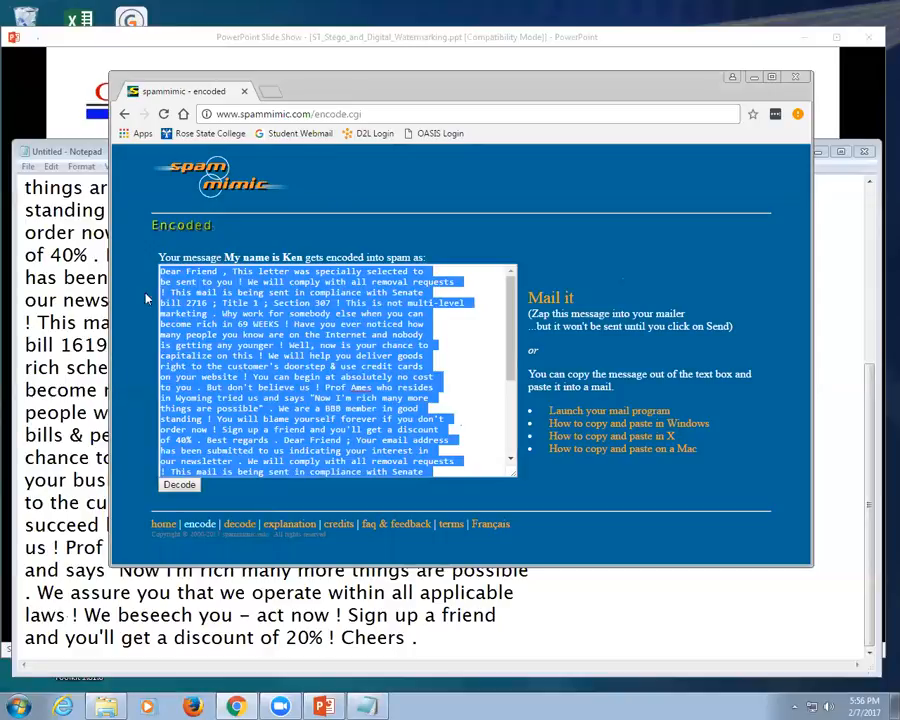
{"action": "left_click", "coordinate": [179, 484]}
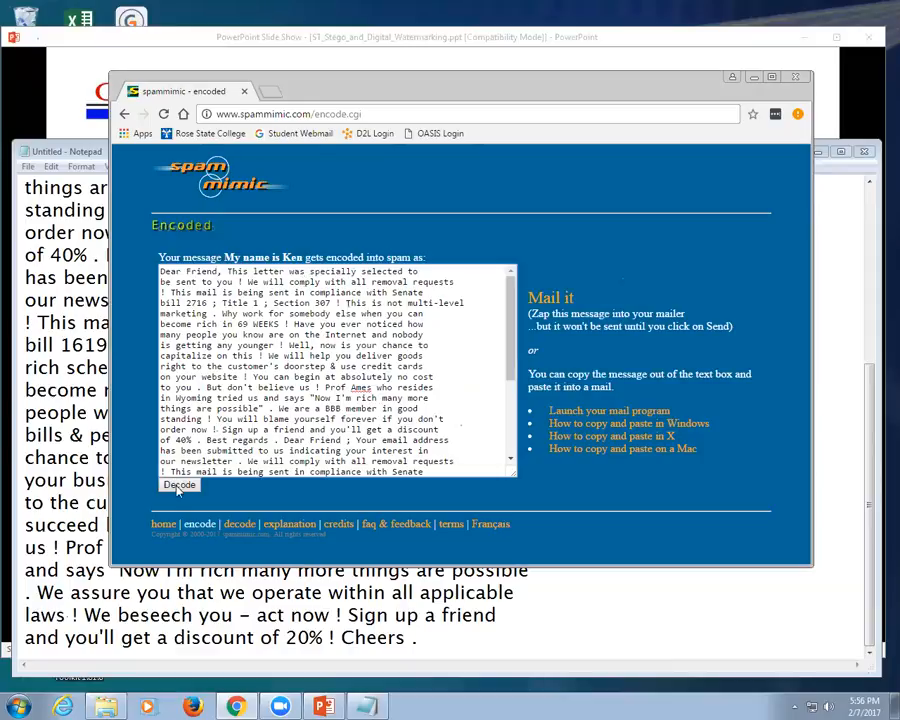
Decode the altered spam message, getting garbled text, and type "My name" over the output
{"action": "left_click", "coordinate": [180, 485]}
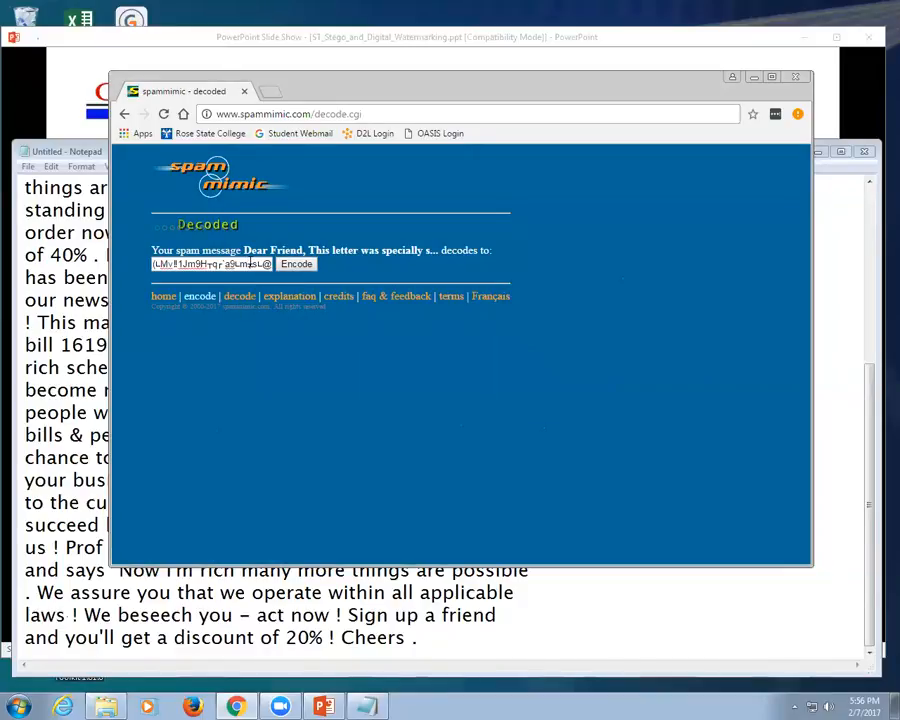
{"action": "triple_click", "coordinate": [210, 264]}
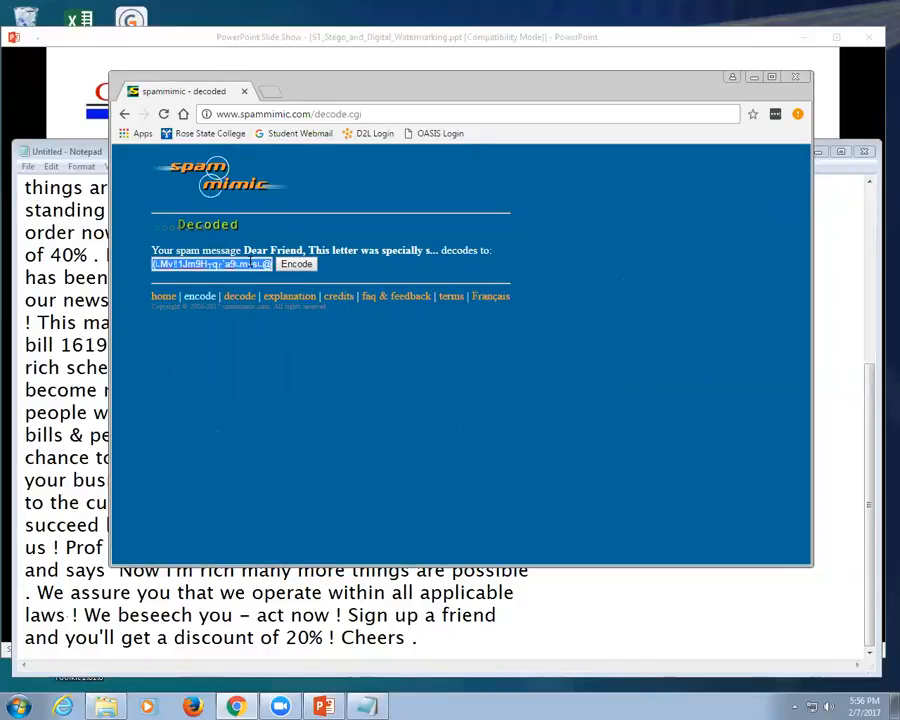
{"action": "type", "text": "My name"}
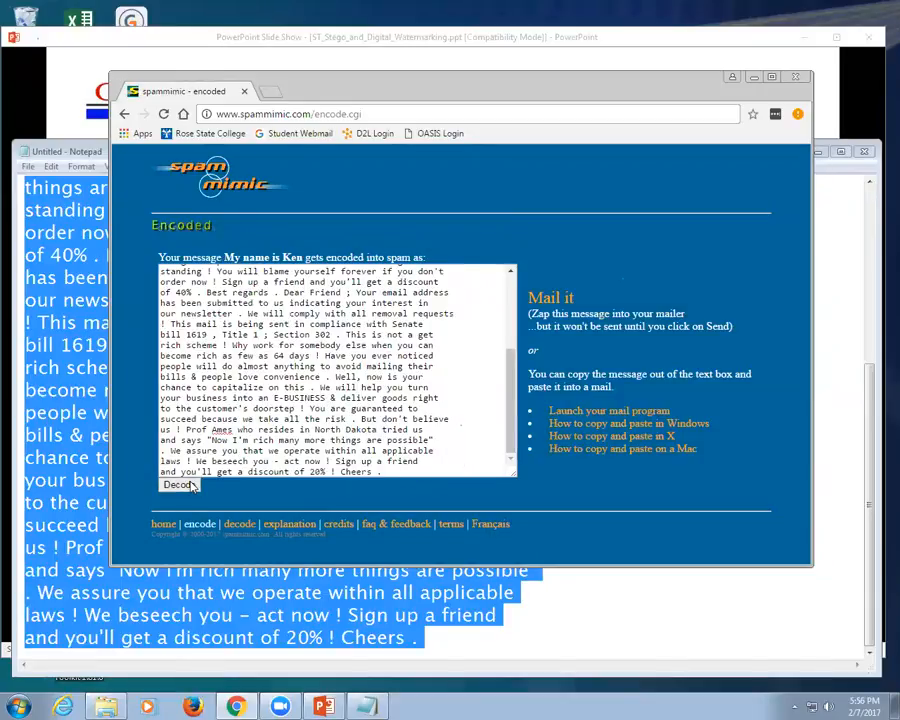
Edit the spam text again and decode it, producing gibberish a second time
{"action": "left_click", "coordinate": [178, 485]}
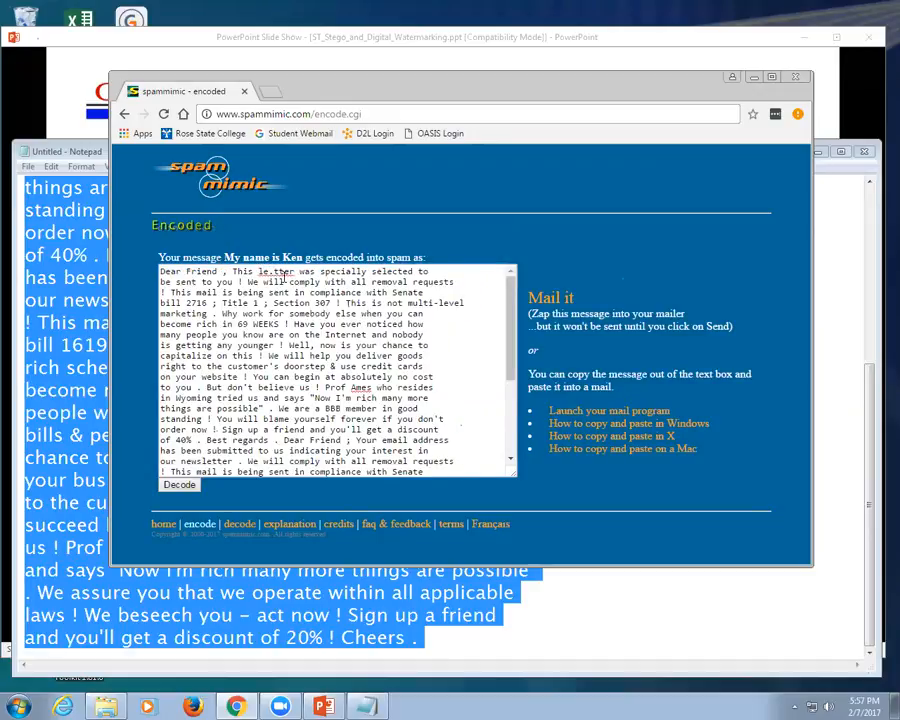
{"action": "left_click", "coordinate": [179, 484]}
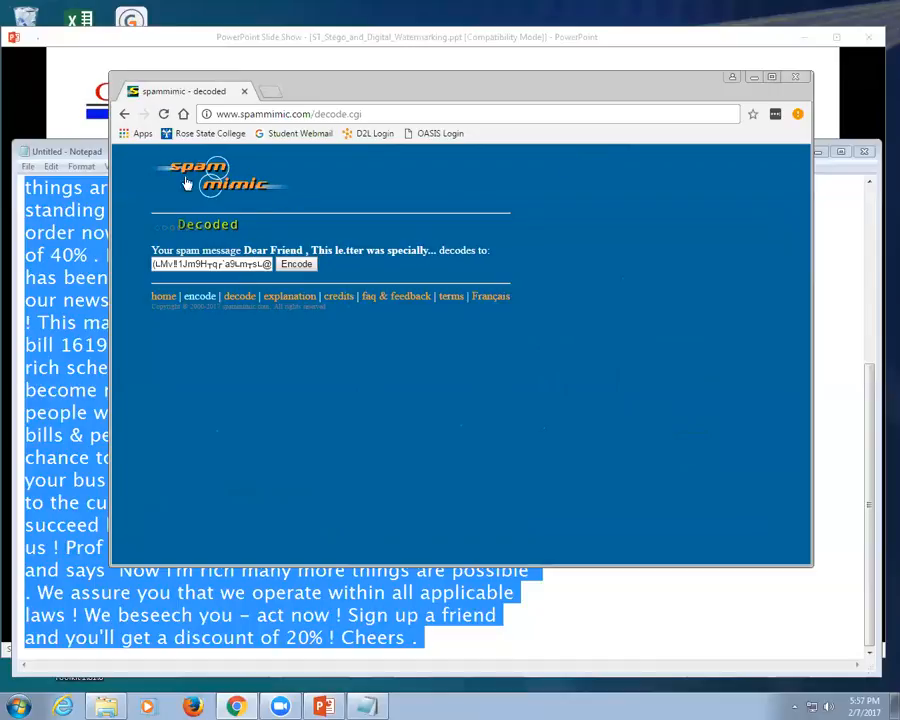
{"action": "mouse_move", "coordinate": [796, 77]}
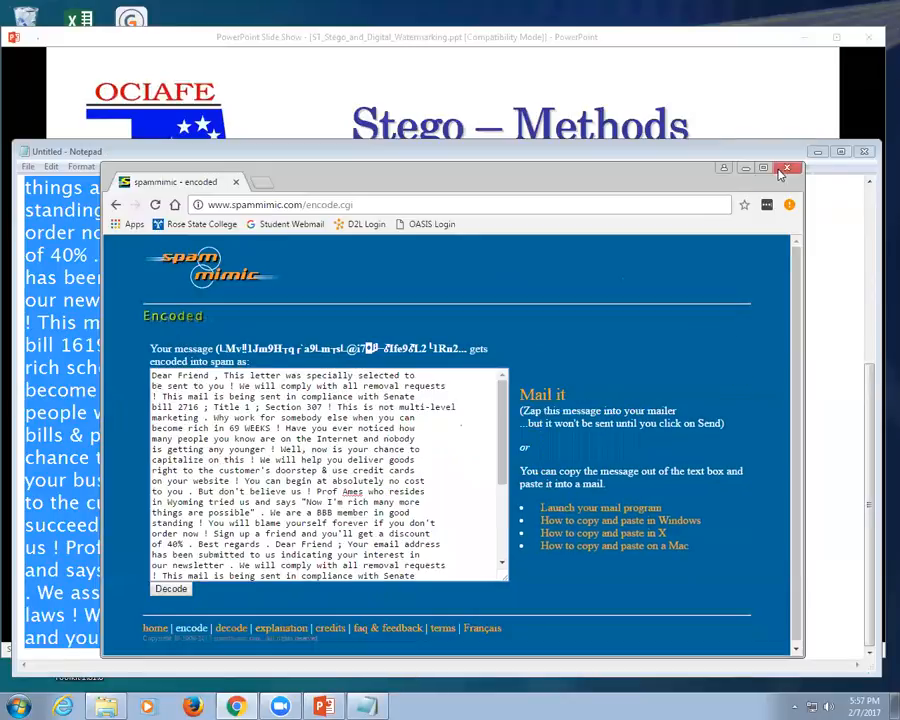
Close Chrome and discard the unsaved Notepad notes, returning to slide 15
{"action": "left_click", "coordinate": [786, 167]}
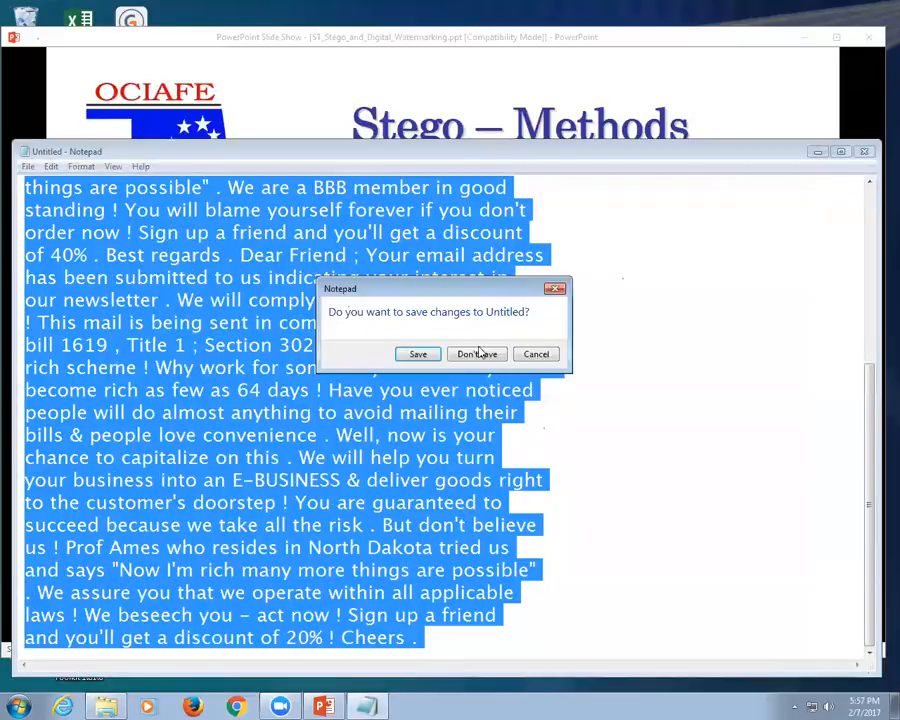
{"action": "left_click", "coordinate": [477, 353]}
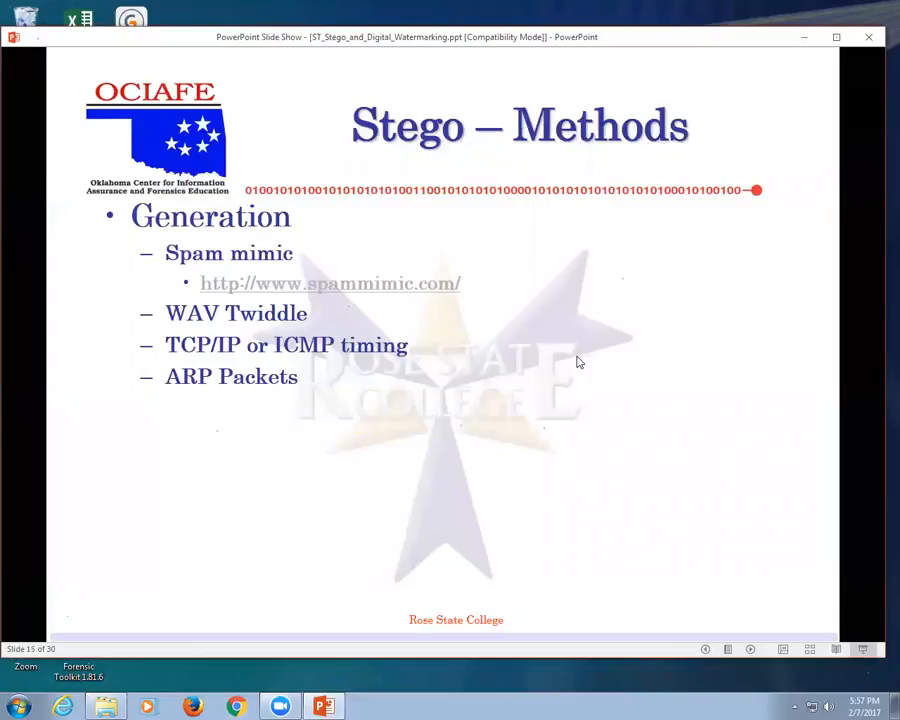
Advance the slideshow to slide 20, Digital Watermarking goals
{"action": "key", "text": "right"}
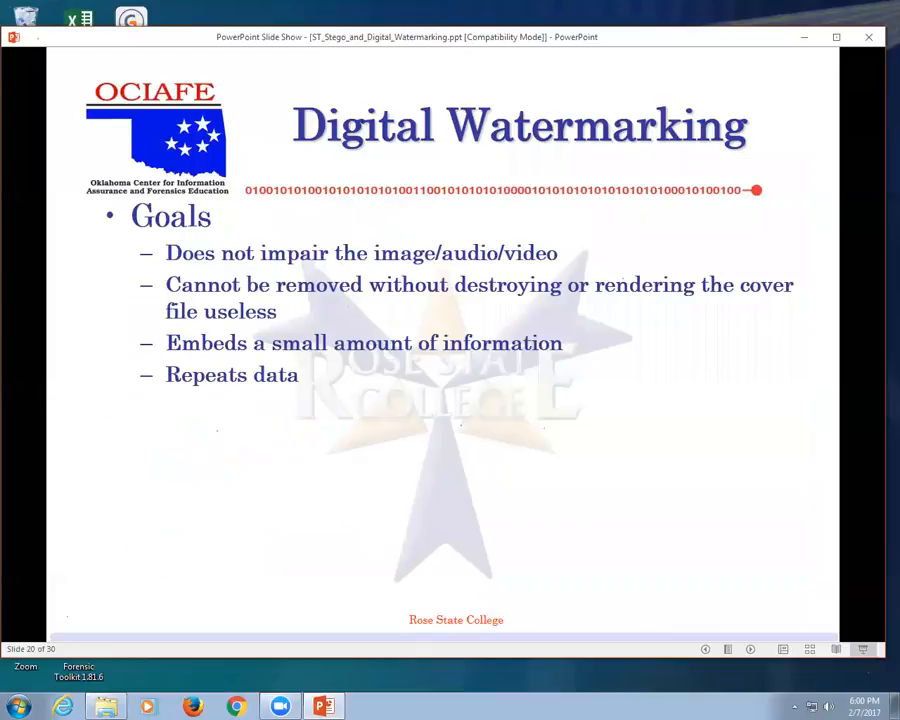
Advance the slideshow to slide 22, Software, about stegoarchive.com
{"action": "key", "text": "right"}
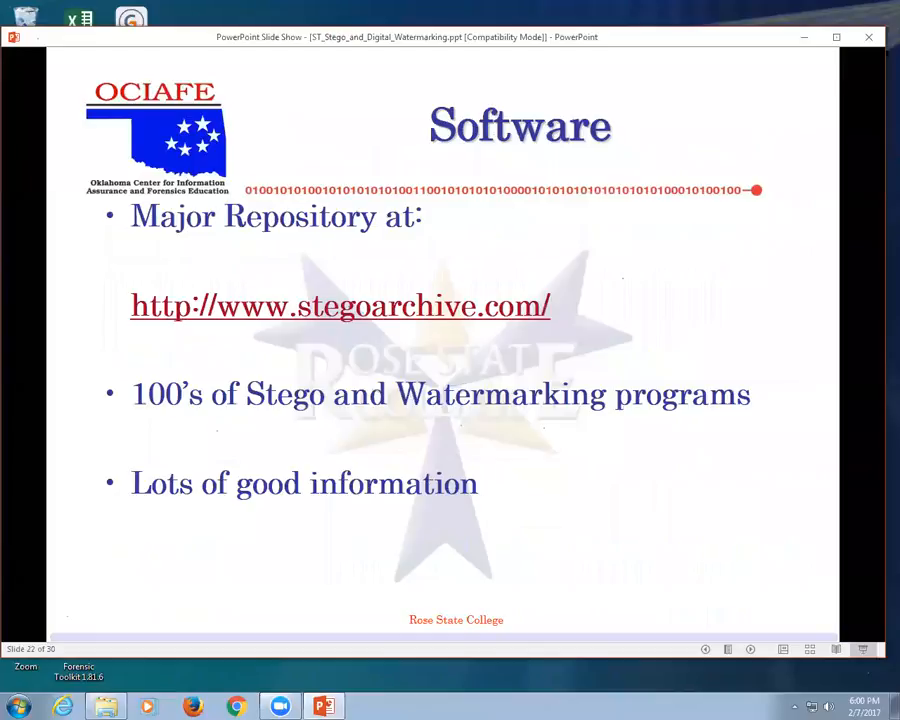
{"action": "mouse_move", "coordinate": [278, 312]}
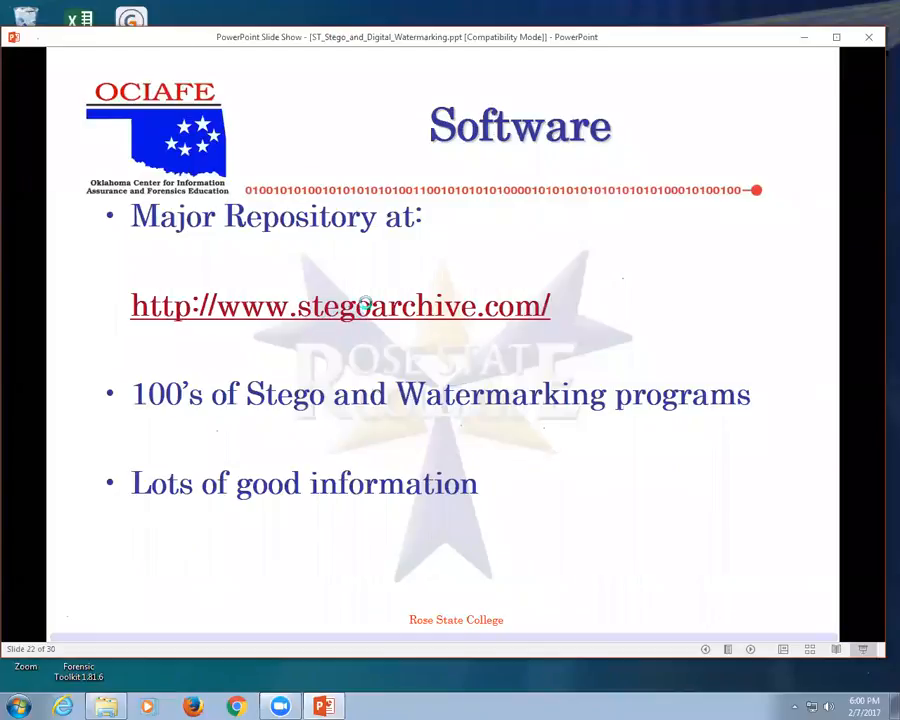
{"action": "left_click", "coordinate": [339, 305]}
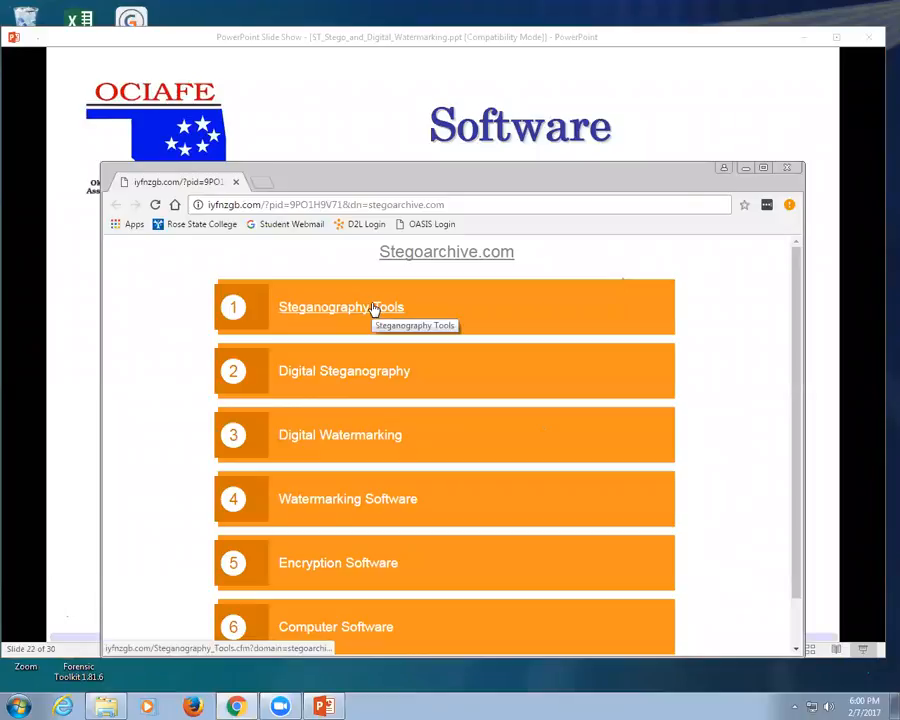
{"action": "scroll", "scroll_direction": "down", "scroll_amount": 3}
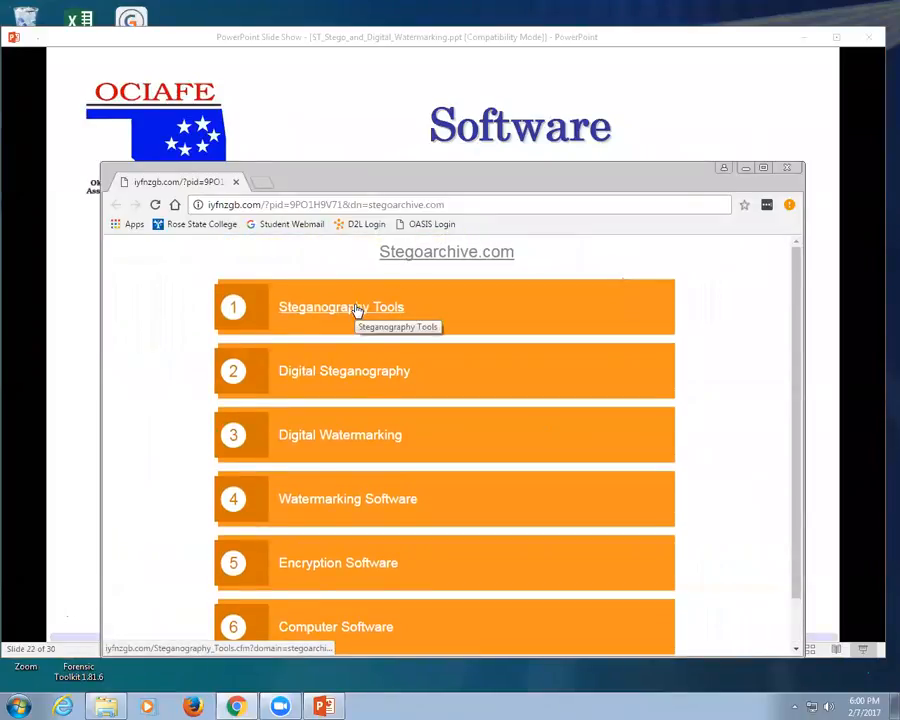
{"action": "left_click", "coordinate": [341, 307]}
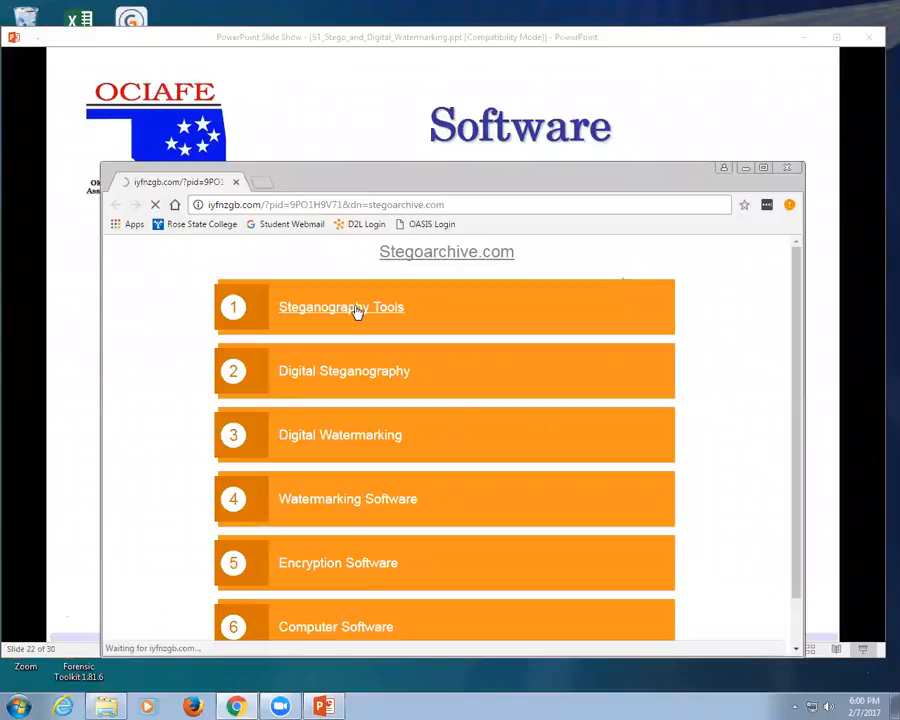
{"action": "left_click", "coordinate": [341, 307]}
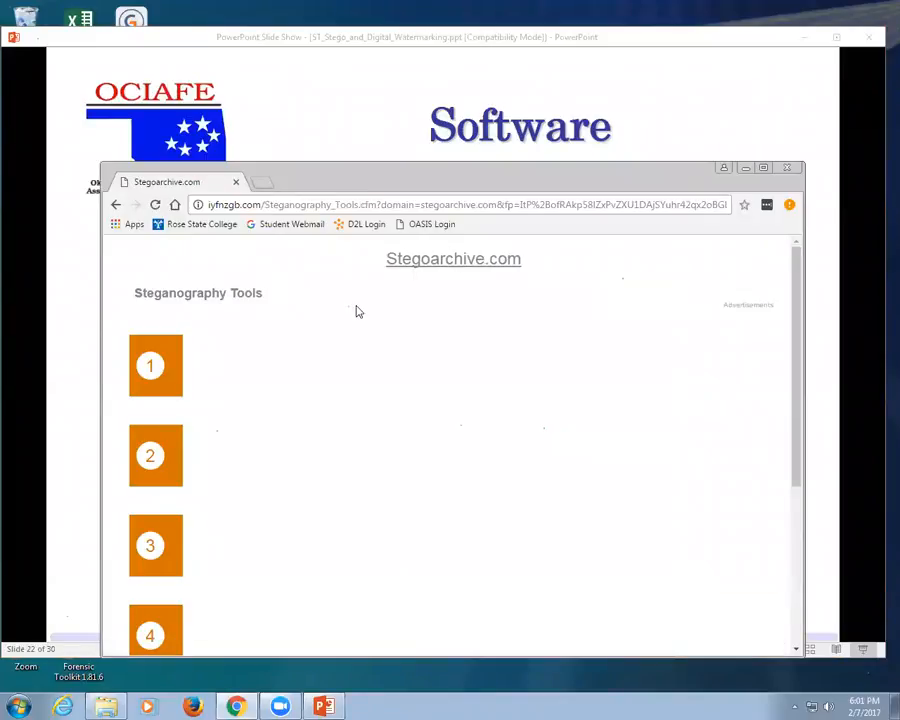
{"action": "scroll", "scroll_direction": "down", "scroll_amount": 3}
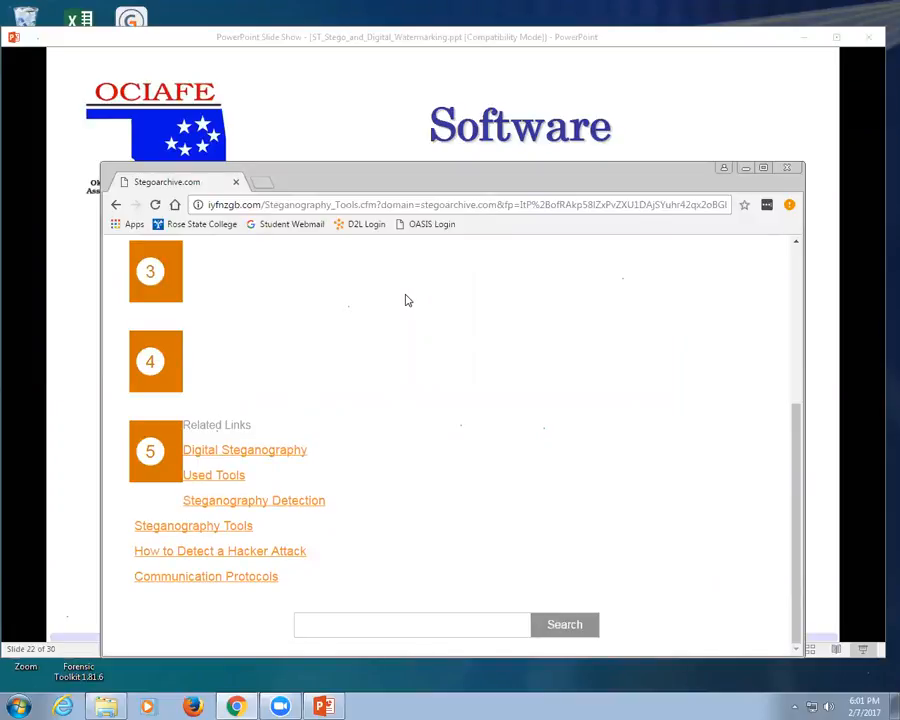
{"action": "mouse_move", "coordinate": [189, 531]}
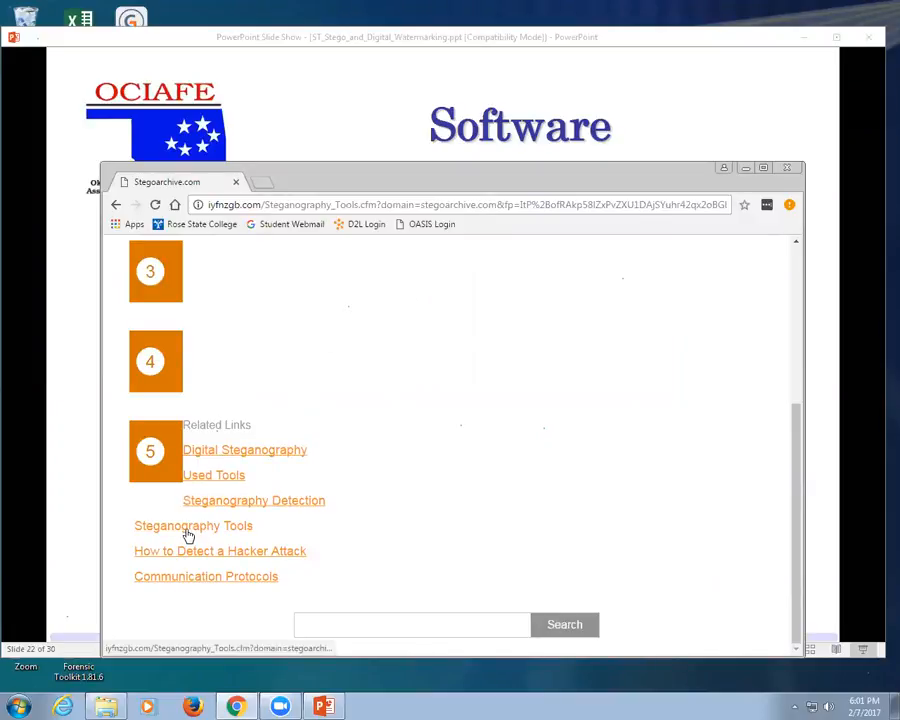
{"action": "left_click", "coordinate": [254, 500]}
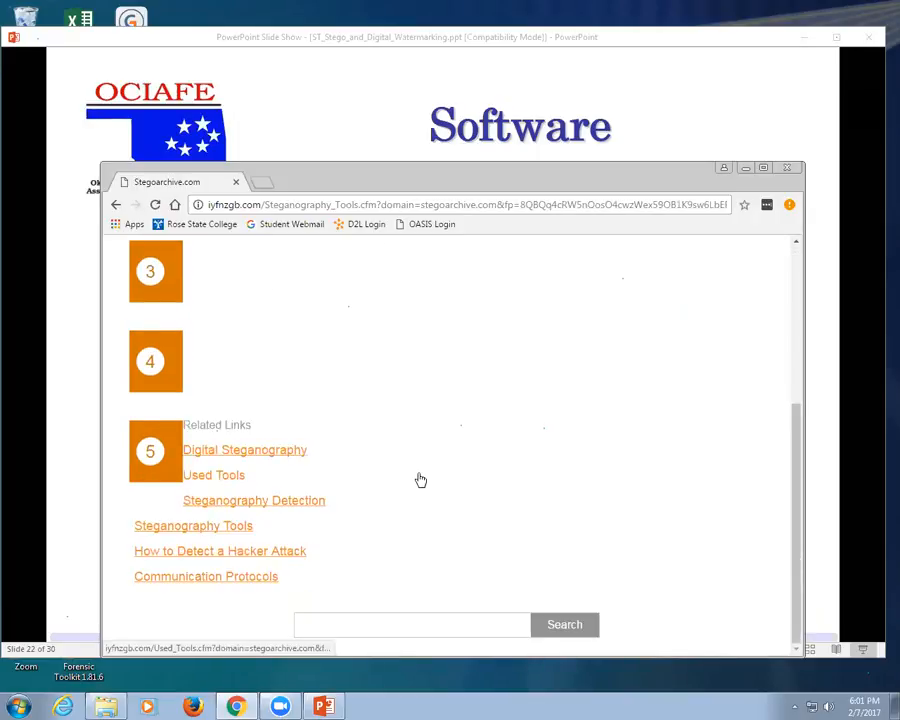
{"action": "scroll", "scroll_direction": "up", "scroll_amount": 3}
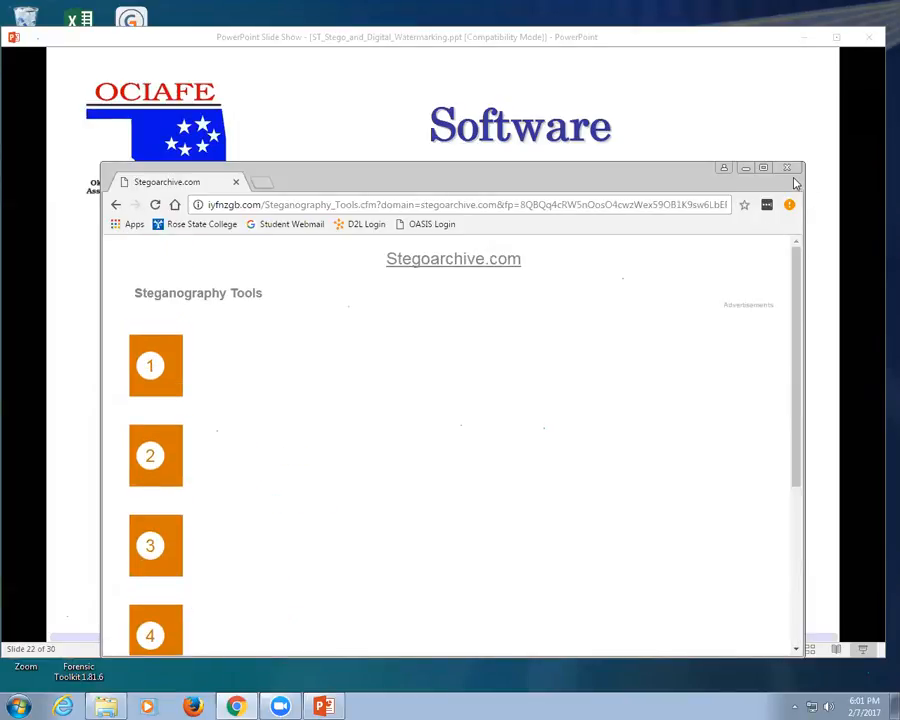
{"action": "left_click", "coordinate": [787, 167]}
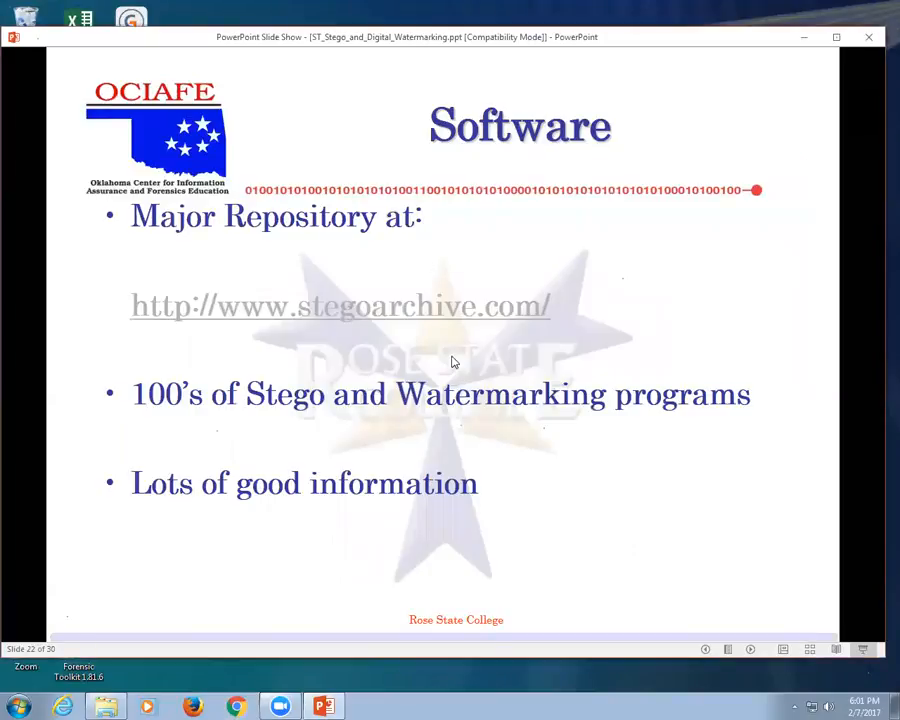
{"action": "mouse_move", "coordinate": [462, 355]}
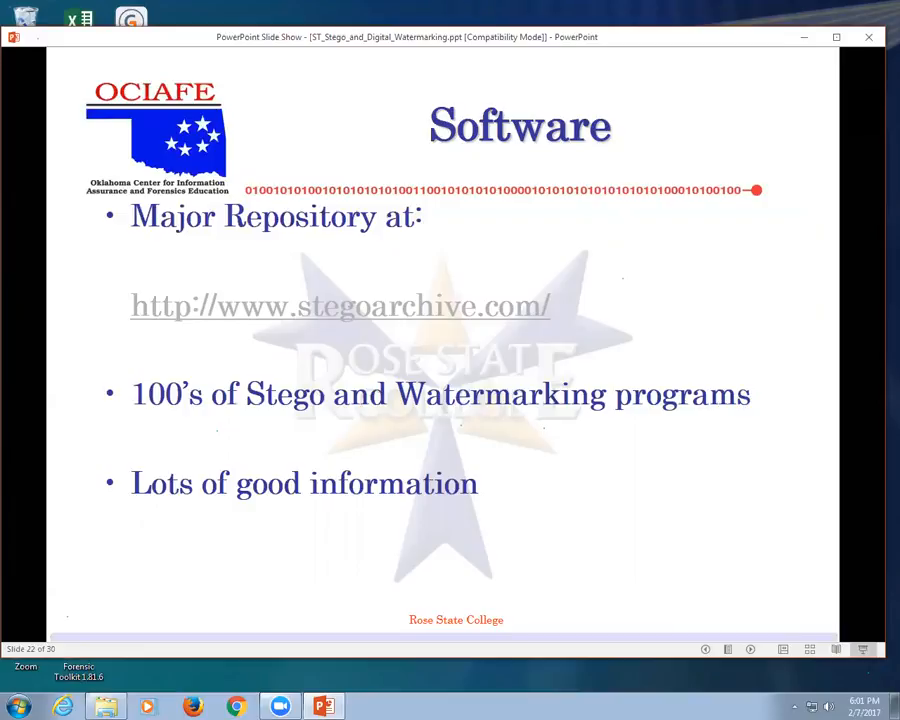
Advance to slide 24, Conclusions, with the 2002 USA Today quote
{"action": "key", "text": "right"}
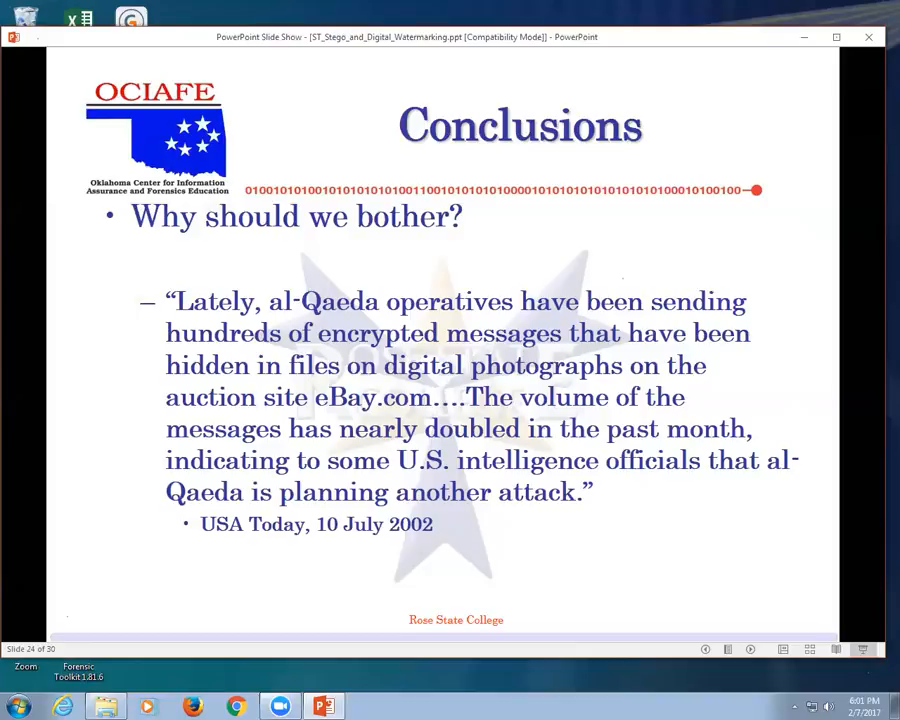
Advance to slide 25, the Ebay 9/13/2010 Camaro listing
{"action": "key", "text": "right"}
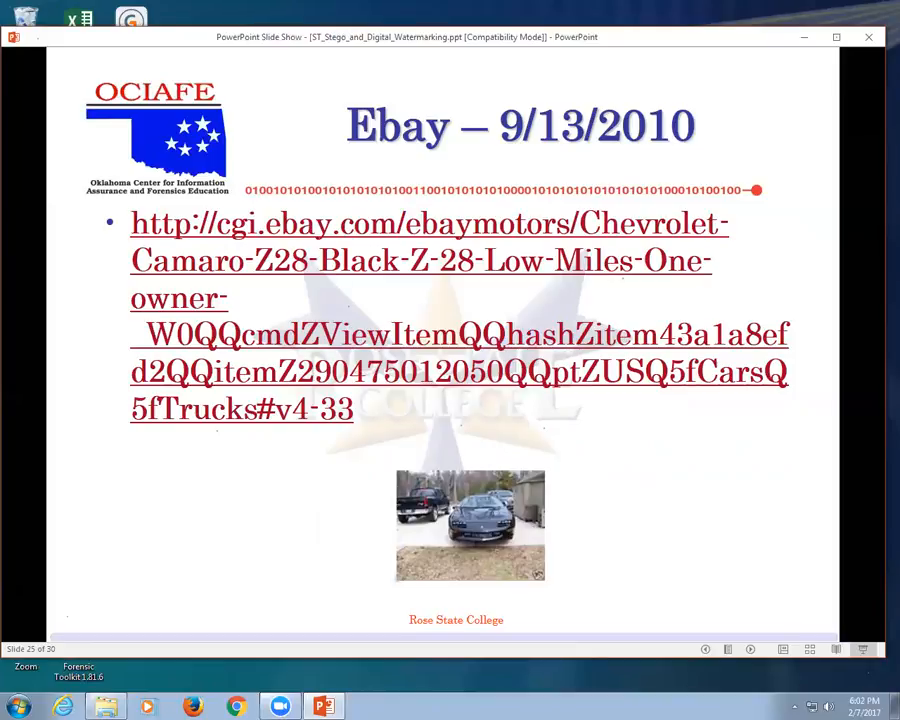
{"action": "mouse_move", "coordinate": [547, 577]}
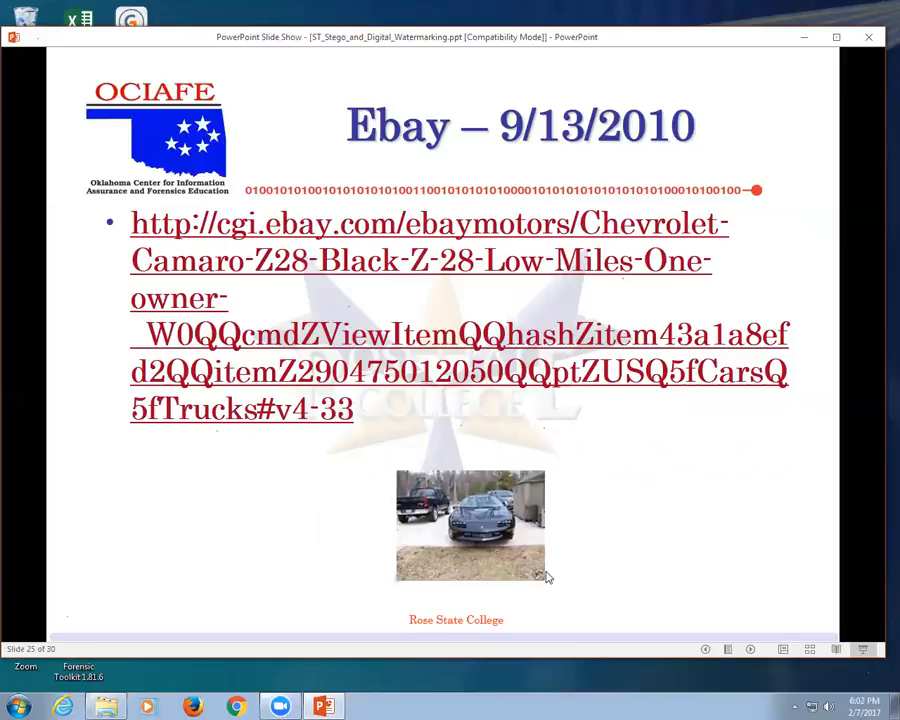
{"action": "mouse_move", "coordinate": [548, 573]}
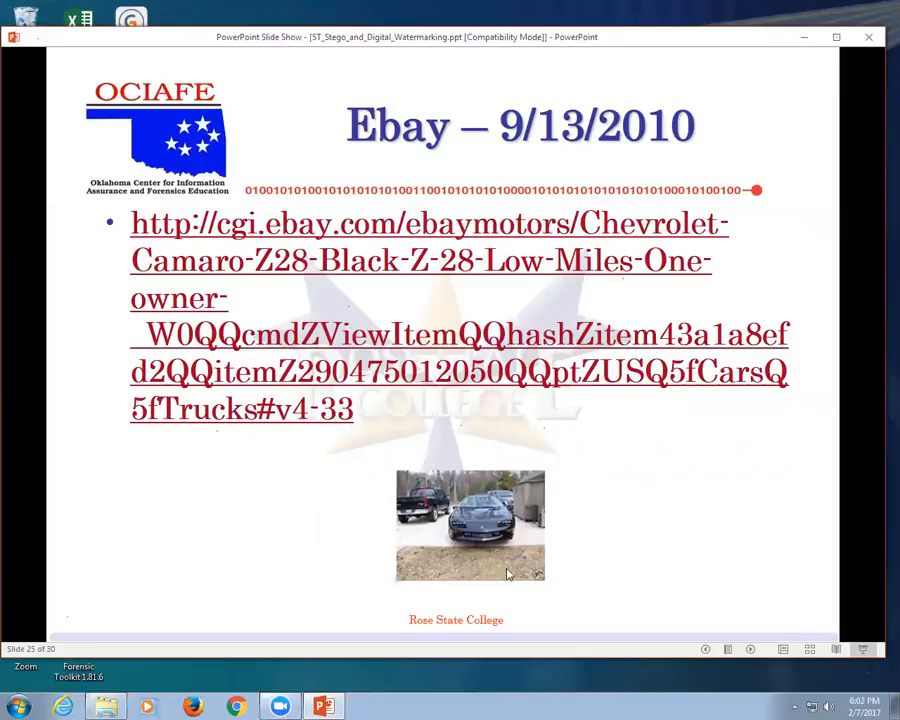
{"action": "mouse_move", "coordinate": [562, 576]}
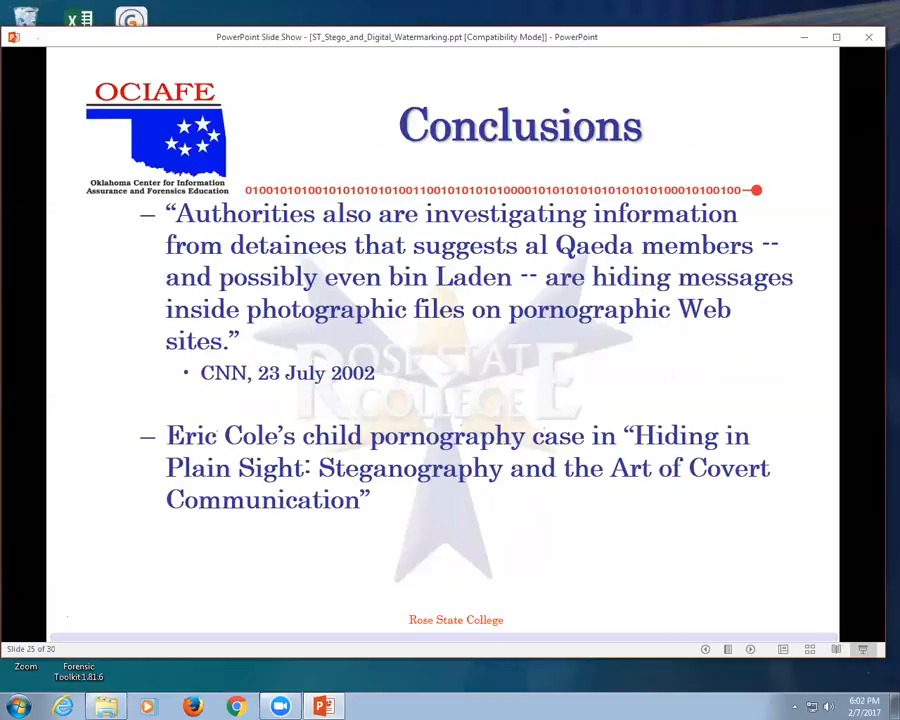
Advance through the final Conclusions slides to slide 28, the works-cited list
{"action": "key", "text": "right"}
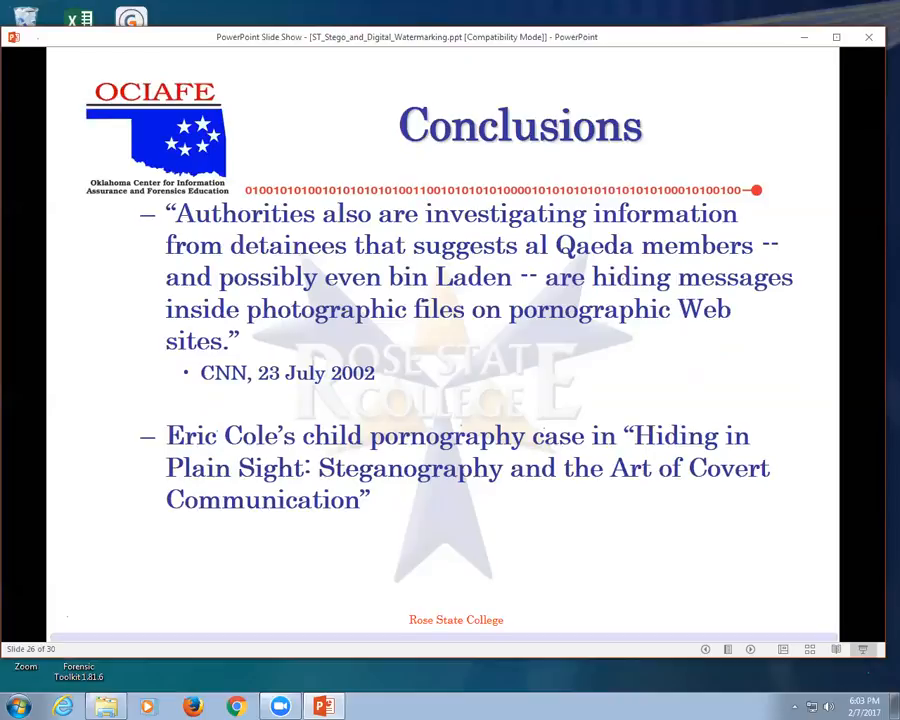
{"action": "key", "text": "right"}
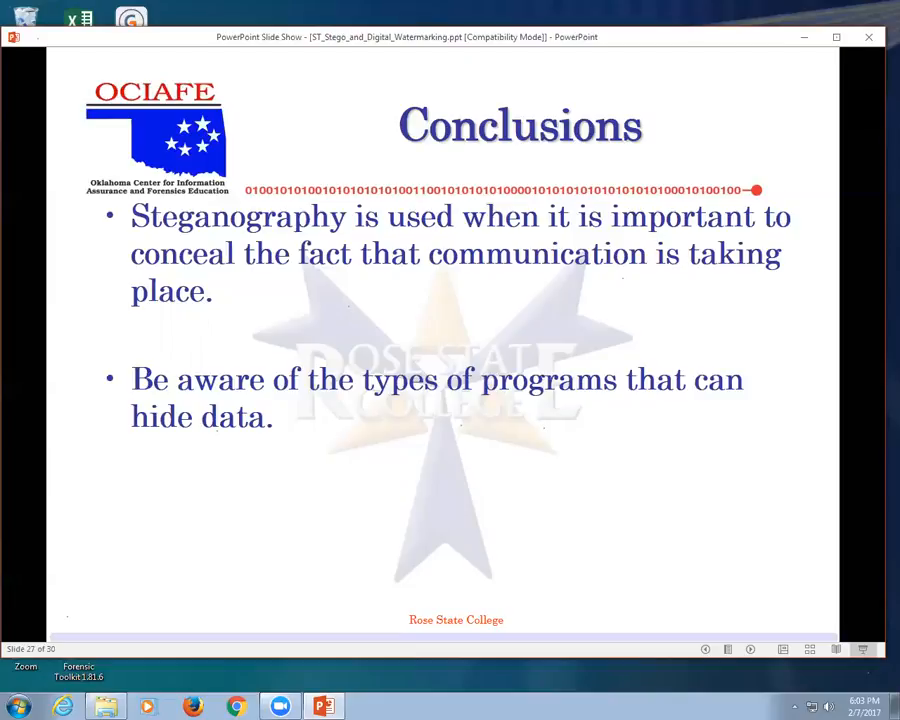
{"action": "key", "text": "right"}
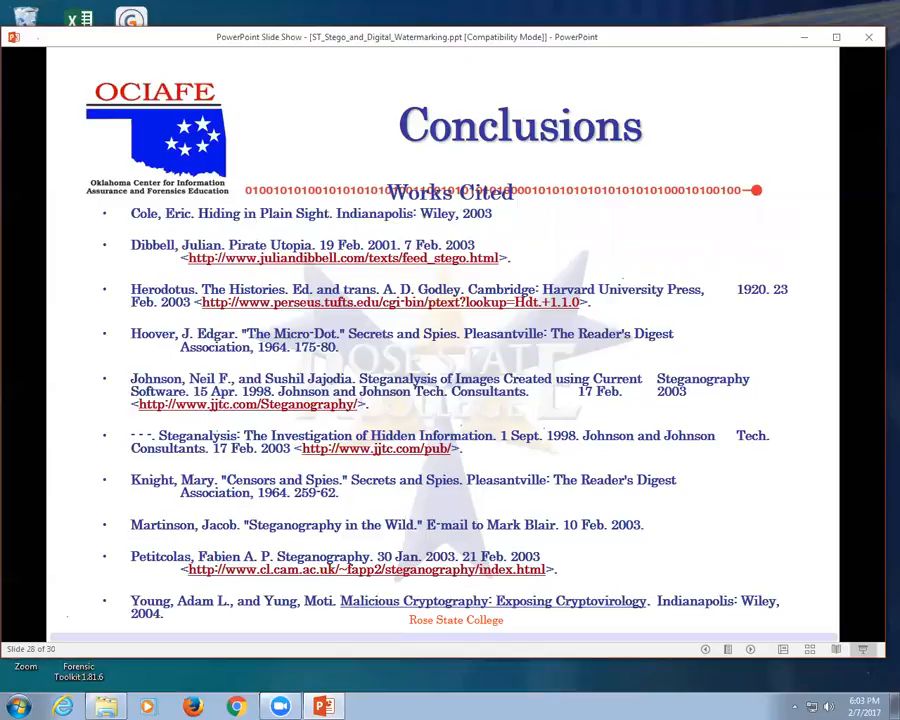
End the slideshow and navigate into the wget bin folder inside Lab 4 Stego
{"action": "key", "text": "right"}
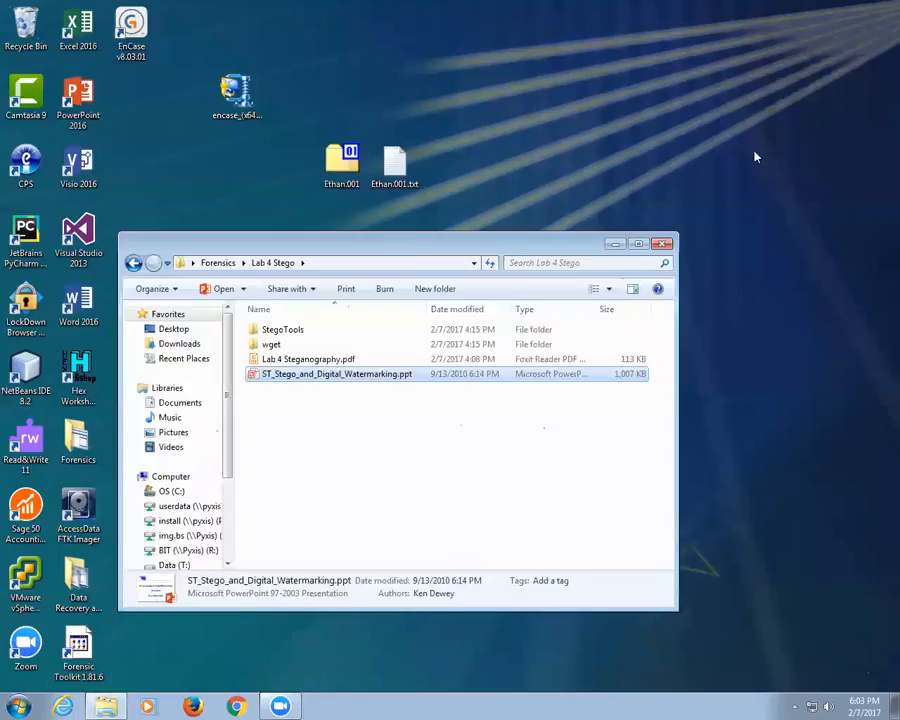
{"action": "left_click", "coordinate": [283, 329]}
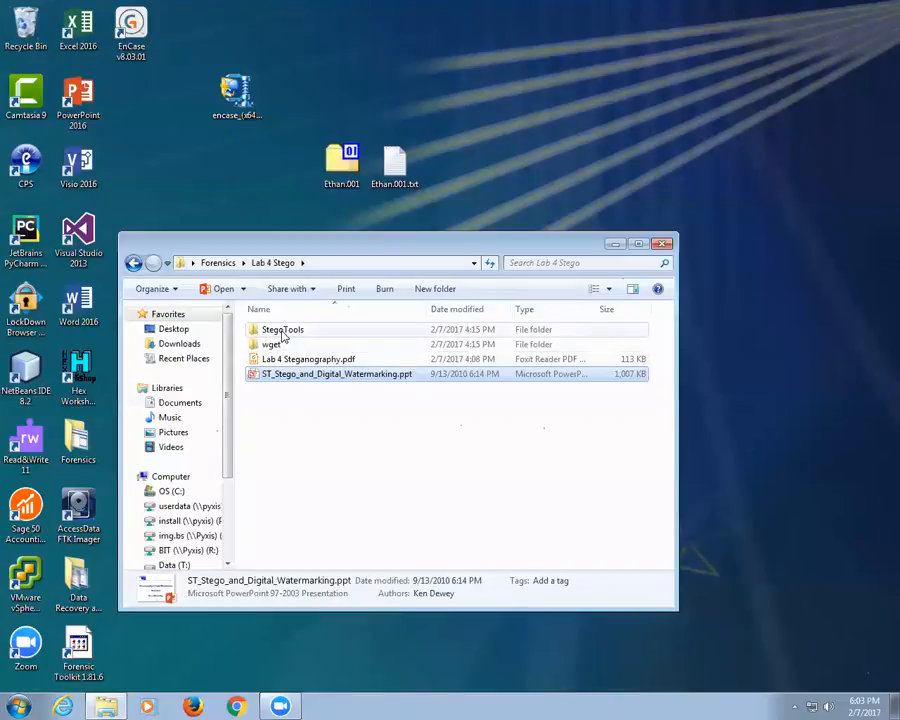
{"action": "double_click", "coordinate": [282, 329]}
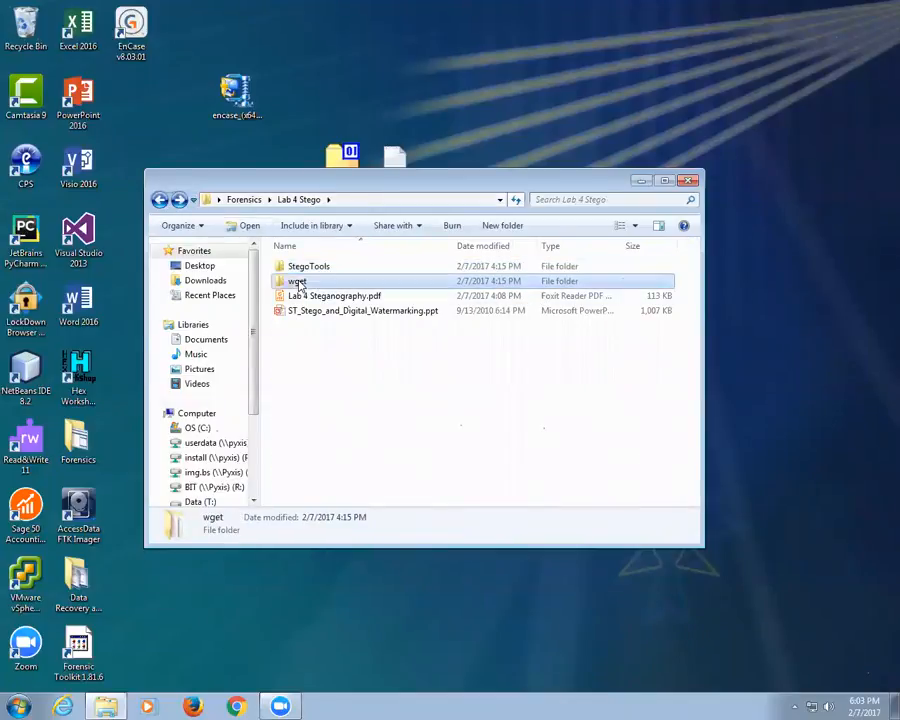
{"action": "double_click", "coordinate": [296, 281]}
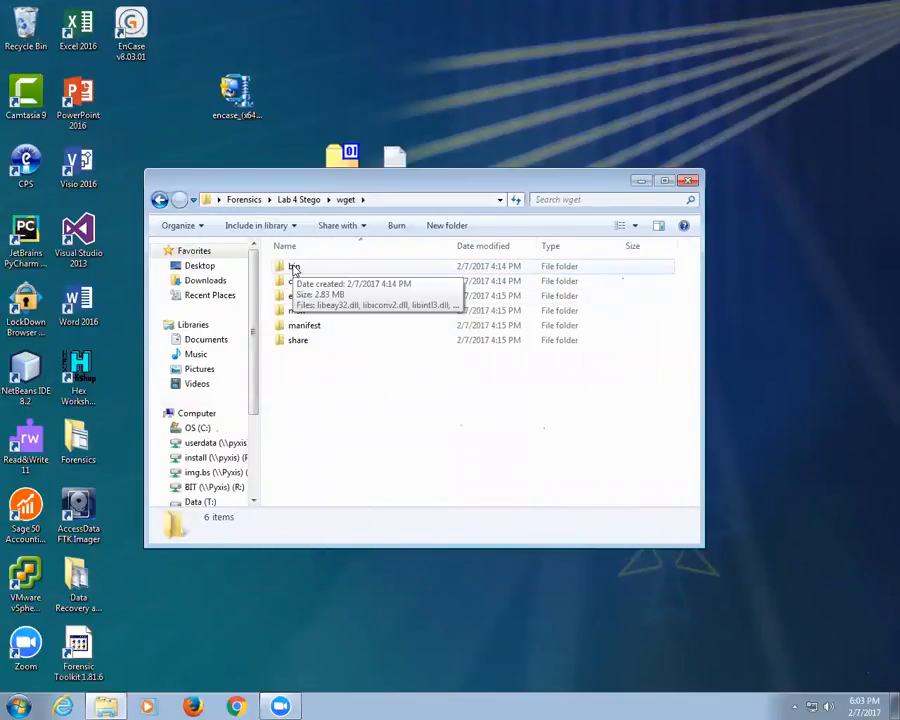
{"action": "left_click", "coordinate": [294, 266]}
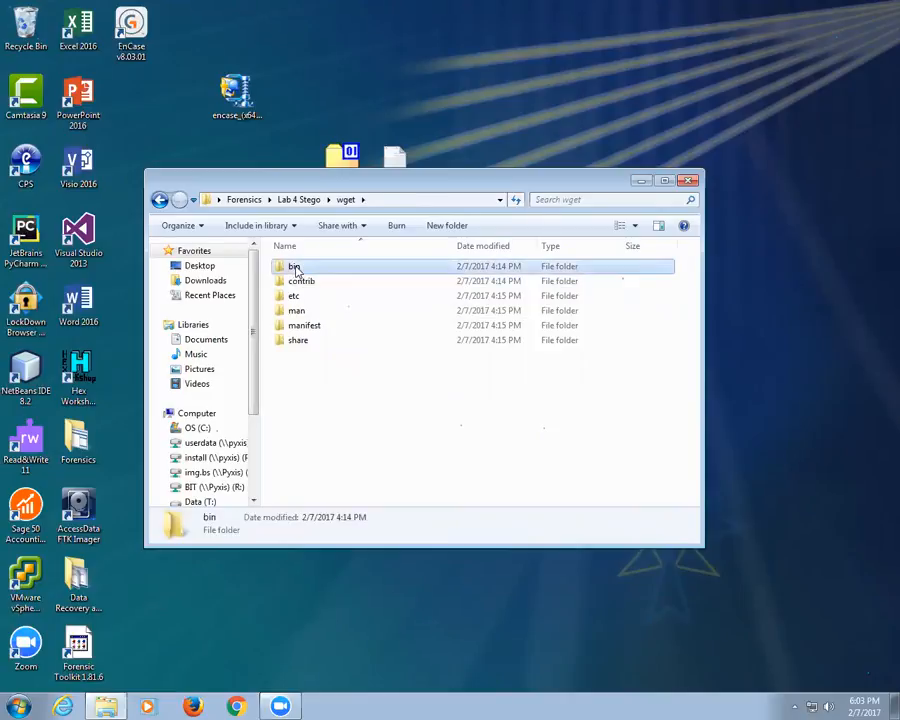
{"action": "double_click", "coordinate": [294, 266]}
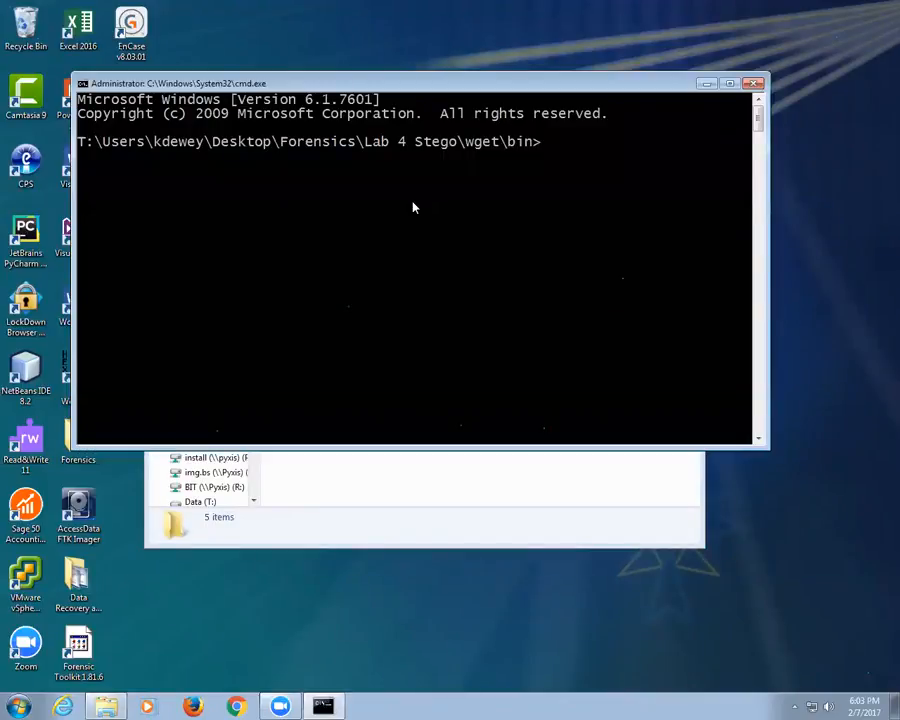
{"action": "type", "text": "wget"}
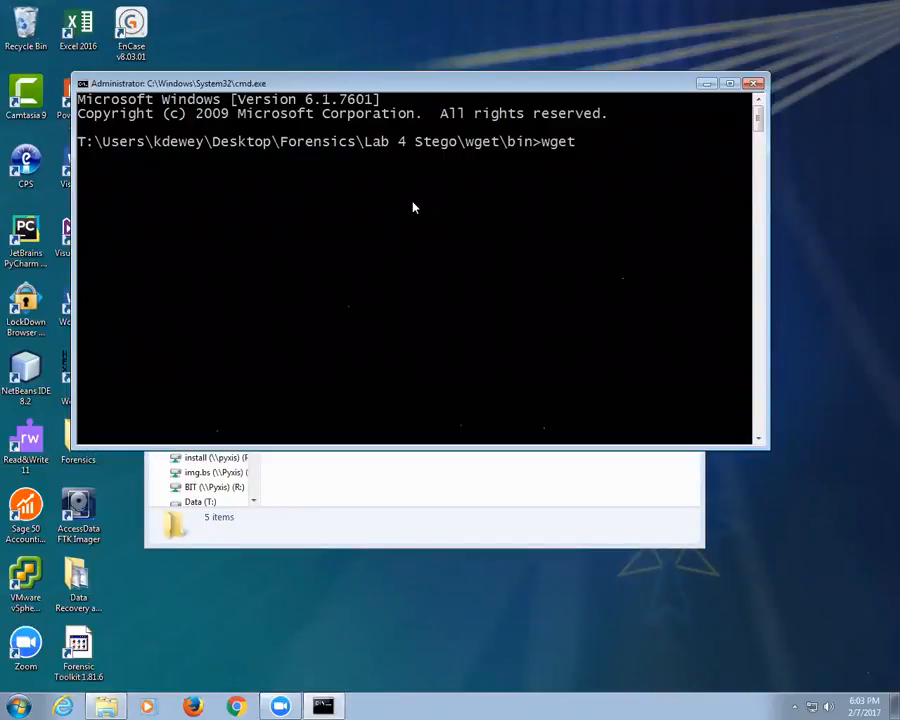
{"action": "type", "text": "www.rose"}
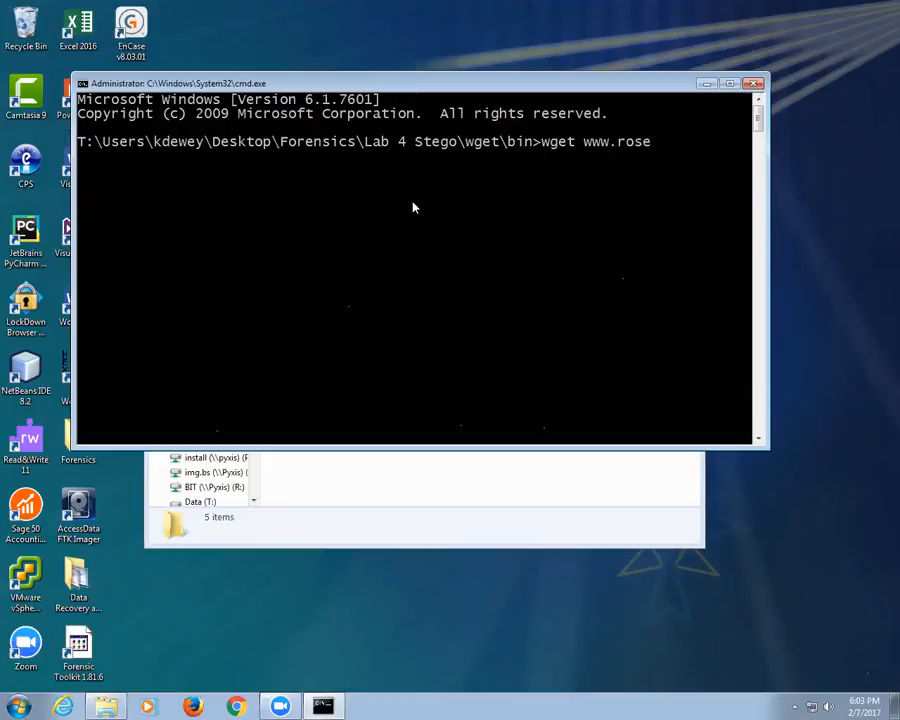
{"action": "type", "text": ".edu"}
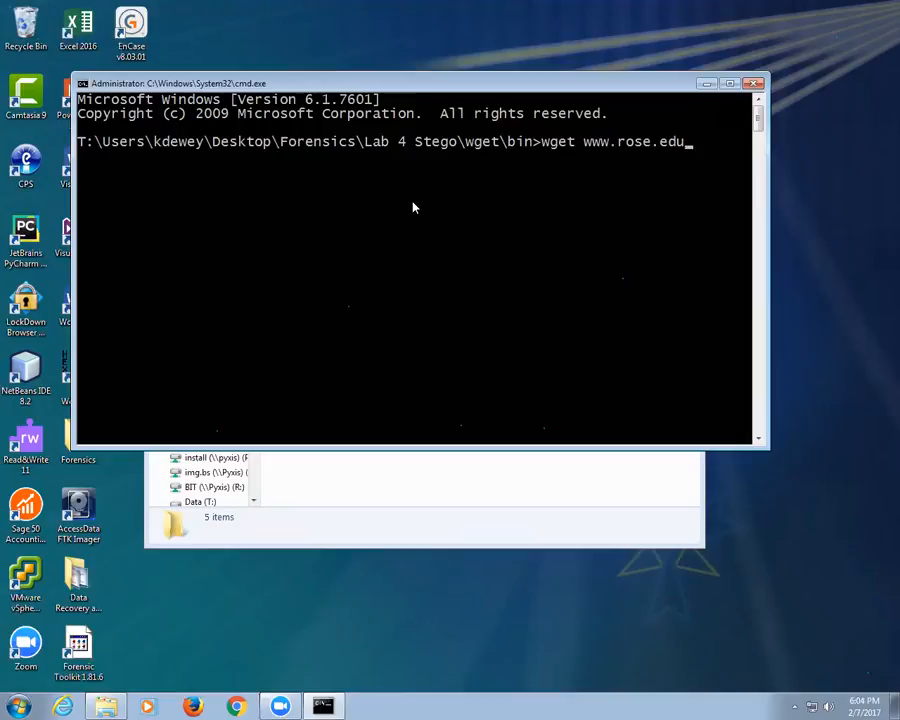
{"action": "key", "text": "enter"}
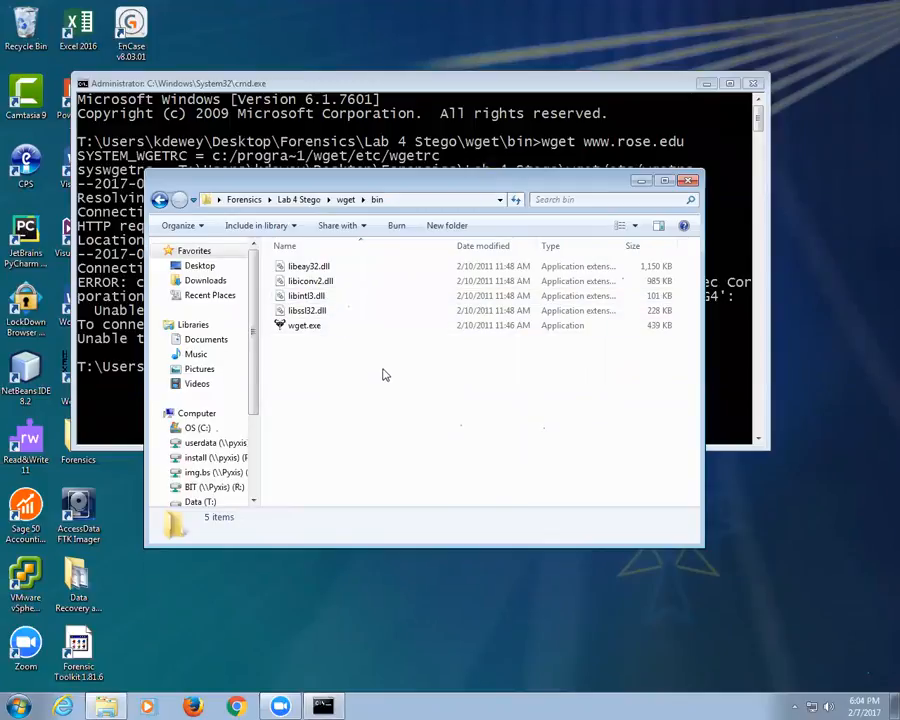
{"action": "mouse_move", "coordinate": [438, 30]}
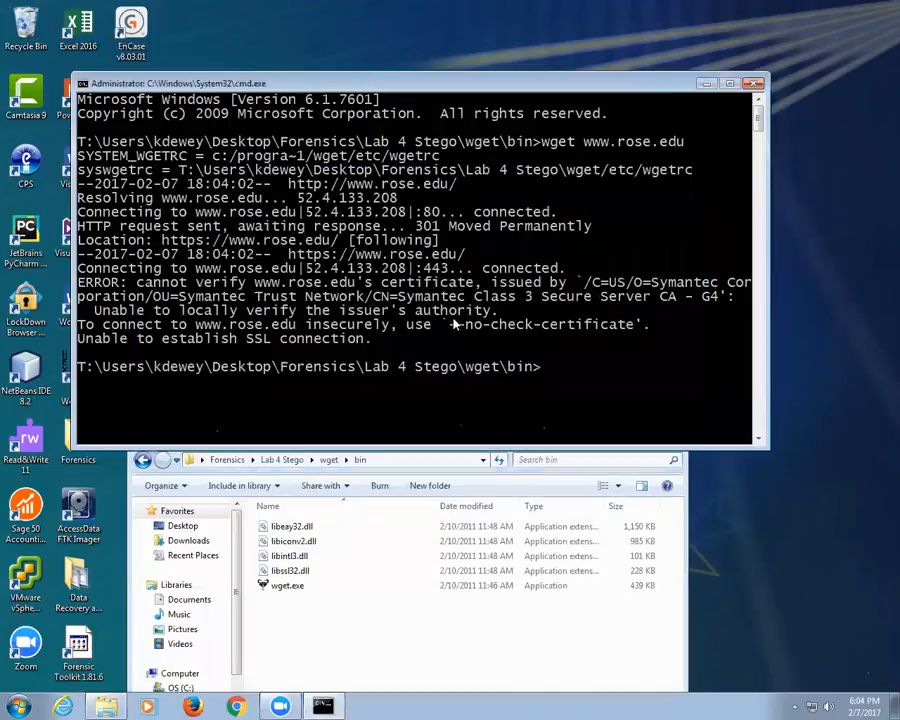
{"action": "type", "text": "wget www.rose.edu"}
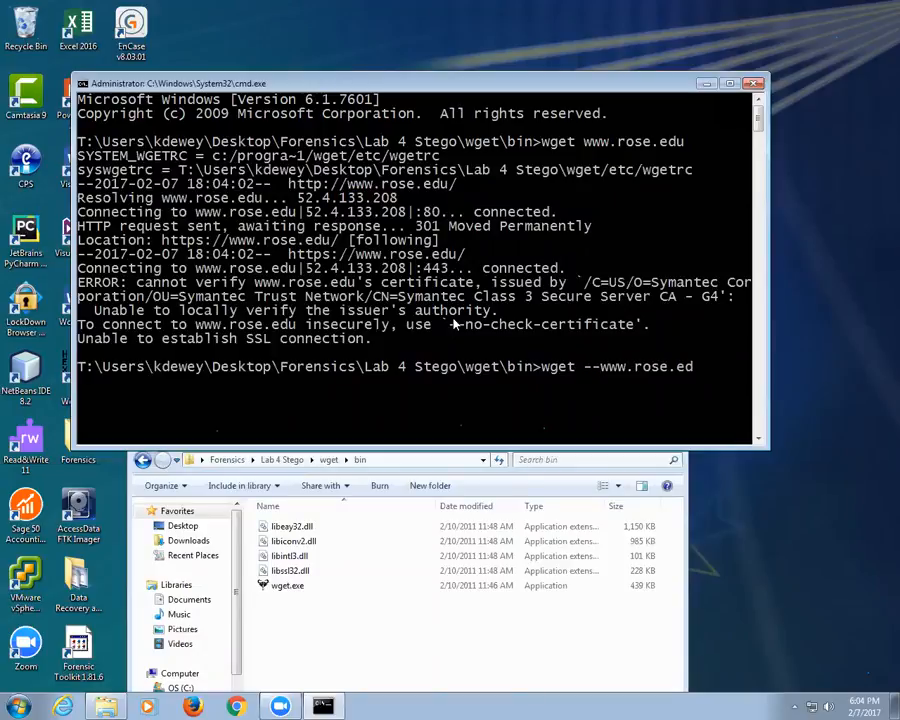
{"action": "type", "text": "no-check-certificate"}
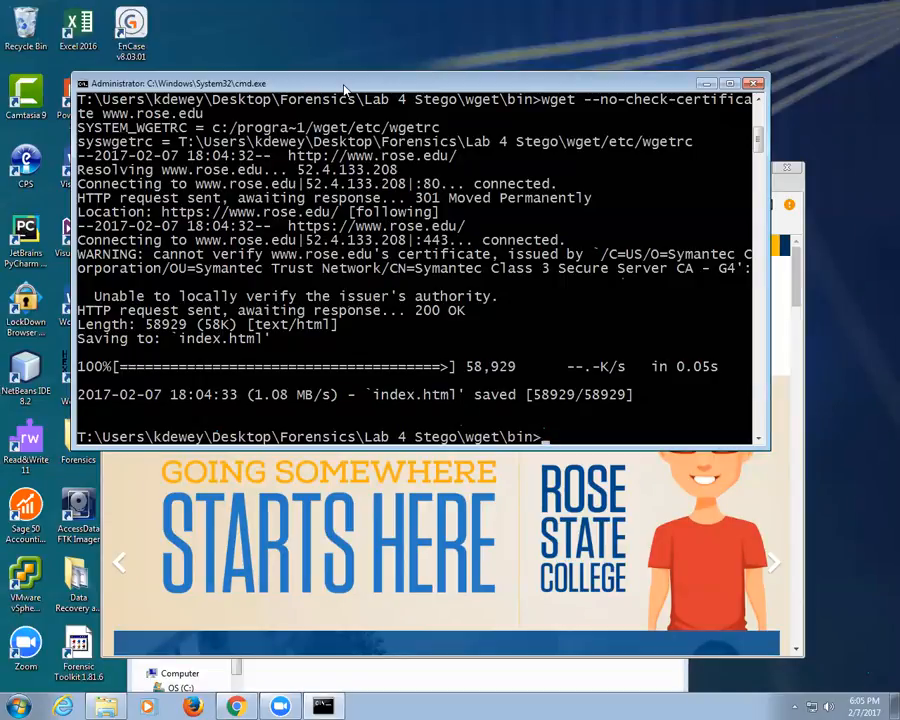
Run wget --help and scroll through the full option listing
{"action": "type", "text": "wget --no-check-certificate www.rose.edu"}
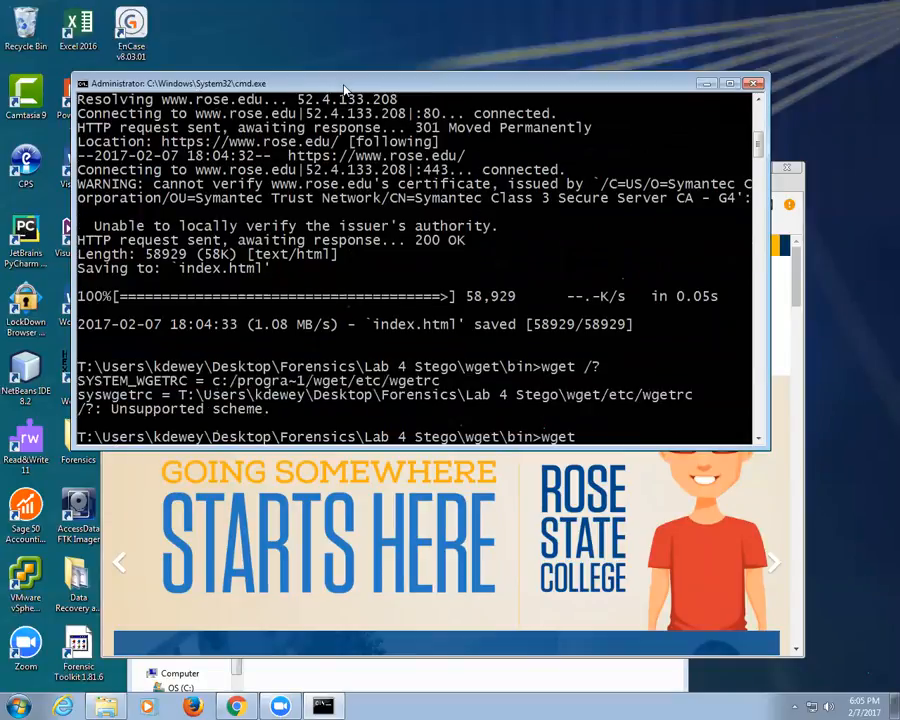
{"action": "type", "text": "wget --help"}
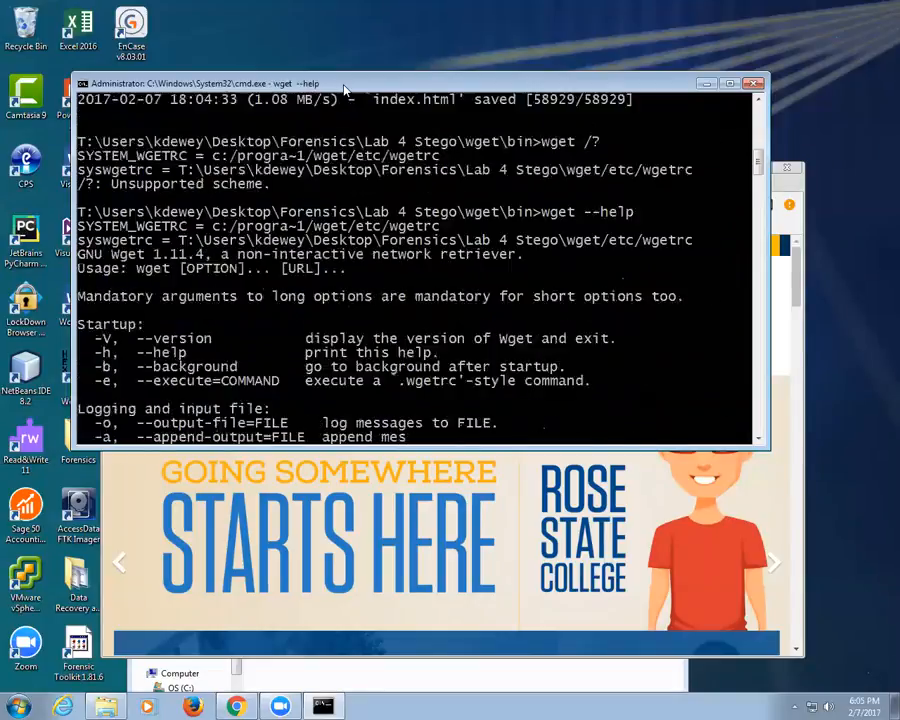
{"action": "scroll", "scroll_direction": "down", "scroll_amount": 3}
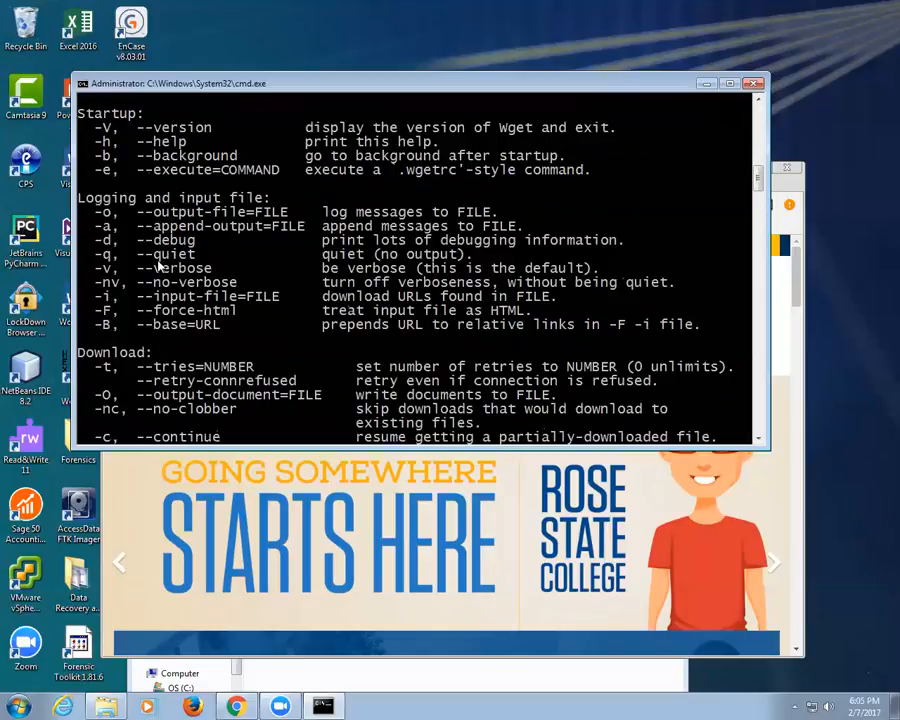
{"action": "scroll", "scroll_direction": "down", "scroll_amount": 3}
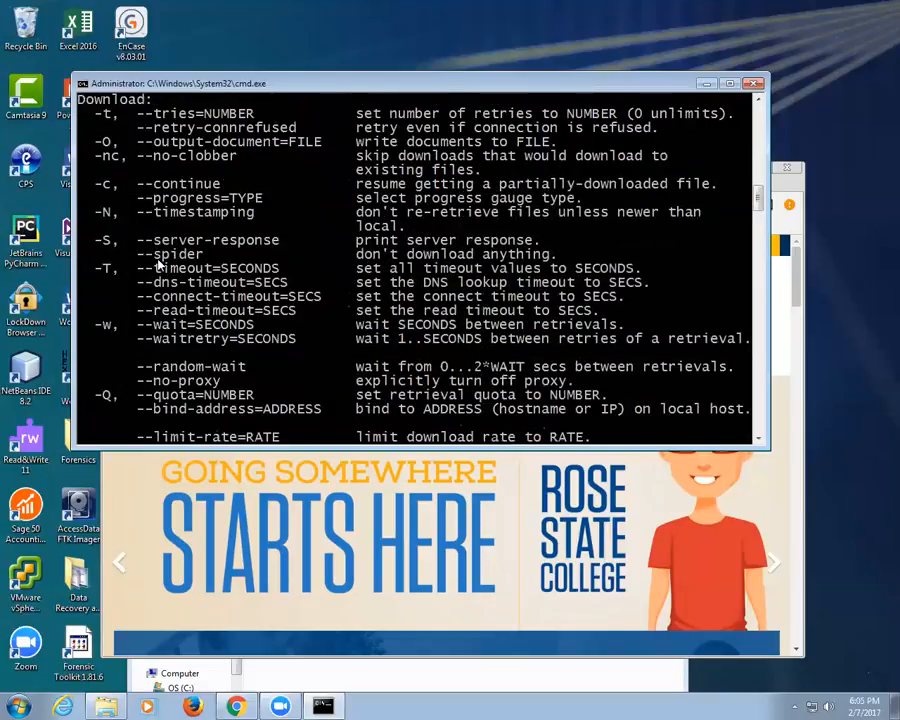
{"action": "scroll", "scroll_direction": "down", "scroll_amount": 3}
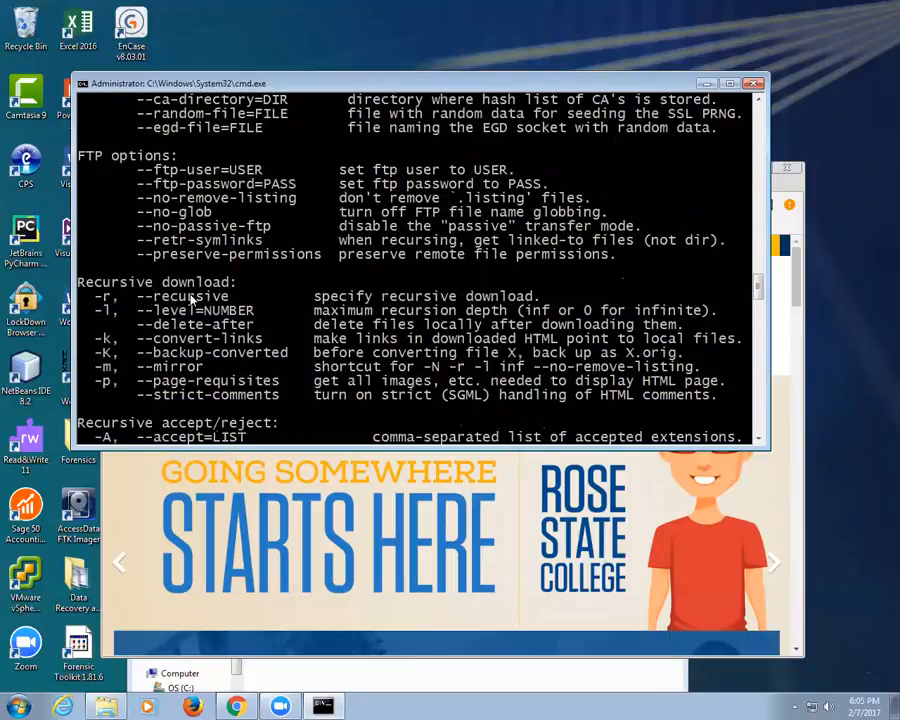
{"action": "scroll", "scroll_direction": "down", "scroll_amount": 3}
{"action": "type", "text": "wget --help"}
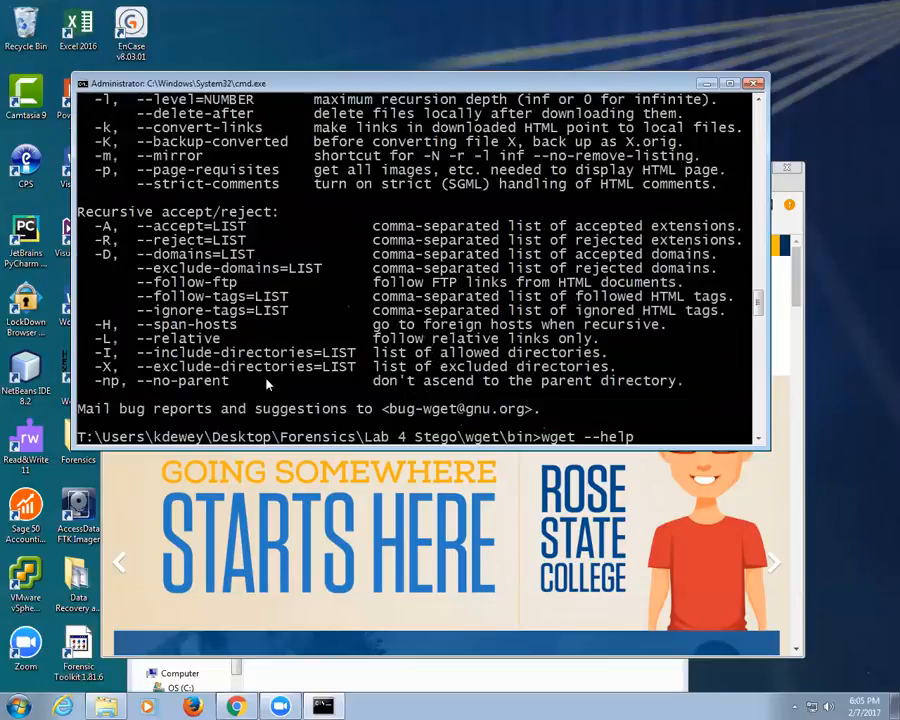
{"action": "type", "text": "wget --no-check-certificate www.rose.edu"}
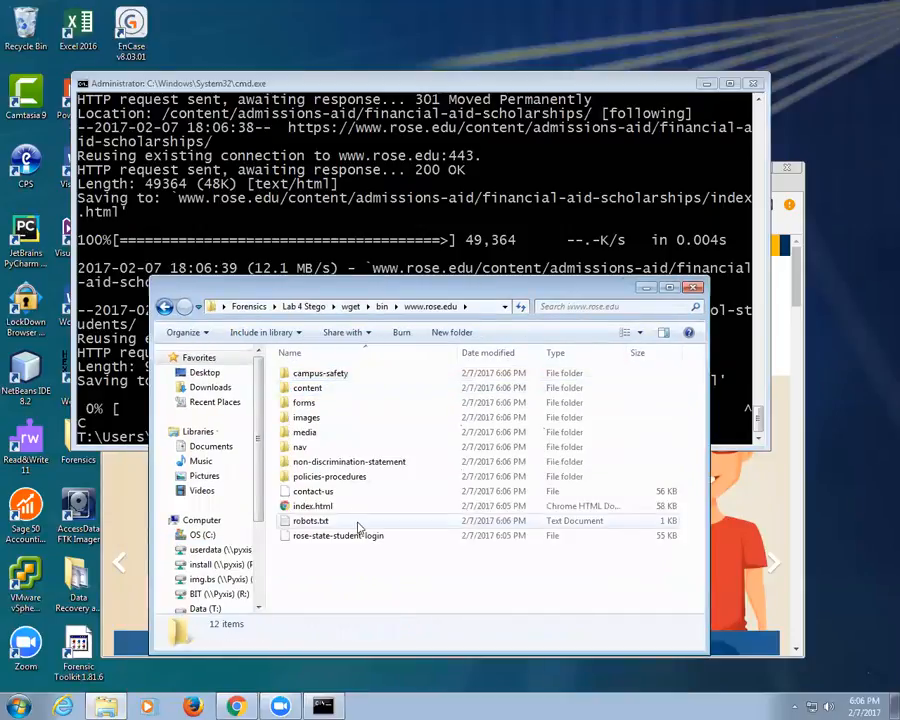
View the downloaded index.html and open the spring 2017 schedule PDF in the media folder
{"action": "double_click", "coordinate": [311, 506]}
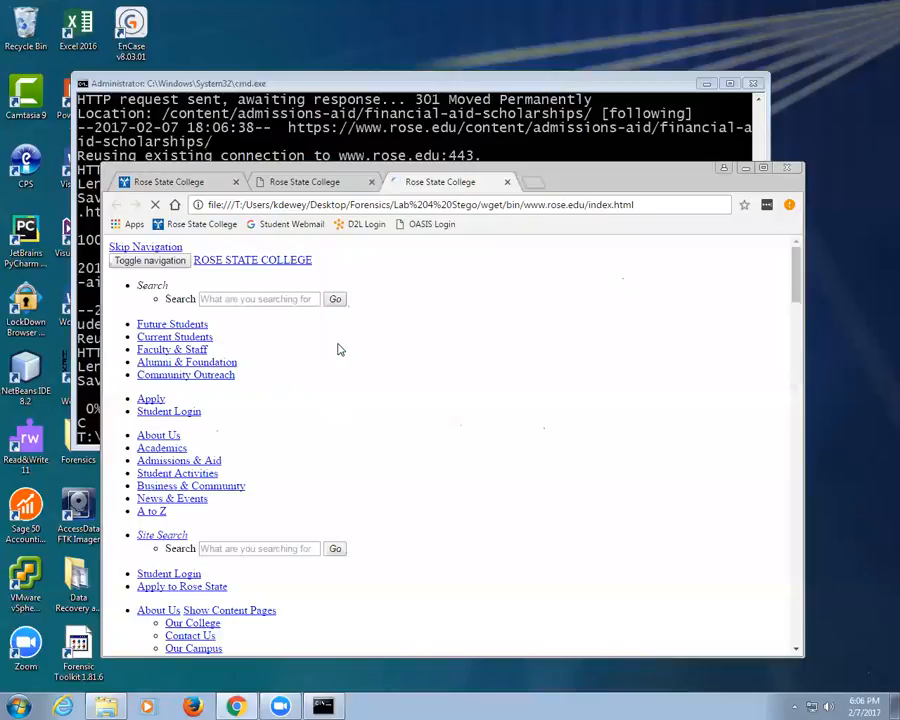
{"action": "scroll", "scroll_direction": "down", "scroll_amount": 3}
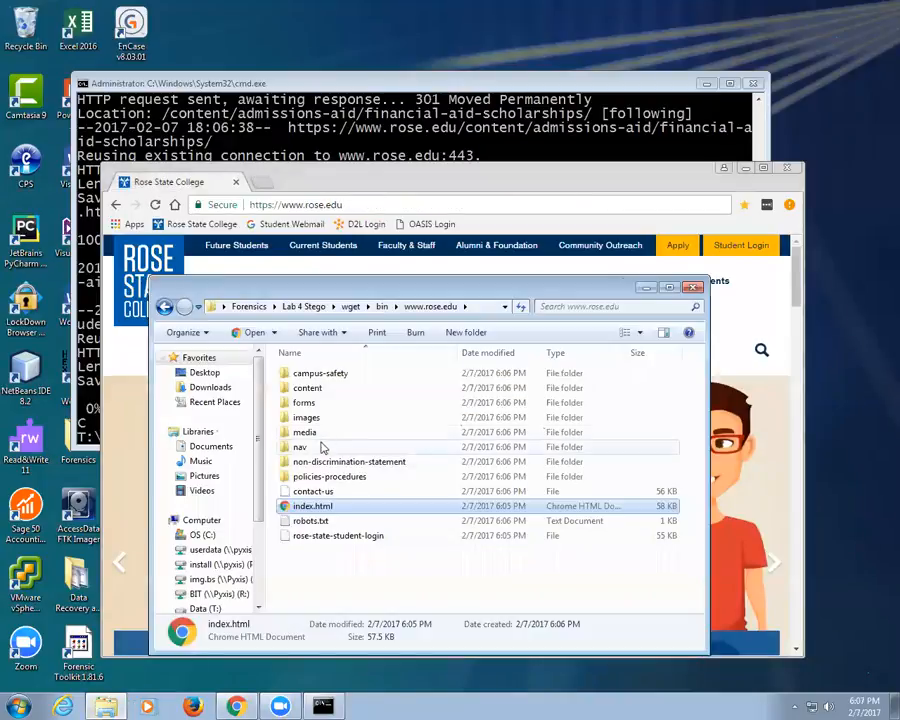
{"action": "left_click", "coordinate": [306, 417]}
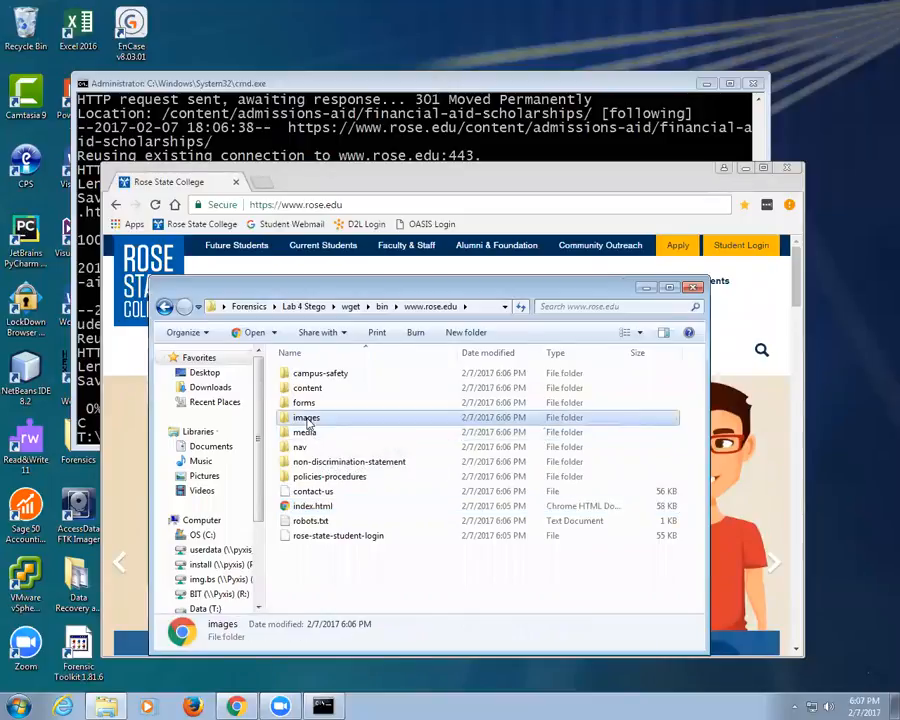
{"action": "double_click", "coordinate": [306, 417]}
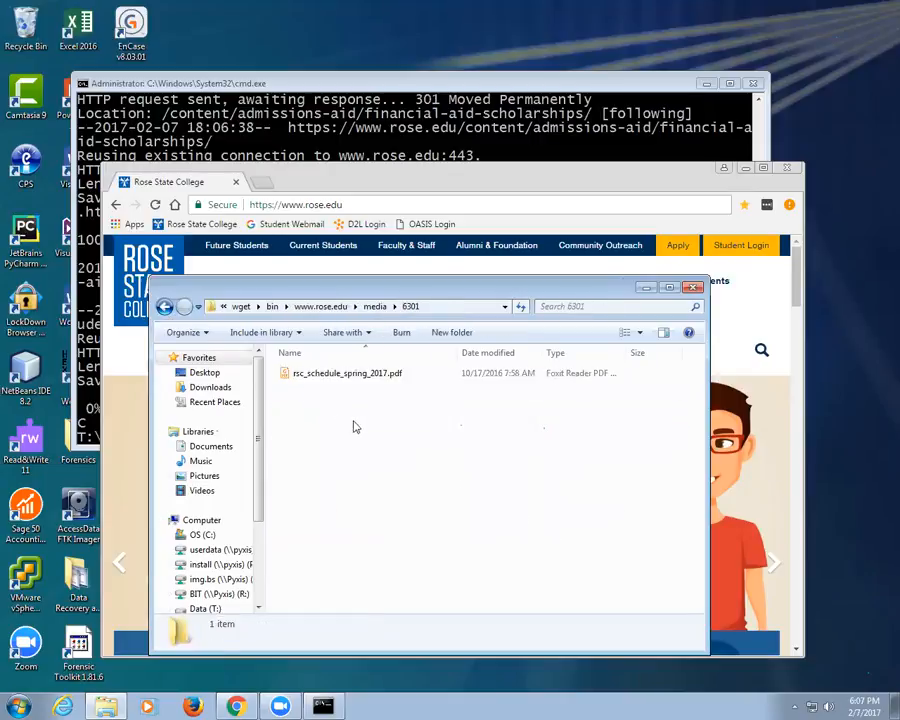
{"action": "left_click", "coordinate": [347, 373]}
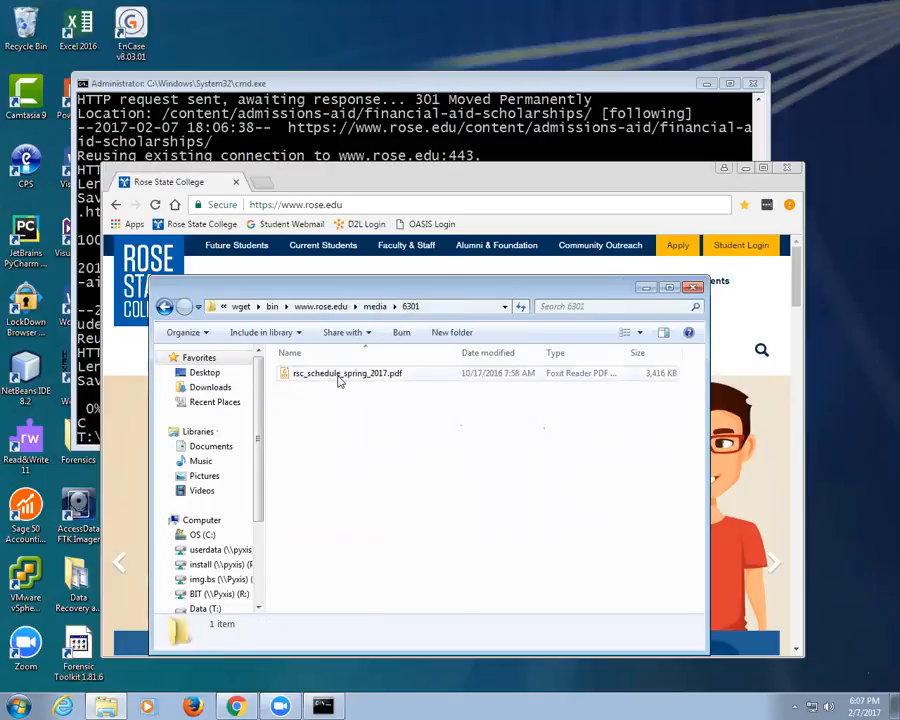
{"action": "double_click", "coordinate": [347, 373]}
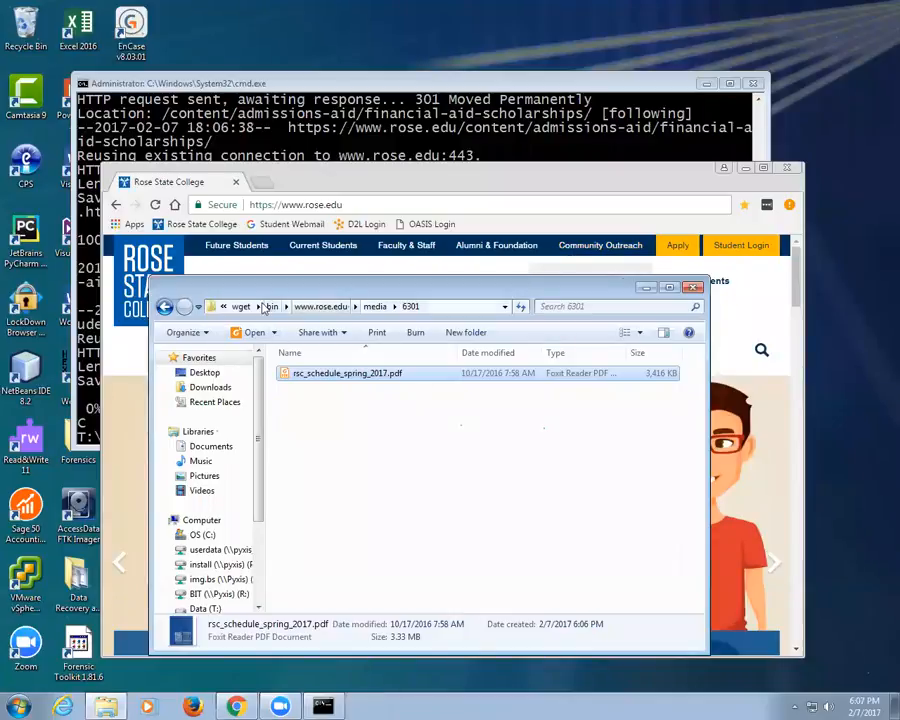
Navigate back up to wget's bin folder and close the Explorer window
{"action": "left_click", "coordinate": [164, 306]}
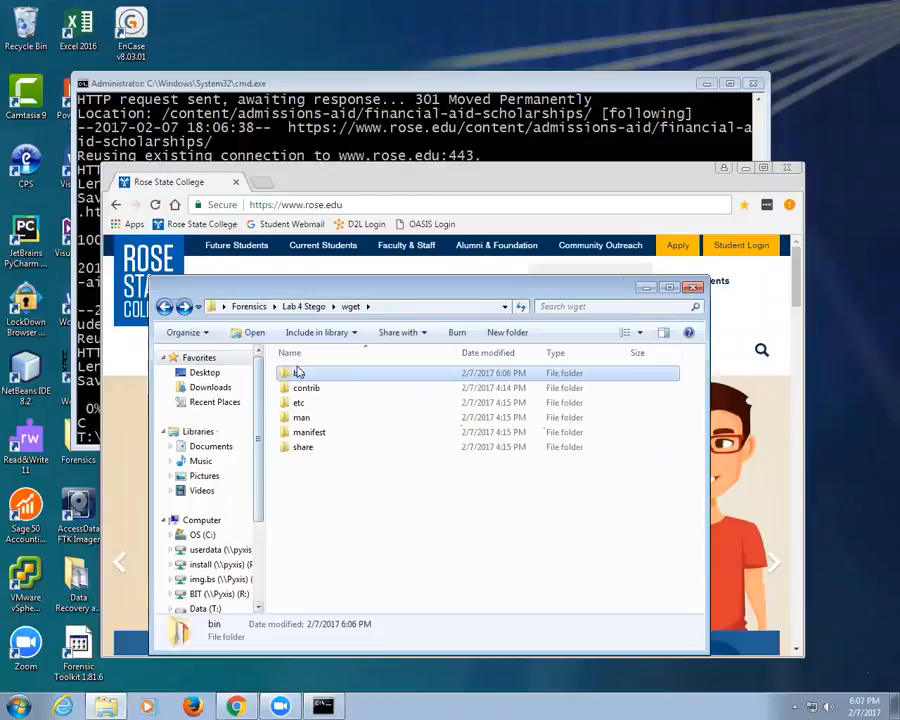
{"action": "double_click", "coordinate": [301, 373]}
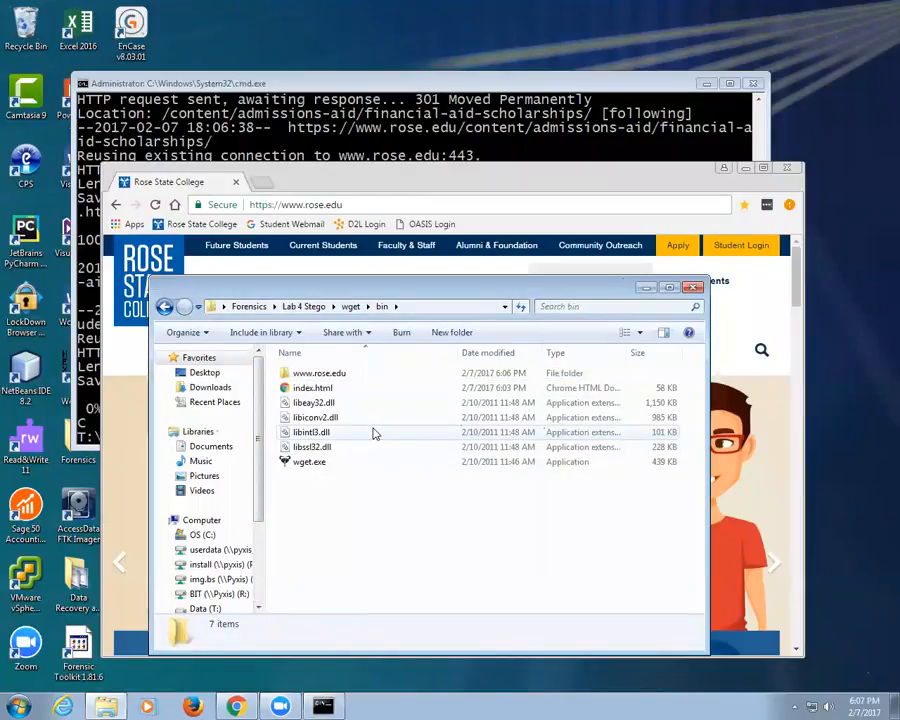
{"action": "mouse_move", "coordinate": [311, 432]}
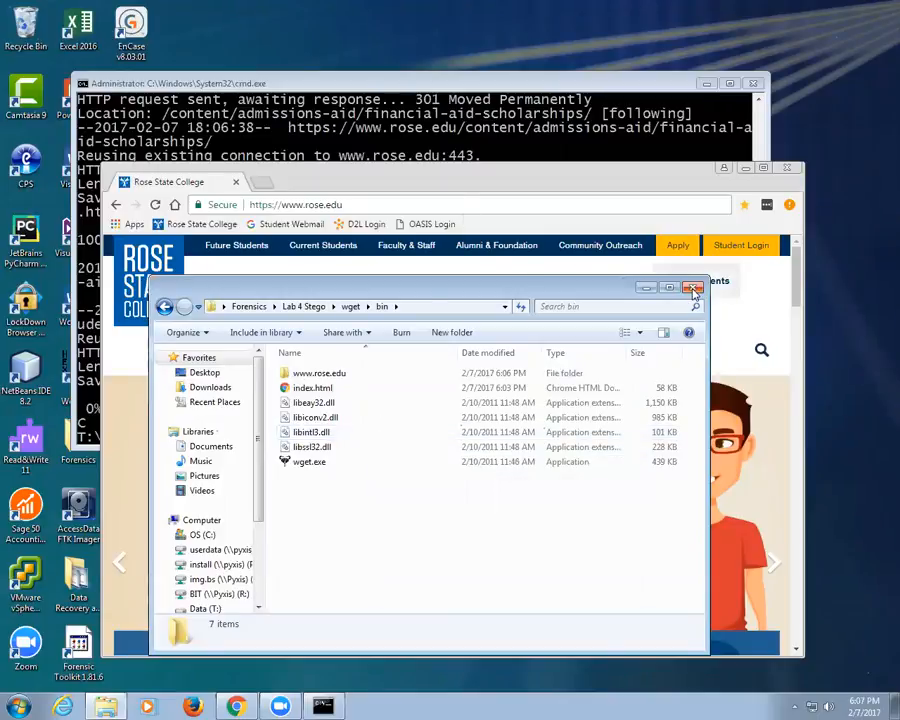
{"action": "left_click", "coordinate": [693, 288]}
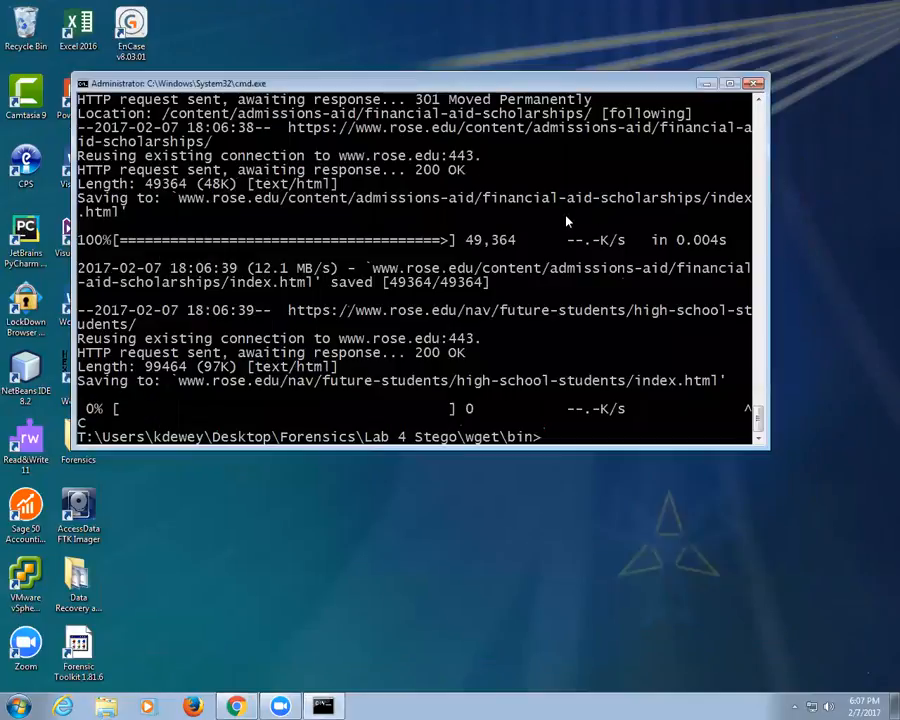
Exit the prompt, go into Forensics > Lab 4 Stego > StegoTools and view Church_with_Mindy.jpg
{"action": "type", "text": "e"}
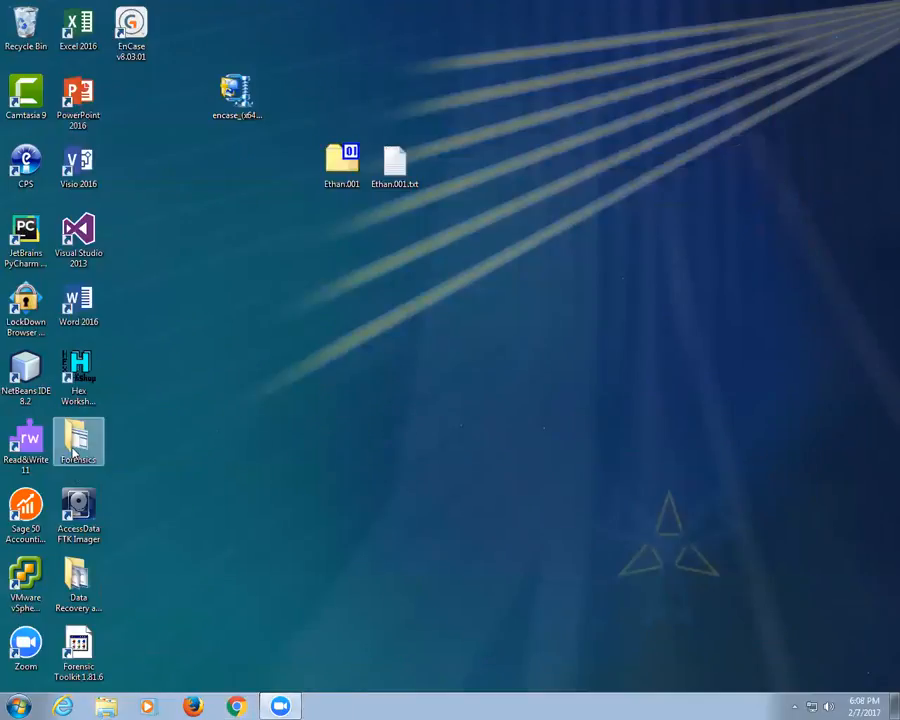
{"action": "double_click", "coordinate": [78, 442]}
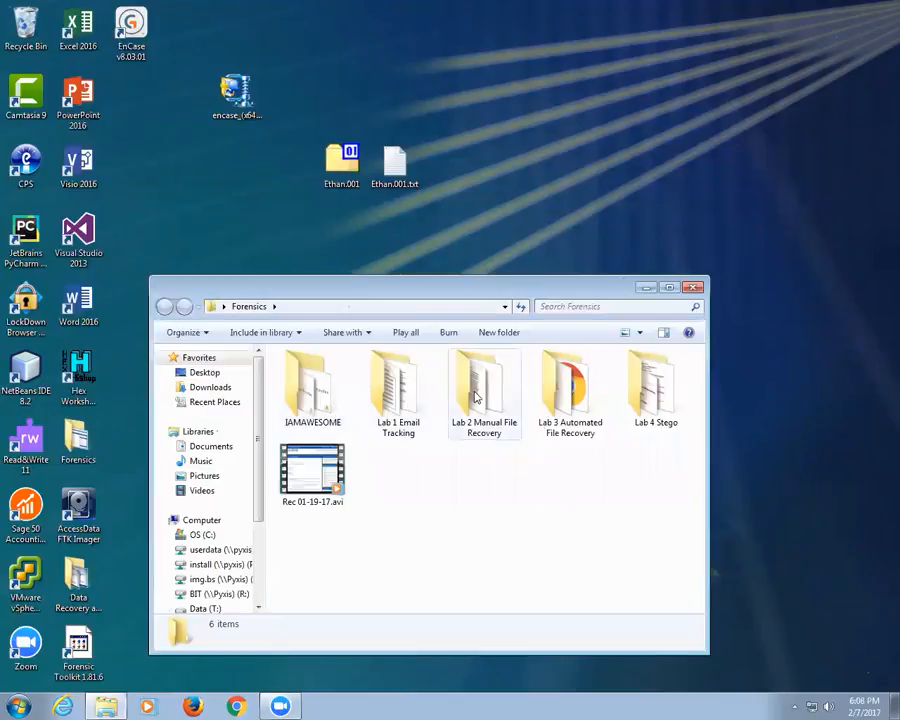
{"action": "double_click", "coordinate": [570, 385]}
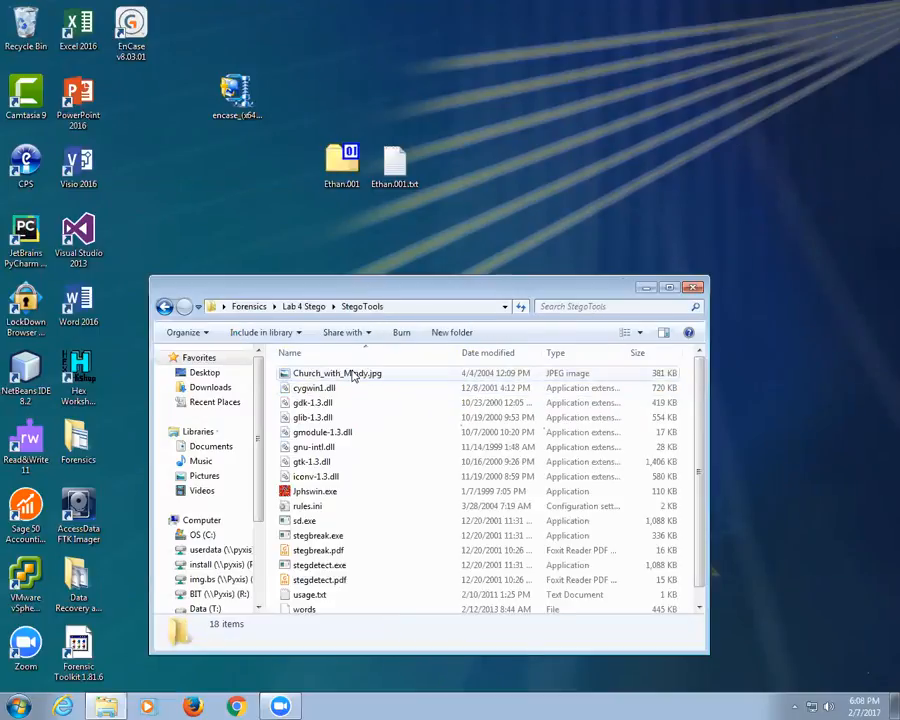
{"action": "double_click", "coordinate": [337, 373]}
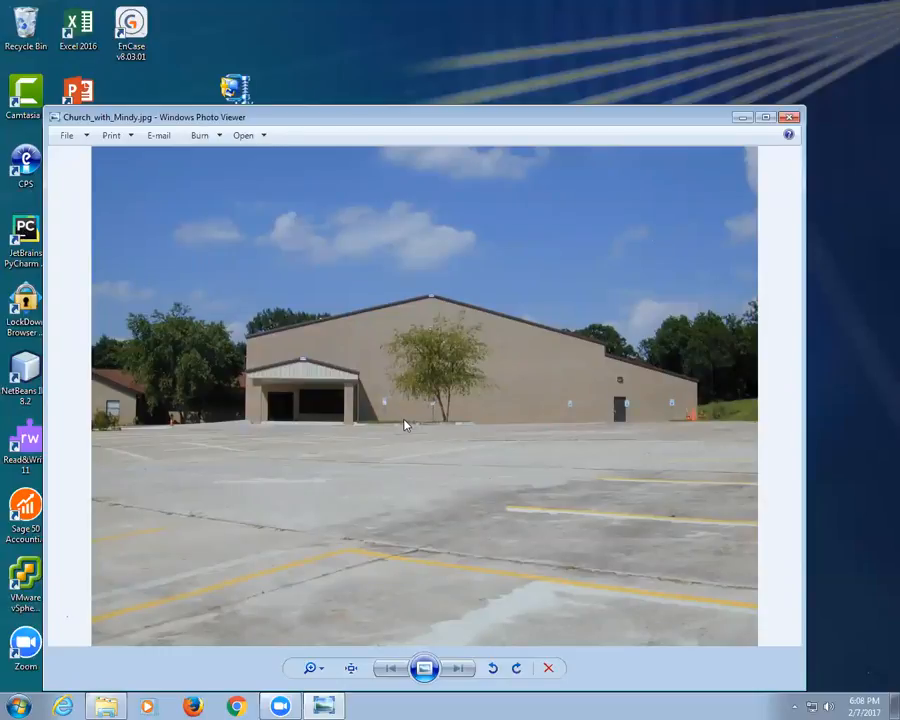
{"action": "mouse_move", "coordinate": [575, 454]}
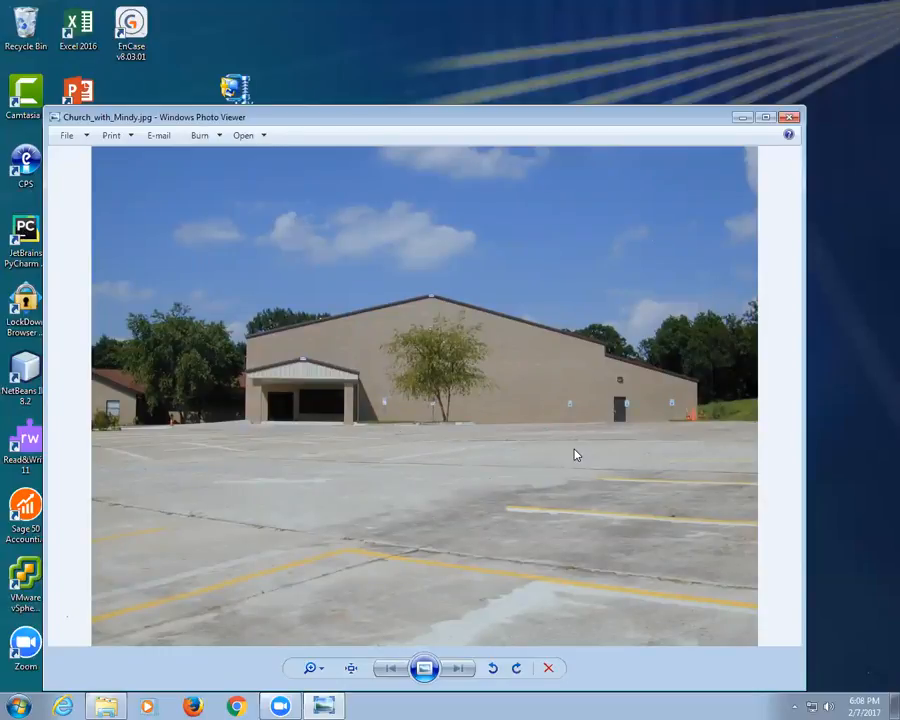
{"action": "mouse_move", "coordinate": [533, 430]}
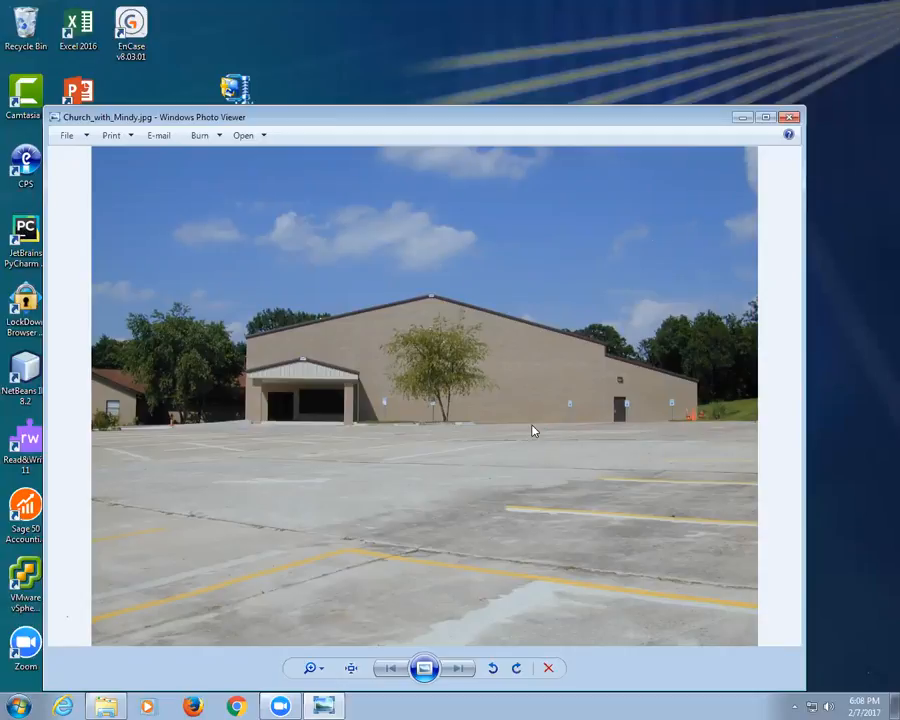
{"action": "mouse_move", "coordinate": [560, 352]}
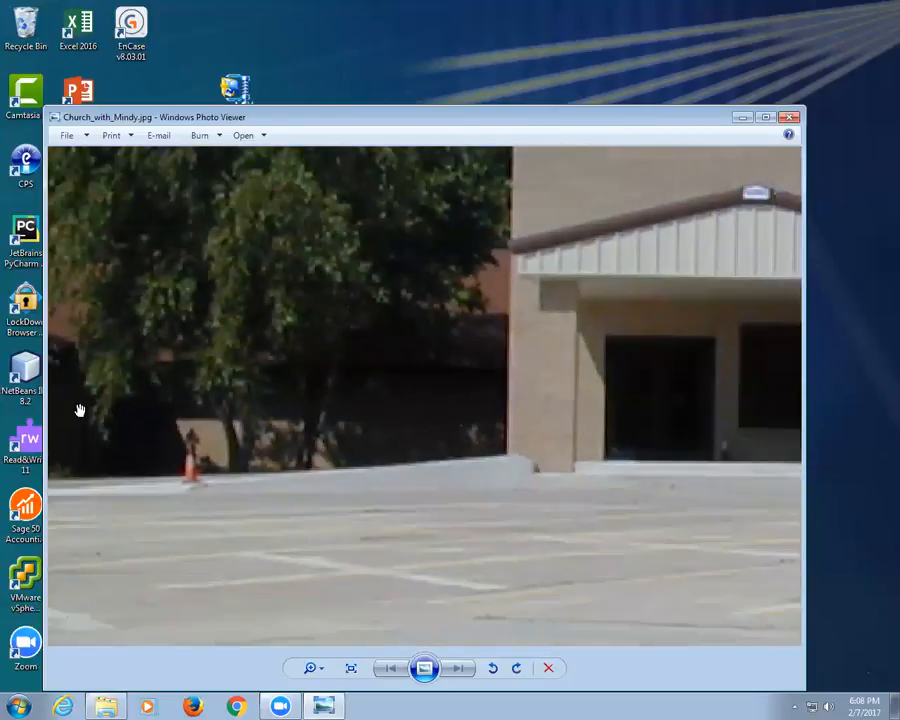
Look over the Church_with_Mindy.jpg church photo for any visible sign of hidden content
{"action": "left_click", "coordinate": [457, 668]}
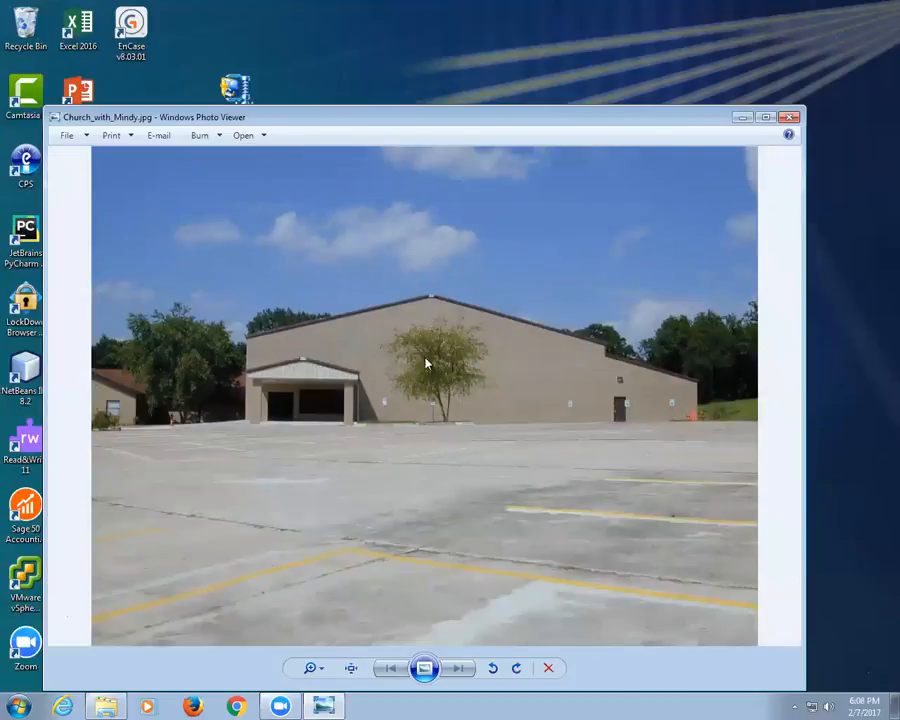
{"action": "mouse_move", "coordinate": [528, 400]}
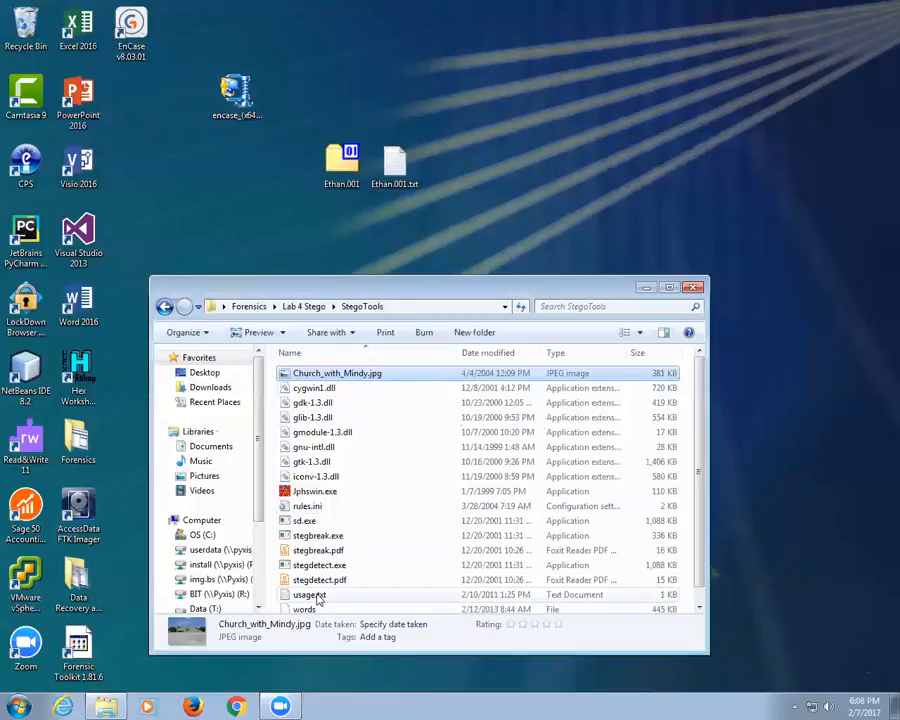
Read usage.txt in Notepad for the stegdetect and stegbreak command notes
{"action": "double_click", "coordinate": [309, 594]}
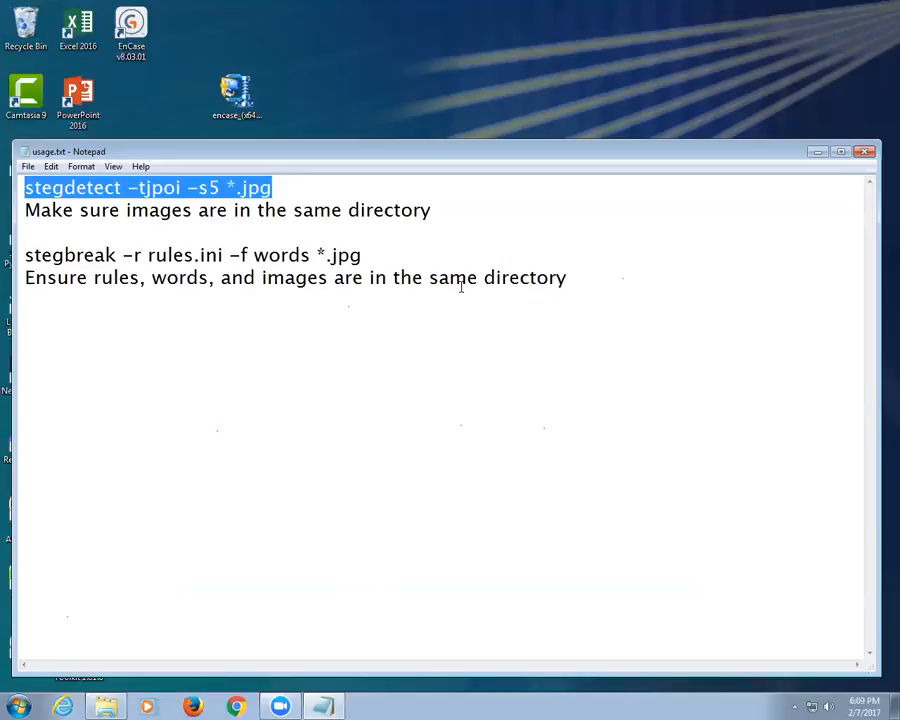
{"action": "mouse_move", "coordinate": [351, 107]}
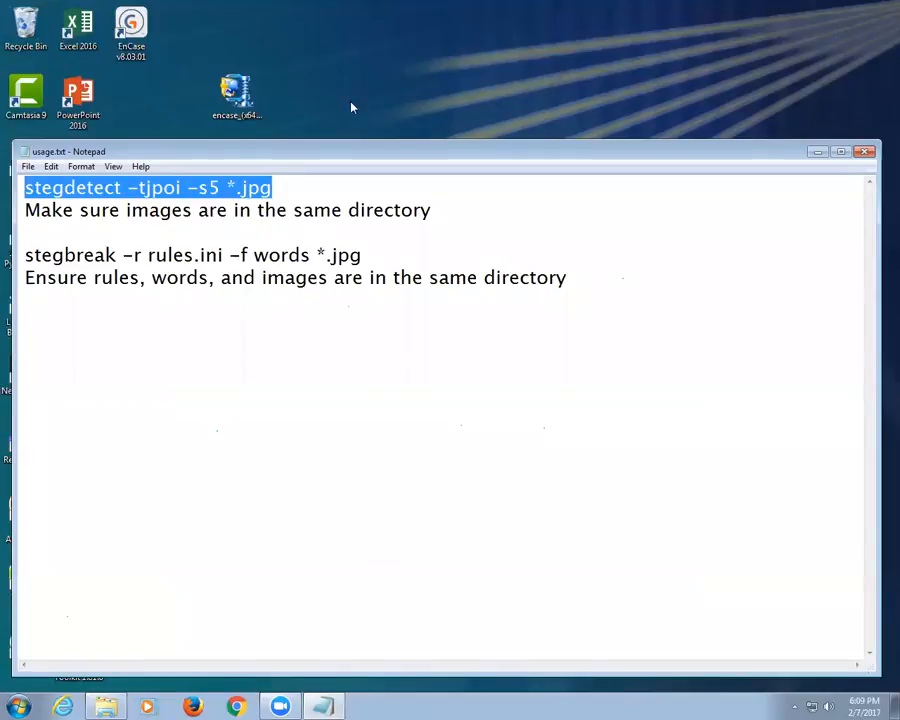
{"action": "mouse_move", "coordinate": [313, 158]}
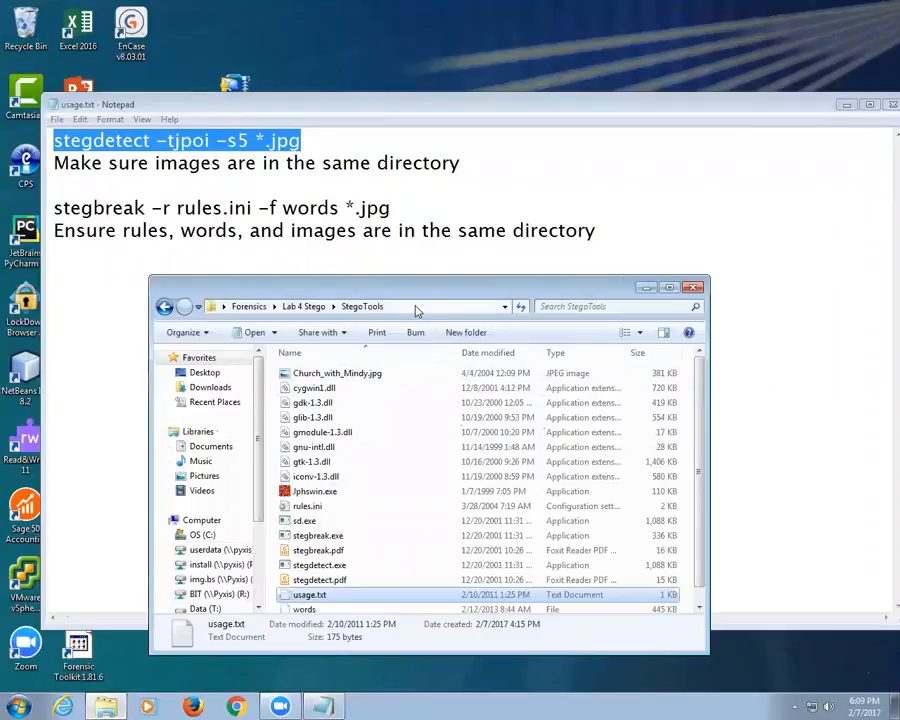
Start cmd to run stegdetect -tjpoi -s5 *.jpg on the StegoTools JPEGs
{"action": "type", "text": "cmd"}
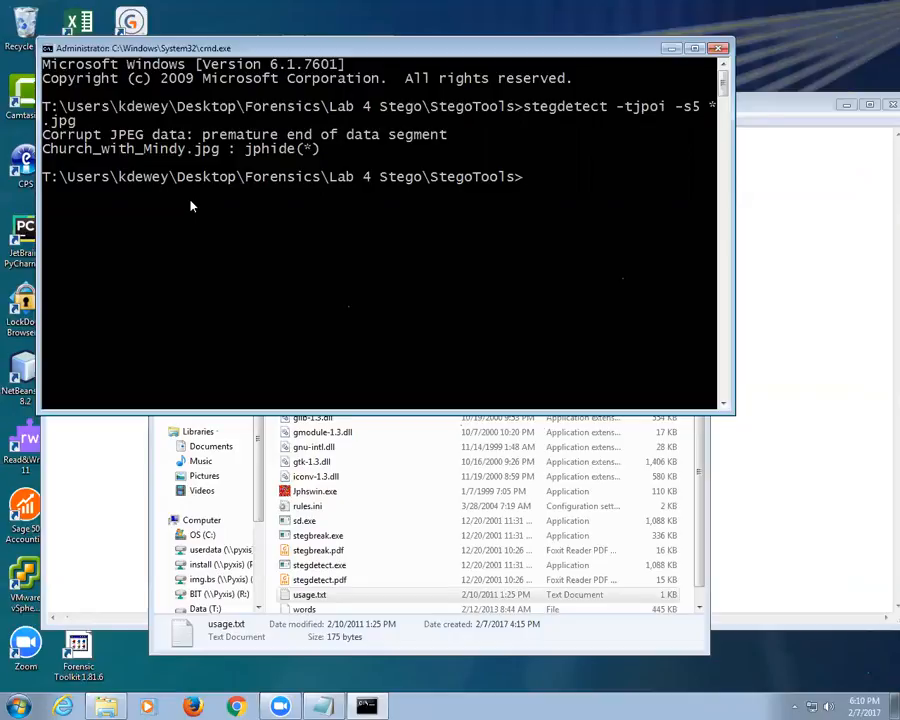
{"action": "mouse_move", "coordinate": [183, 203]}
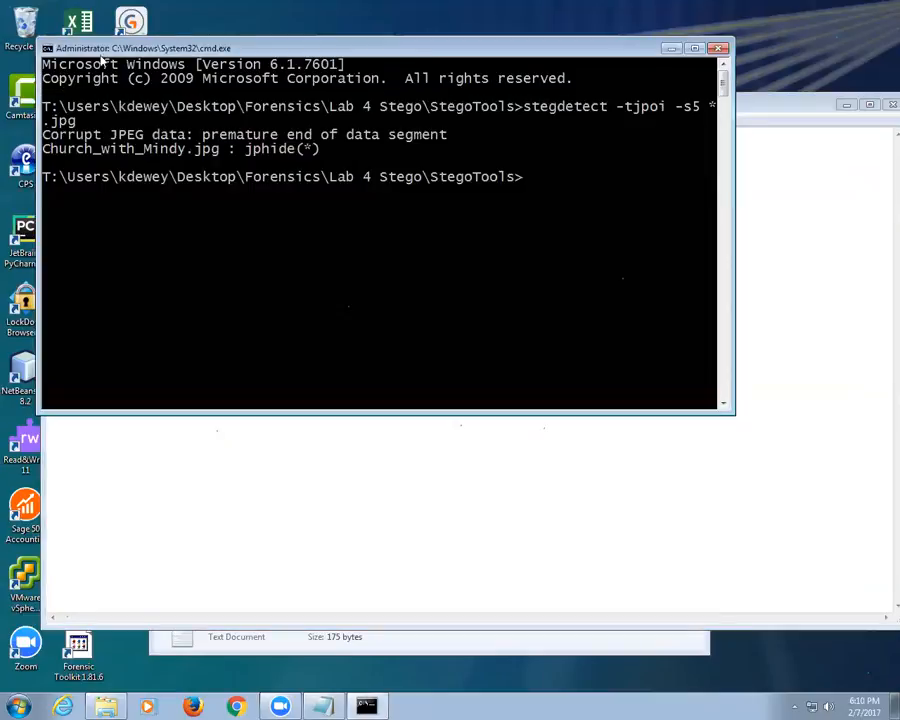
Paste and run stegbreak -r rules.ini -f words *.jpg, recovering the passphrase church
{"action": "right_click", "coordinate": [140, 48]}
{"action": "type", "text": "stegbreak -r rules.ini -f words *.jpg"}
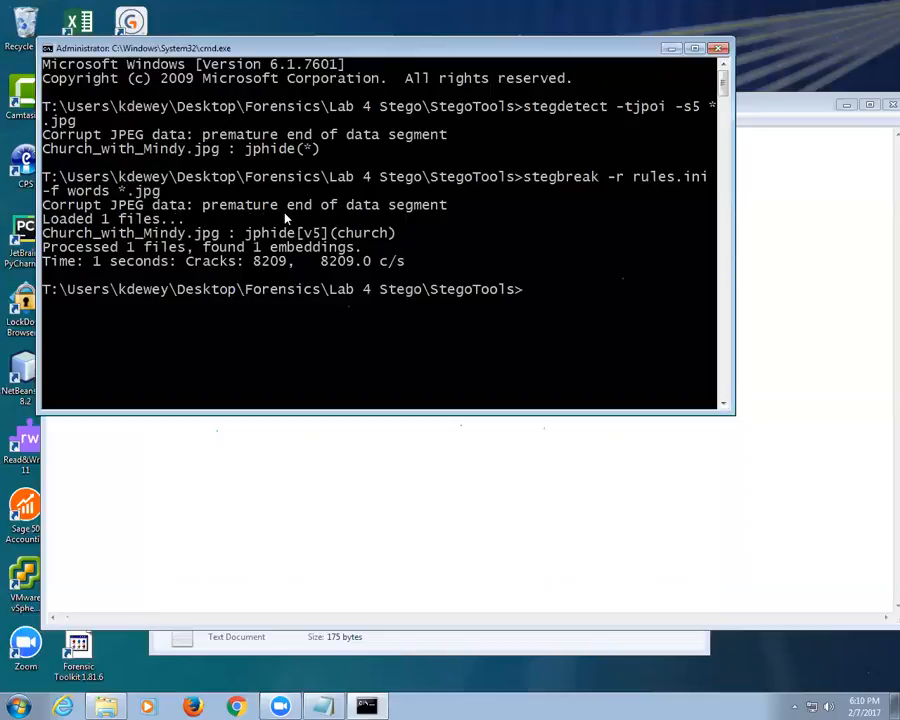
{"action": "mouse_move", "coordinate": [255, 240]}
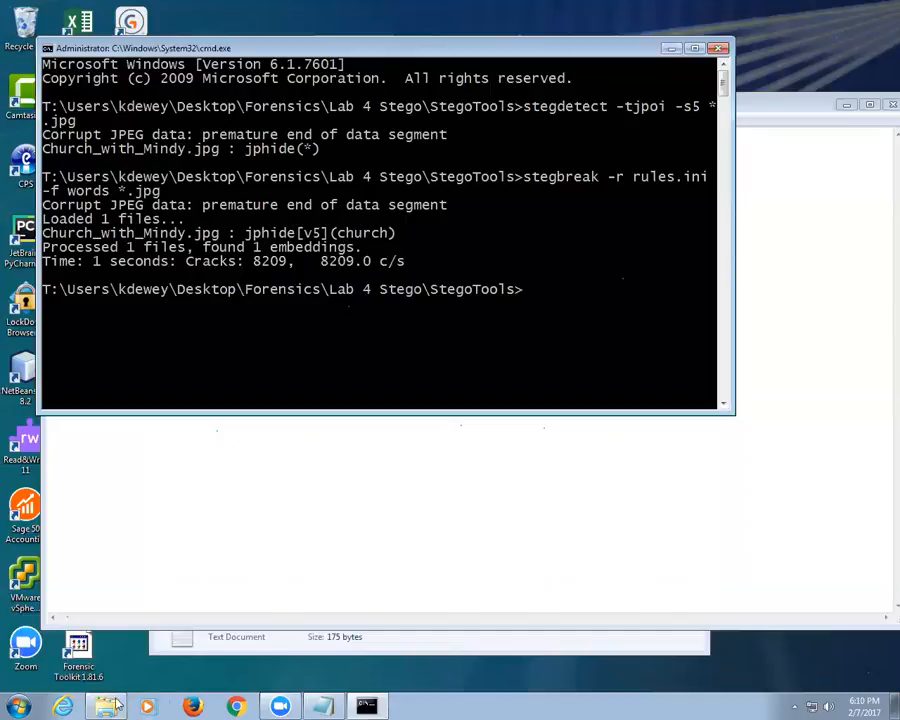
{"action": "left_click", "coordinate": [107, 707]}
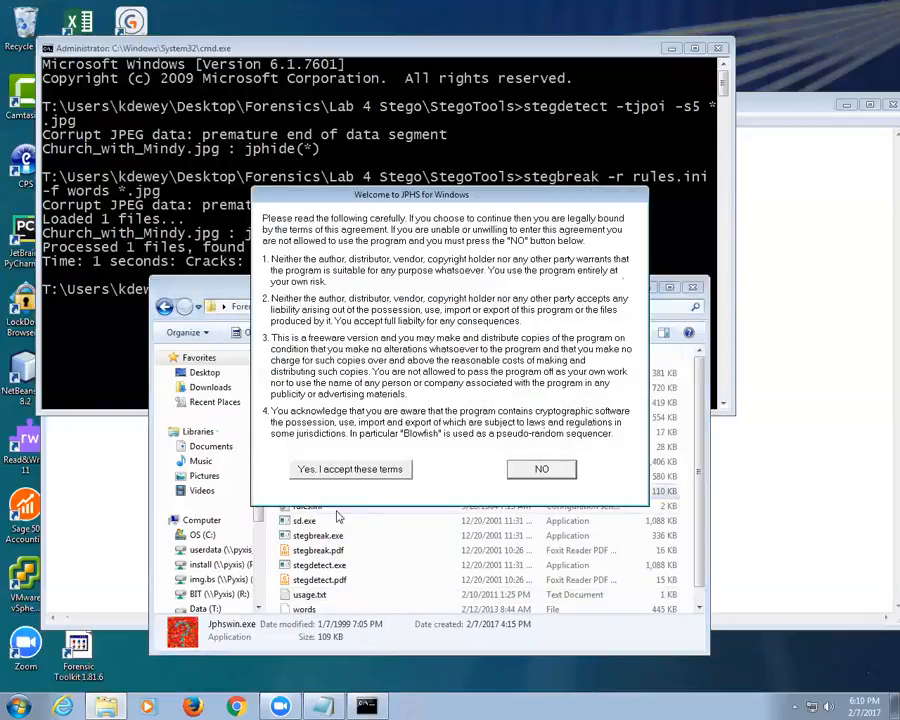
{"action": "left_click", "coordinate": [350, 469]}
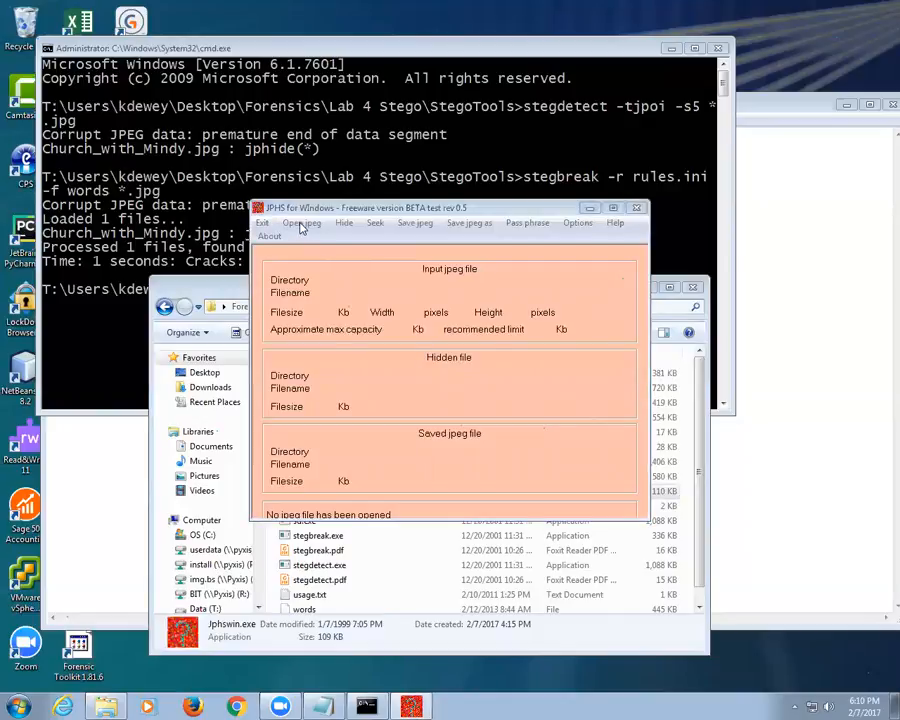
{"action": "left_click", "coordinate": [301, 222]}
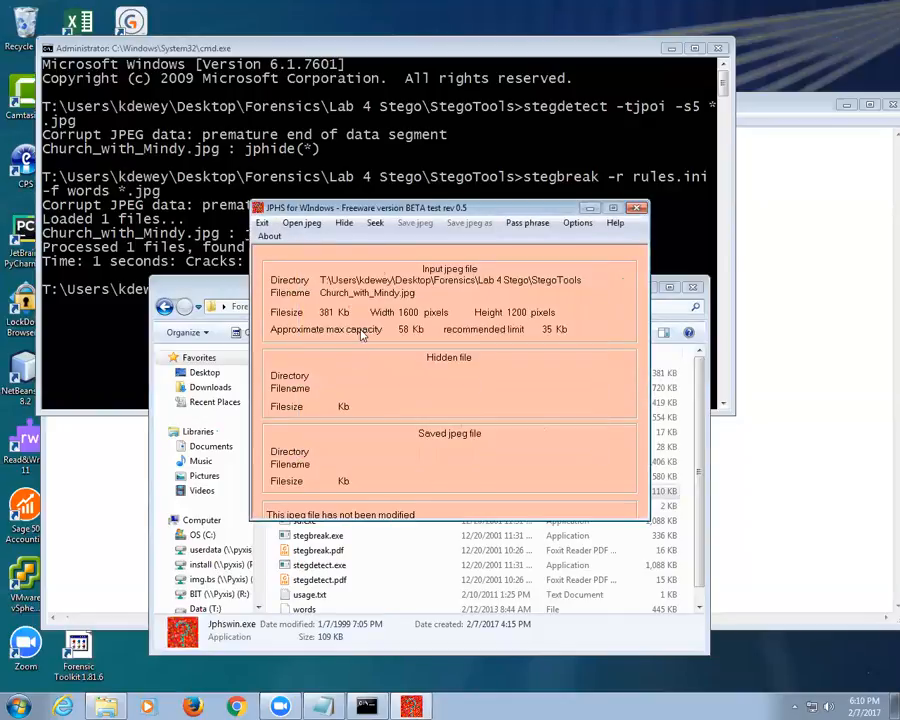
{"action": "left_click", "coordinate": [527, 223]}
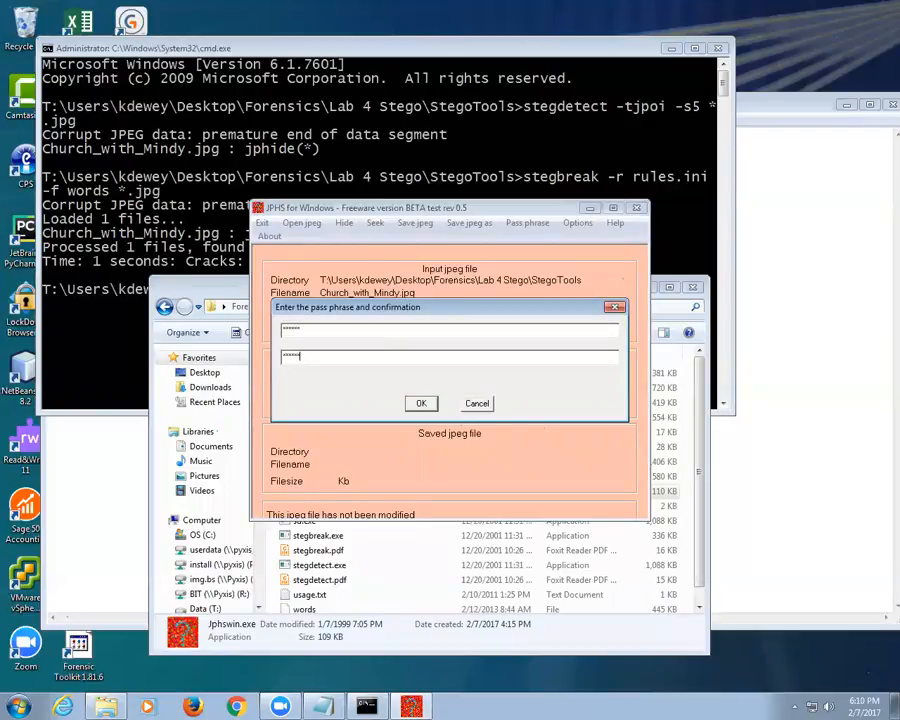
{"action": "left_click", "coordinate": [420, 403]}
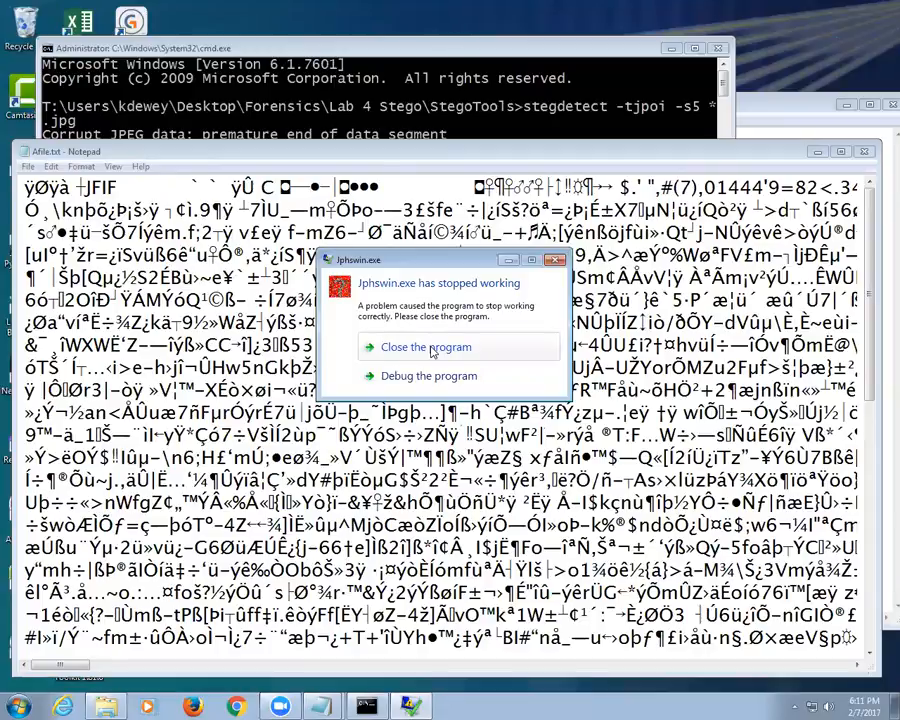
Dismiss the JPHS crash, rename Afile.txt to Afile.pdf, and acknowledge Foxit's not-a-PDF error
{"action": "left_click", "coordinate": [424, 346]}
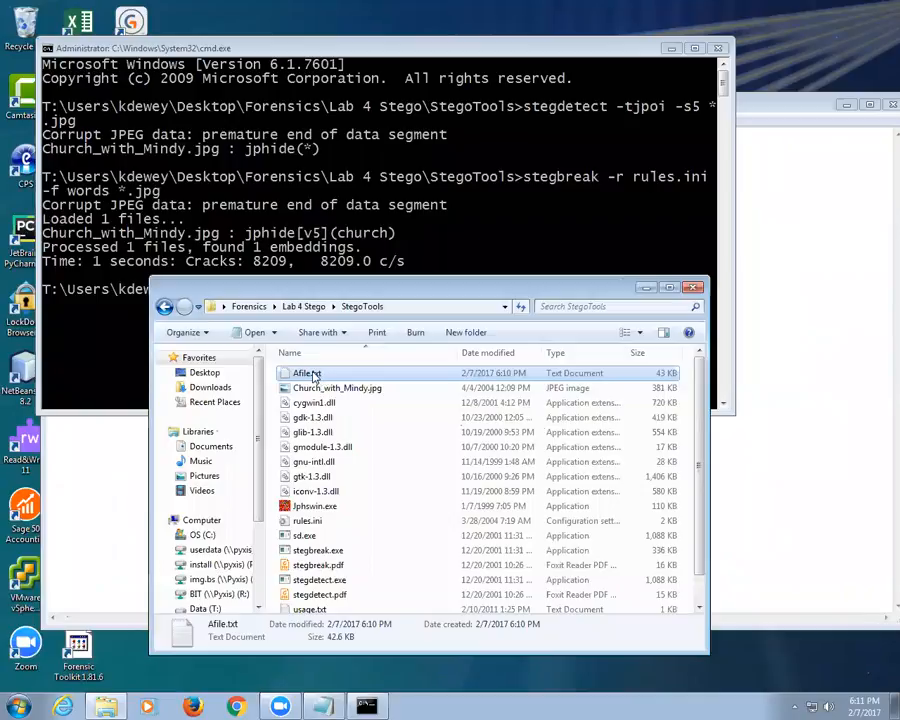
{"action": "double_click", "coordinate": [307, 373]}
{"action": "type", "text": "pdf"}
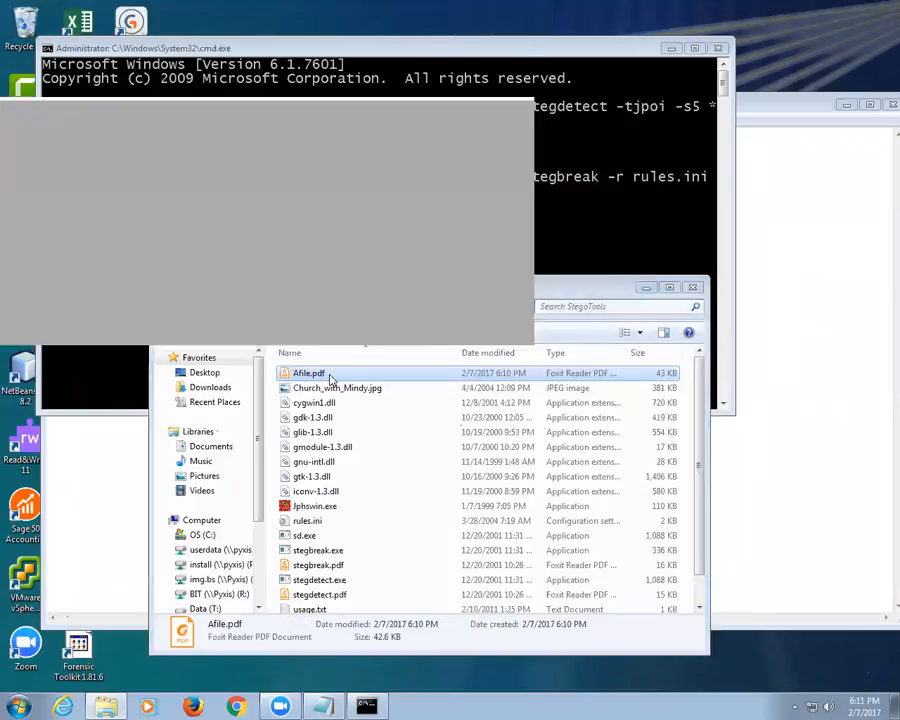
{"action": "double_click", "coordinate": [308, 372]}
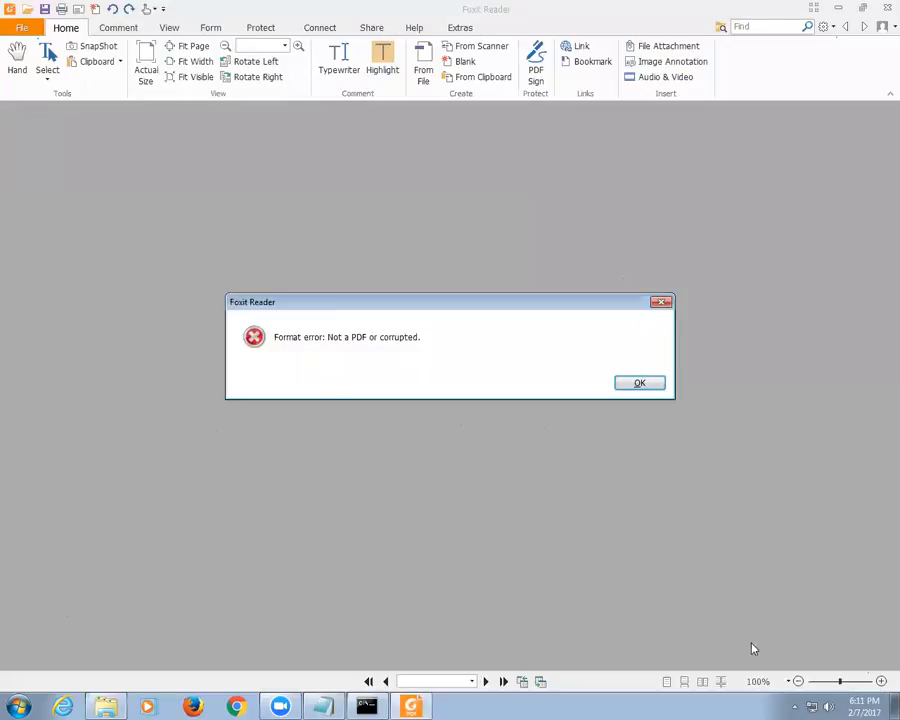
{"action": "left_click", "coordinate": [639, 383]}
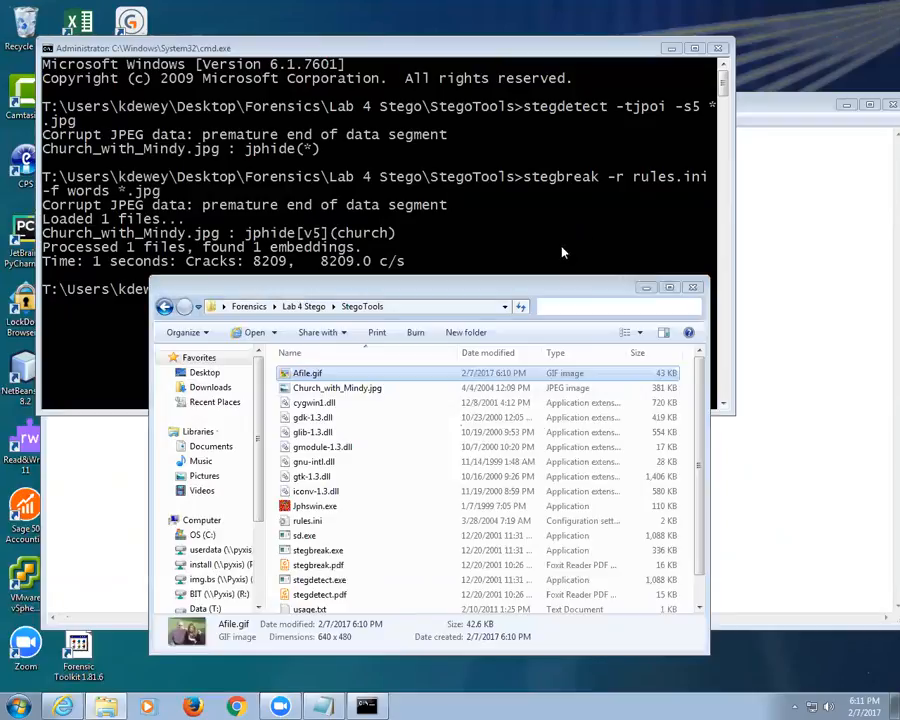
{"action": "right_click", "coordinate": [307, 373]}
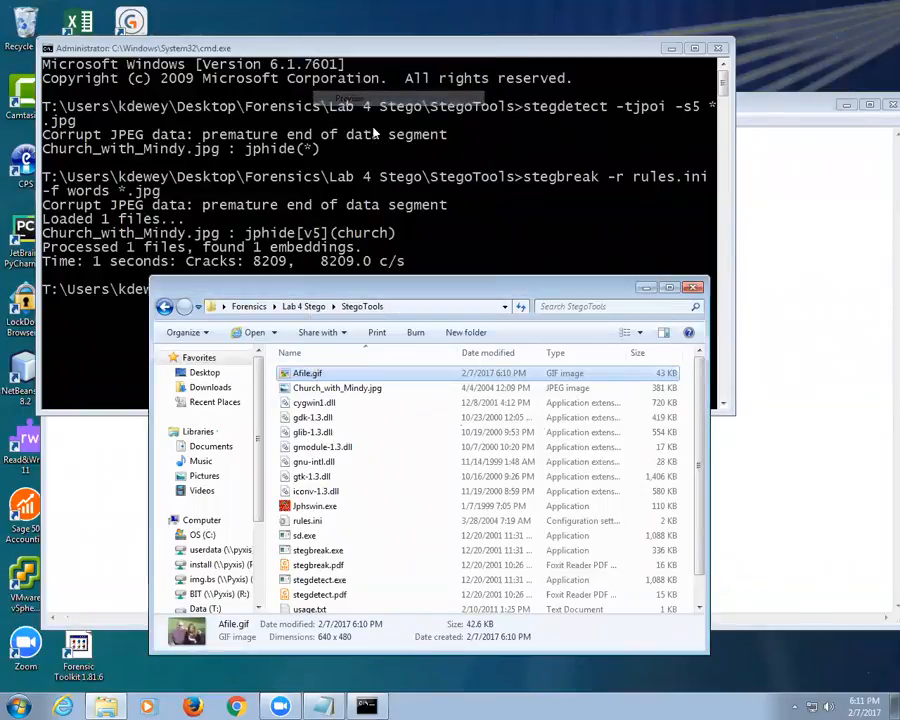
{"action": "double_click", "coordinate": [307, 372]}
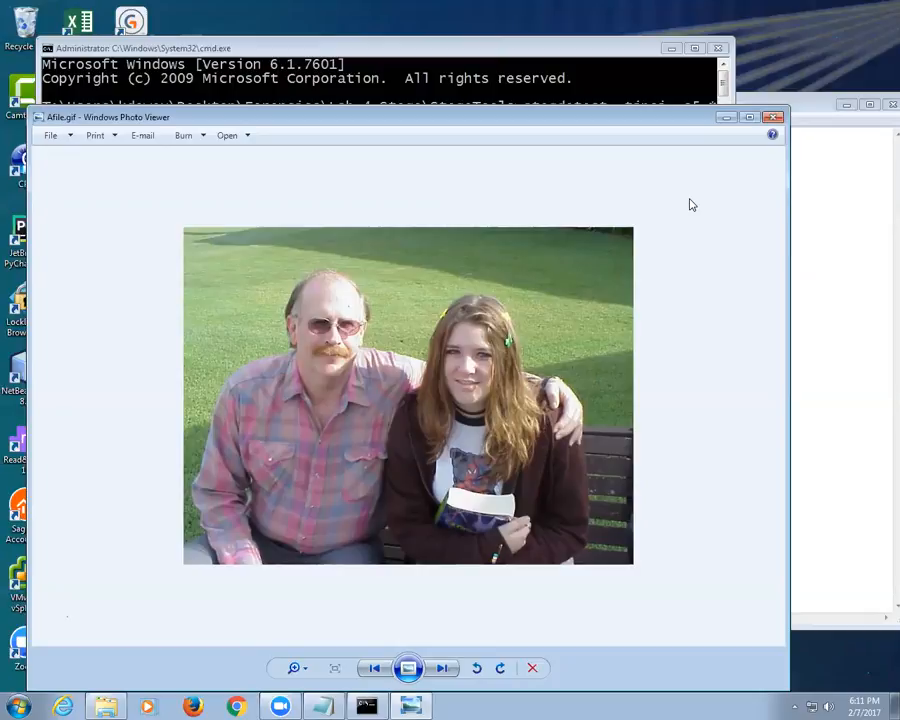
{"action": "mouse_move", "coordinate": [693, 134]}
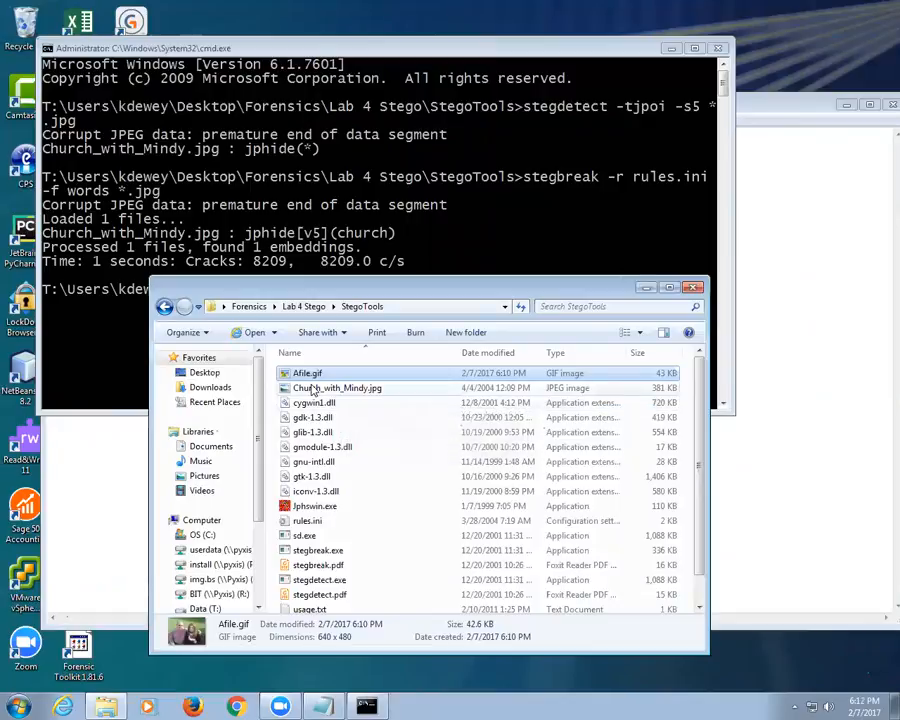
{"action": "mouse_move", "coordinate": [337, 388]}
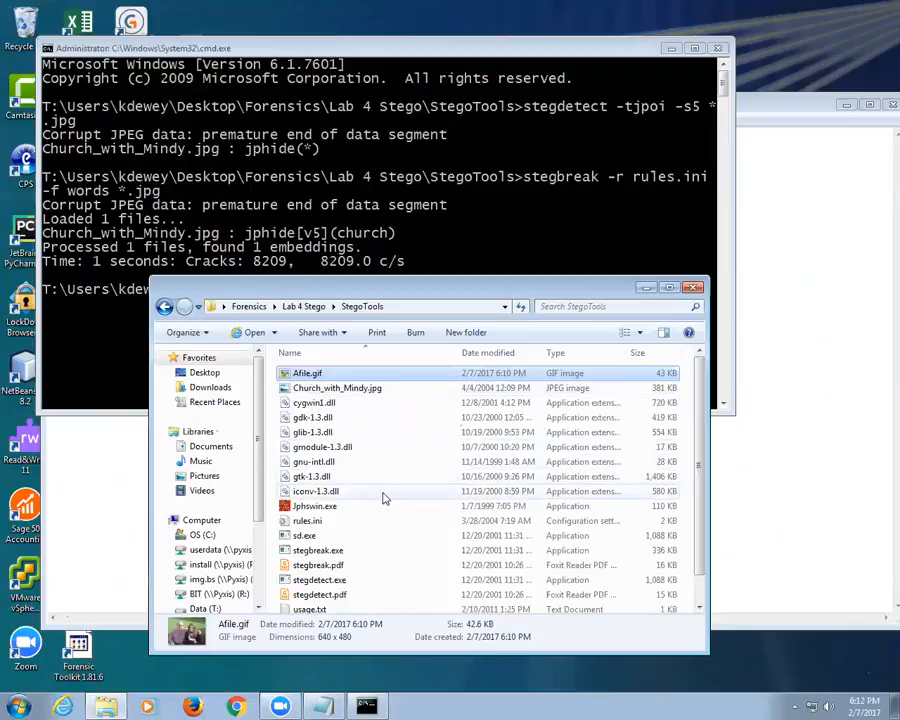
View stegbreak.pdf and stegdetect.pdf from the StegoTools folder
{"action": "left_click", "coordinate": [318, 565]}
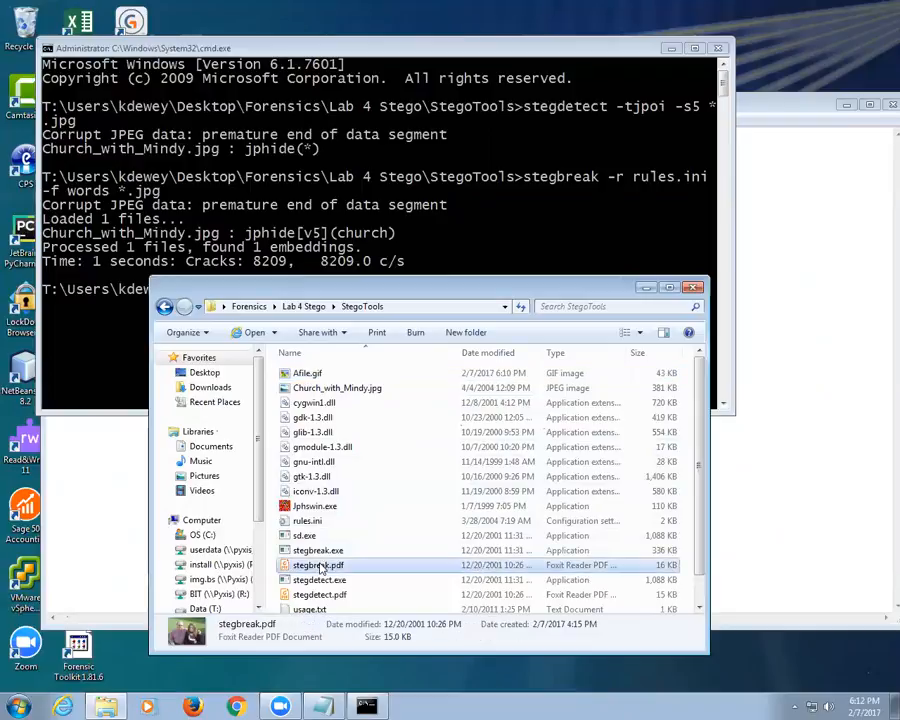
{"action": "scroll", "scroll_direction": "down", "scroll_amount": 3}
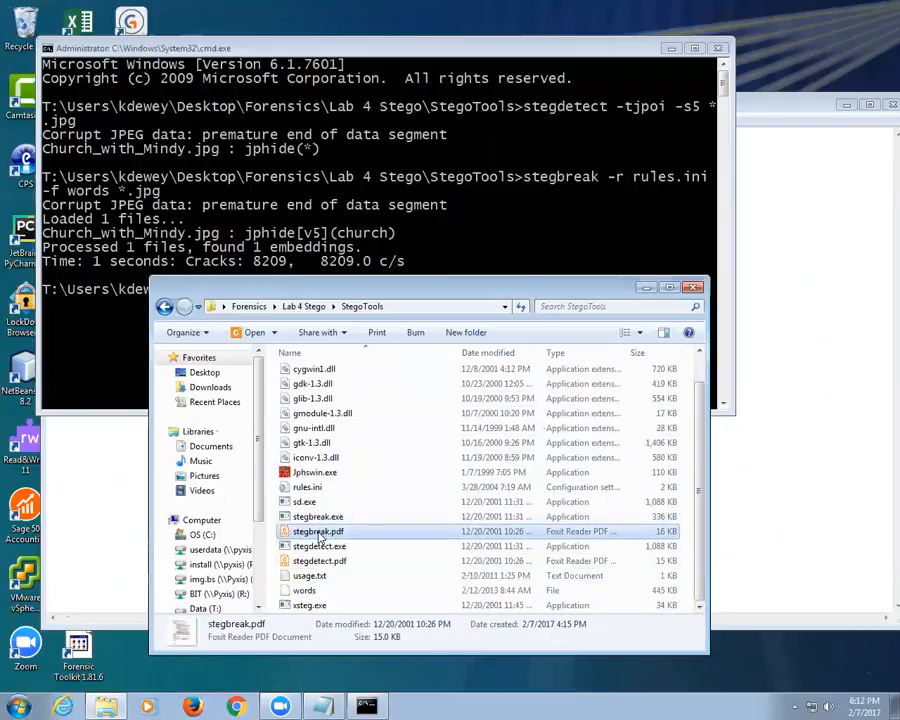
{"action": "double_click", "coordinate": [317, 531]}
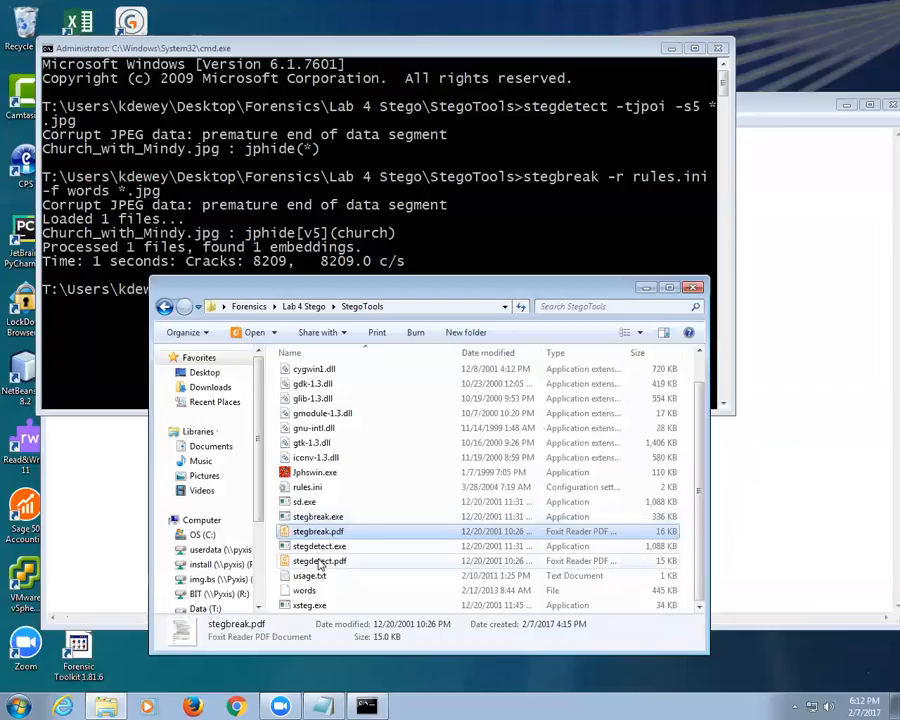
{"action": "double_click", "coordinate": [319, 560]}
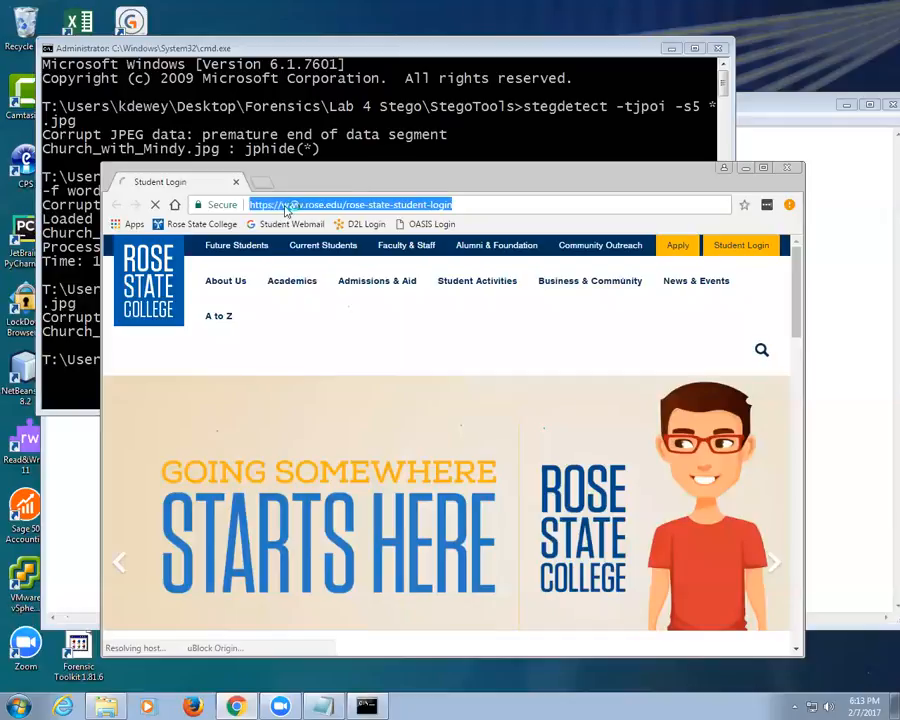
Google 'sun' and save the first sun photo into Desktop > Forensics > Lab 4 Stego > StegoTools
{"action": "type", "text": "gog"}
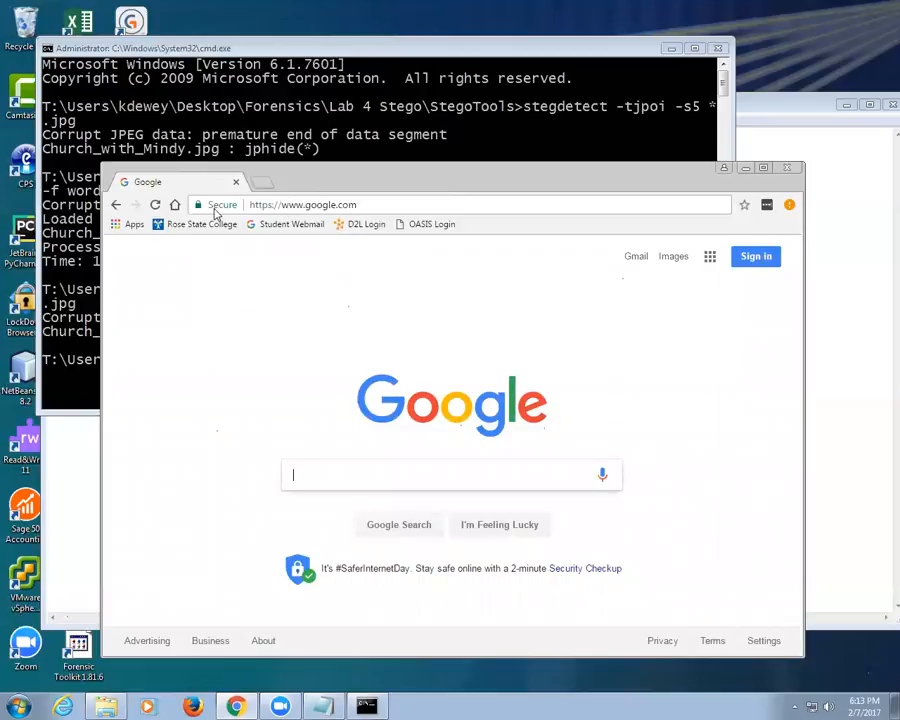
{"action": "type", "text": "sun"}
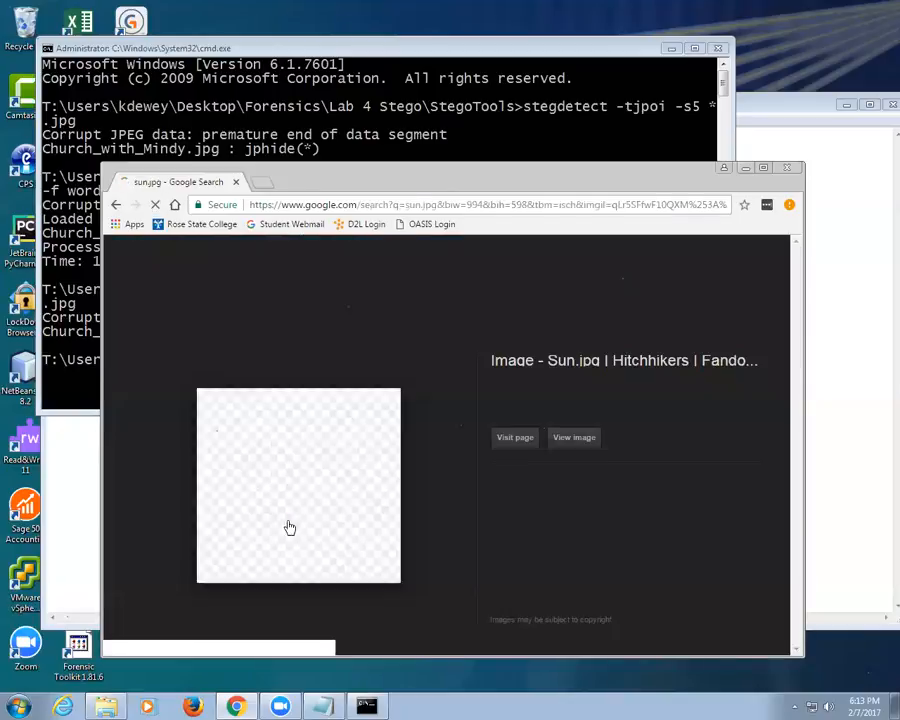
{"action": "right_click", "coordinate": [298, 485]}
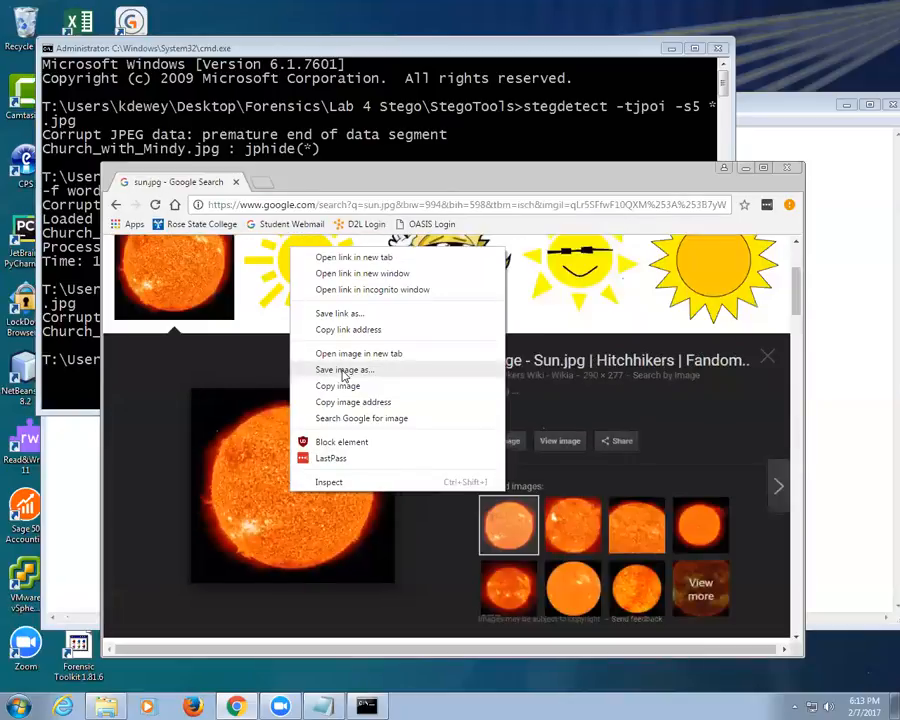
{"action": "left_click", "coordinate": [344, 369]}
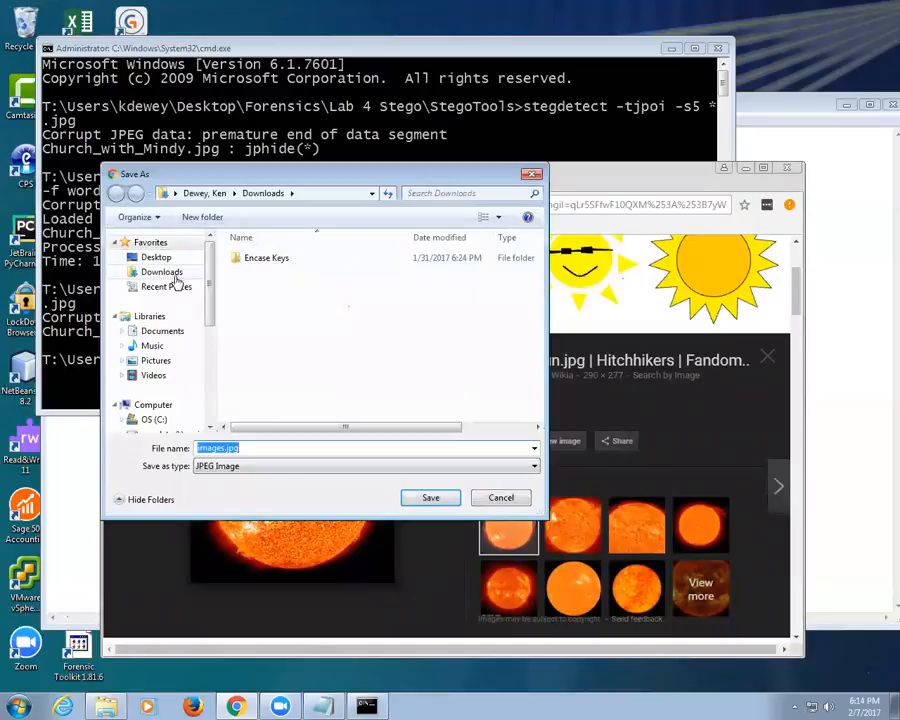
{"action": "left_click", "coordinate": [156, 257]}
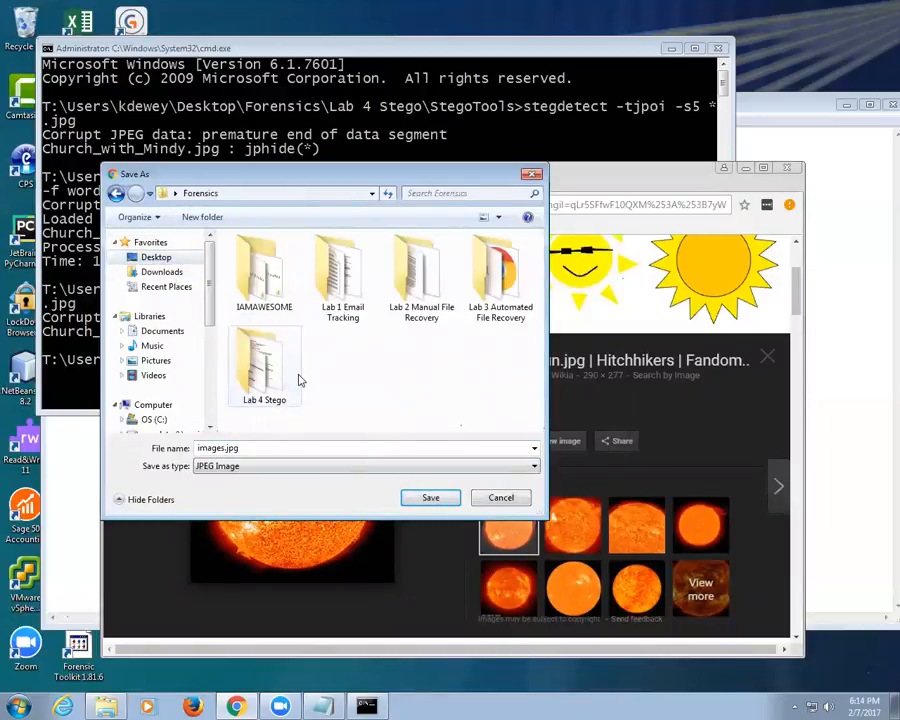
{"action": "double_click", "coordinate": [264, 365]}
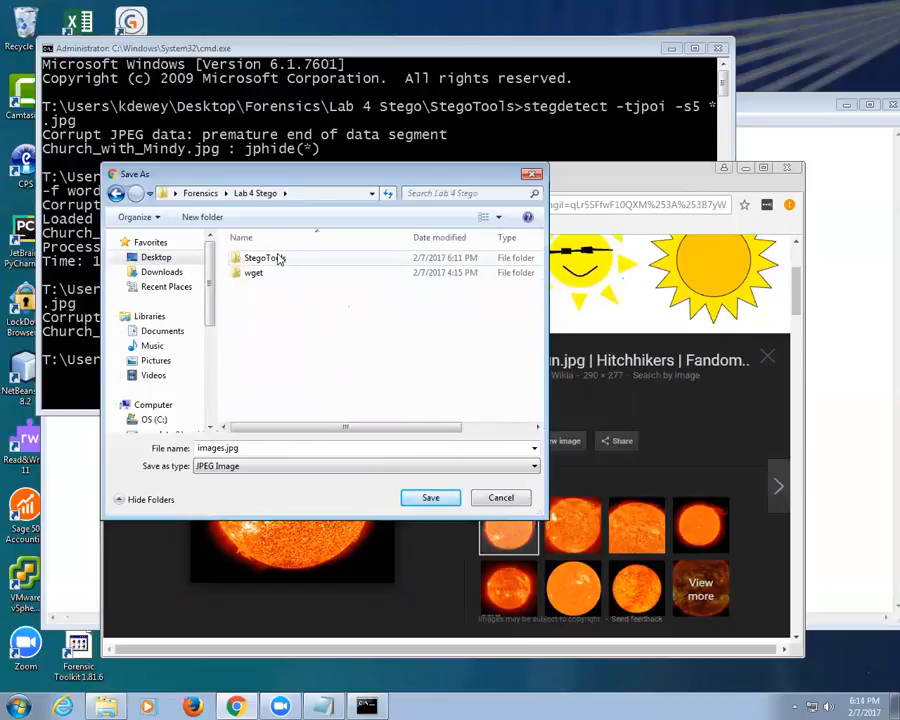
{"action": "double_click", "coordinate": [264, 257]}
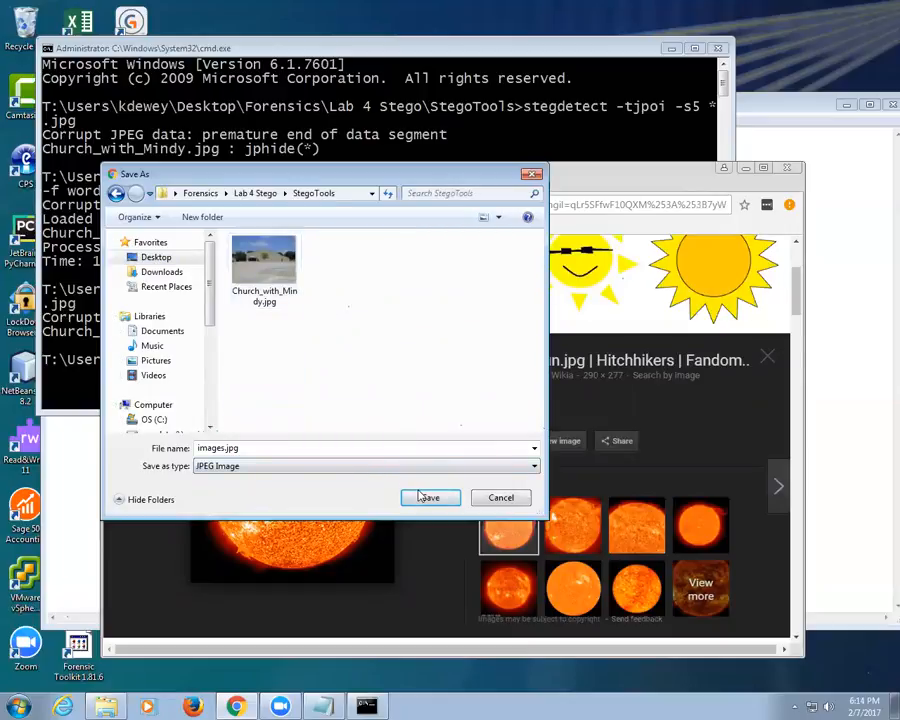
{"action": "left_click", "coordinate": [429, 497]}
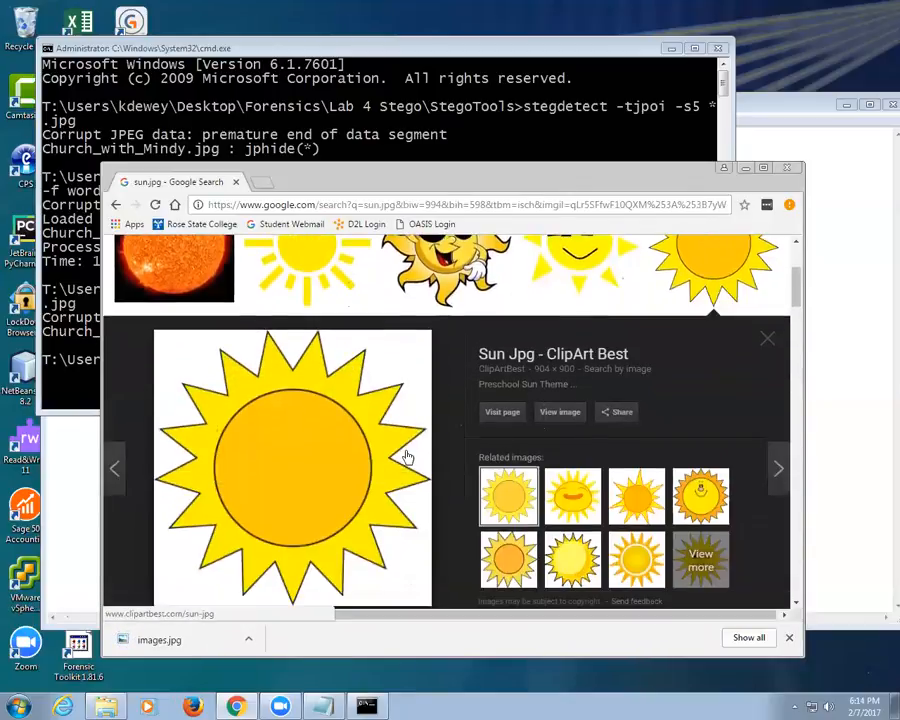
Save the cartoon sun, the red sun as images (1).jpg and the orange sun as Sun Icon.jpg into StegoTools
{"action": "right_click", "coordinate": [407, 457]}
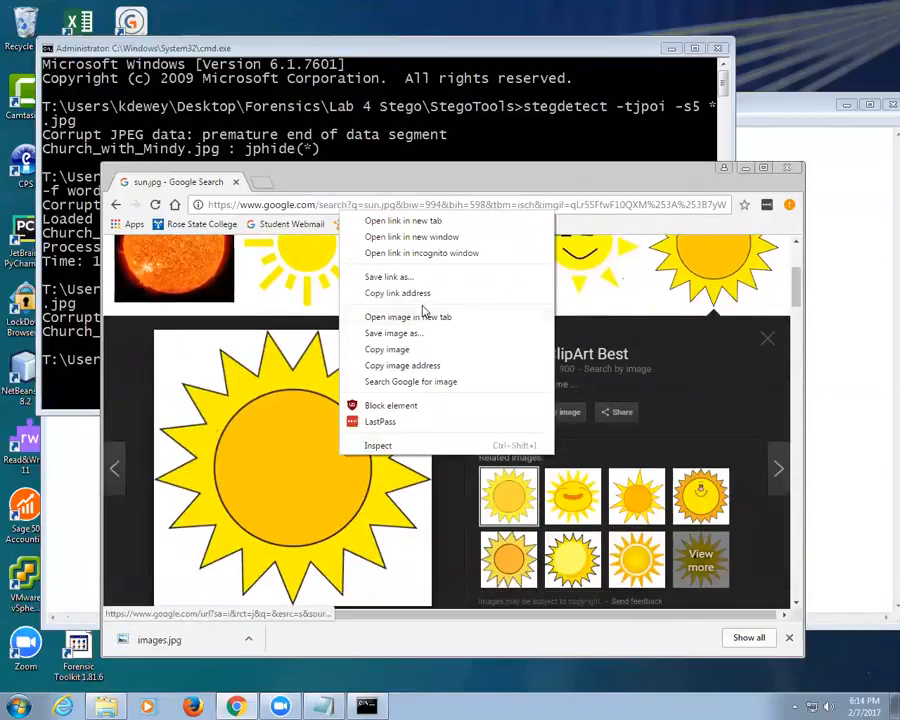
{"action": "left_click", "coordinate": [393, 332]}
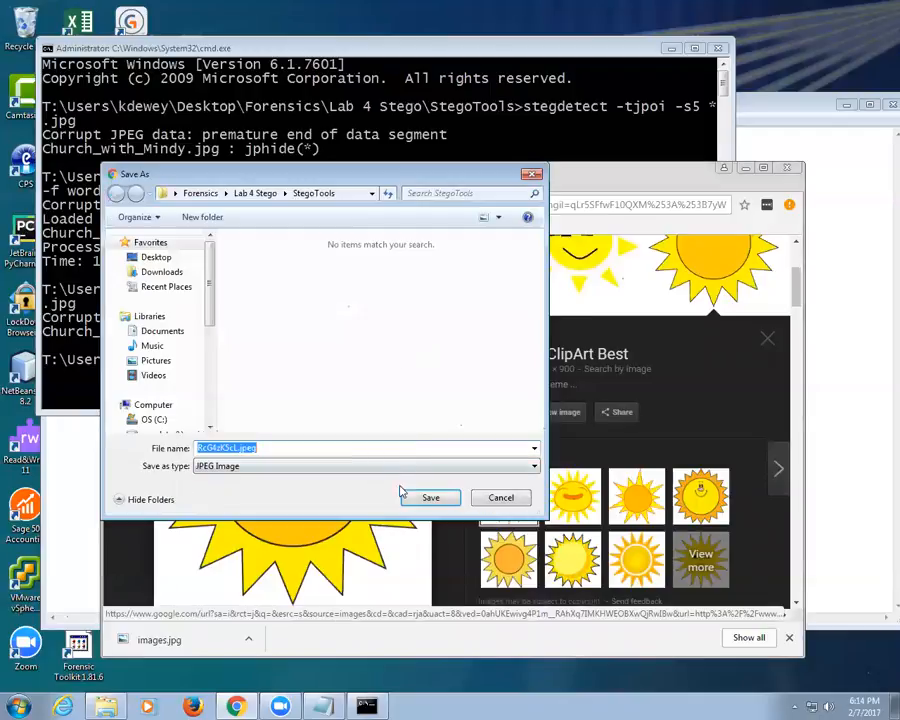
{"action": "left_click", "coordinate": [500, 497]}
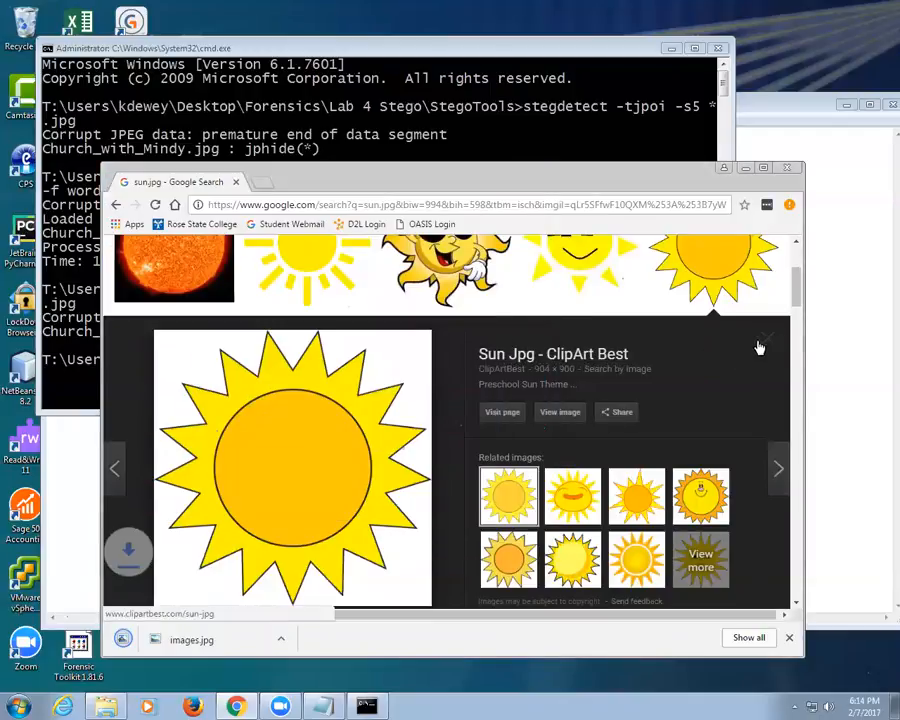
{"action": "left_click", "coordinate": [298, 268]}
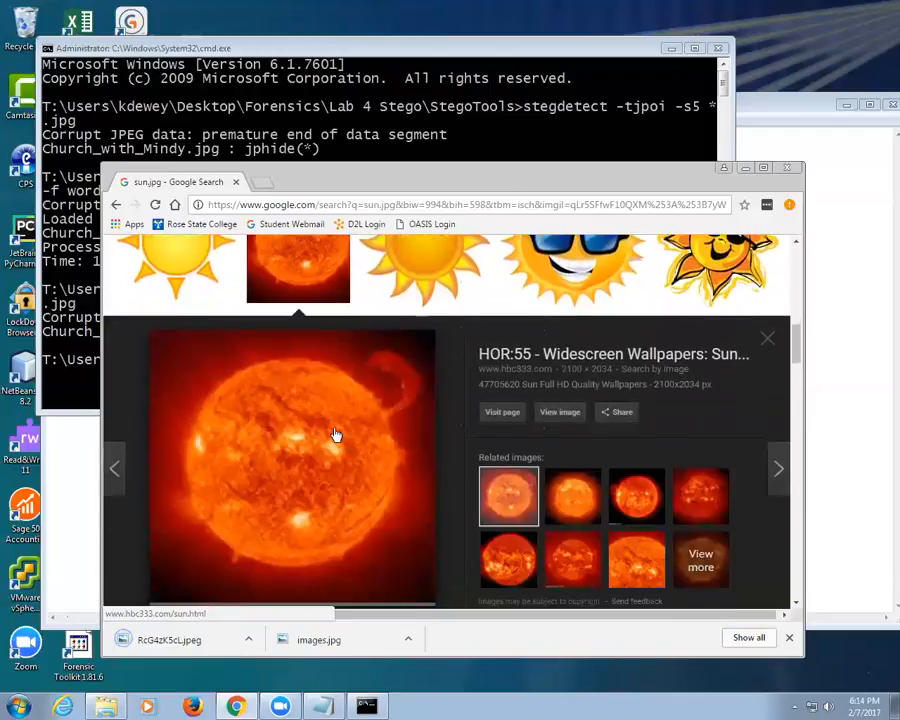
{"action": "right_click", "coordinate": [335, 434]}
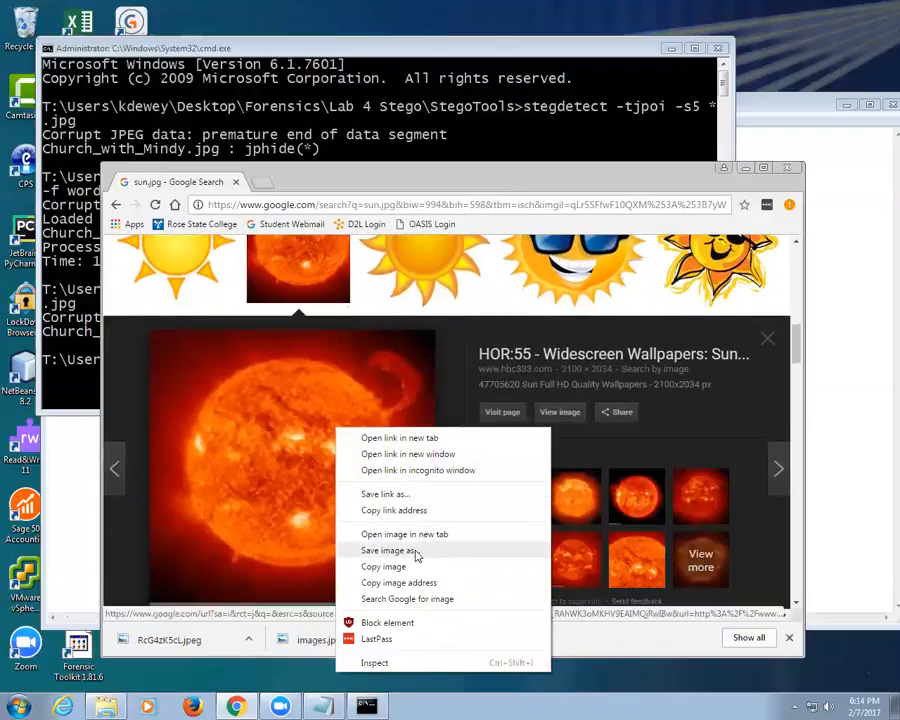
{"action": "left_click", "coordinate": [390, 550]}
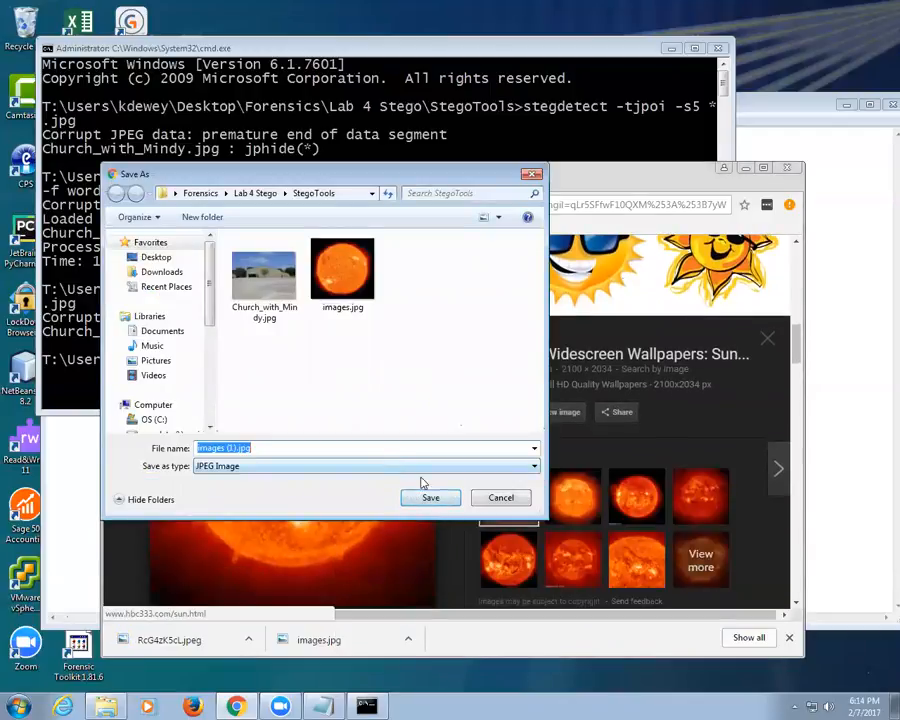
{"action": "left_click", "coordinate": [501, 497]}
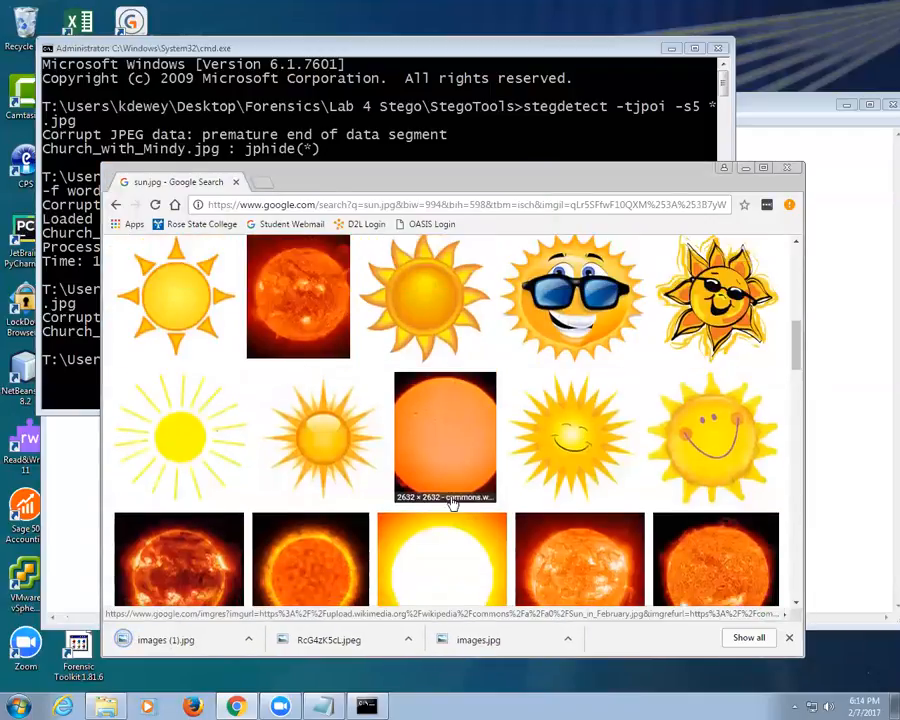
{"action": "right_click", "coordinate": [445, 435]}
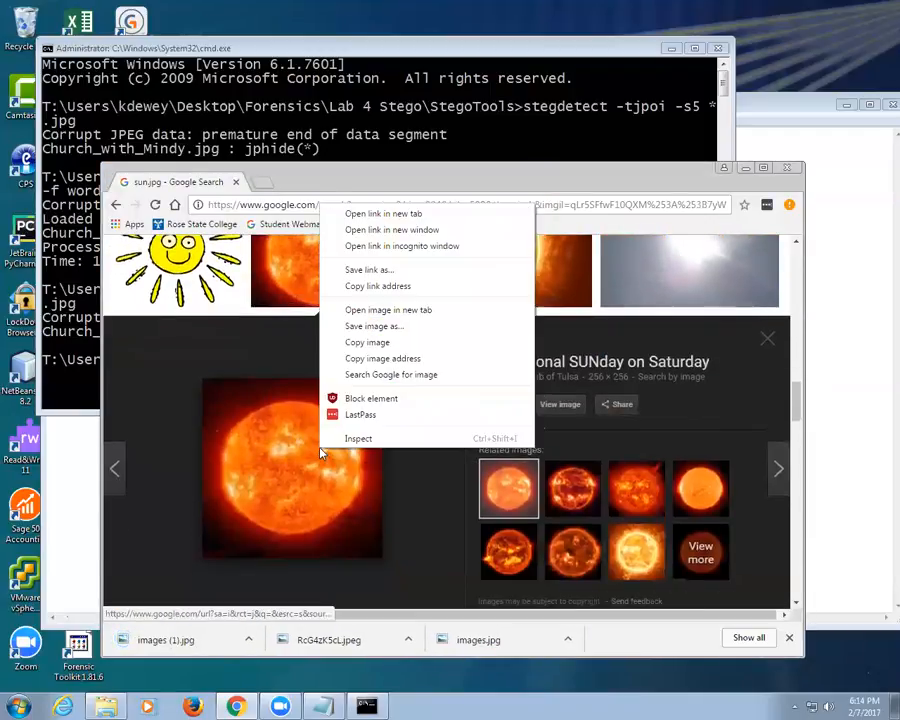
{"action": "left_click", "coordinate": [374, 326]}
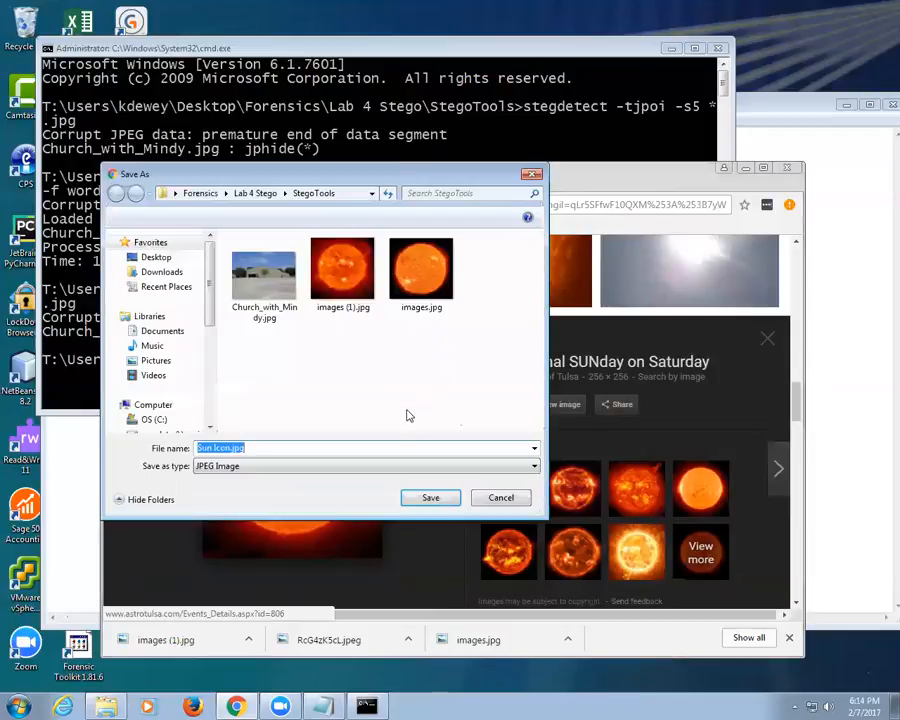
{"action": "left_click", "coordinate": [501, 497]}
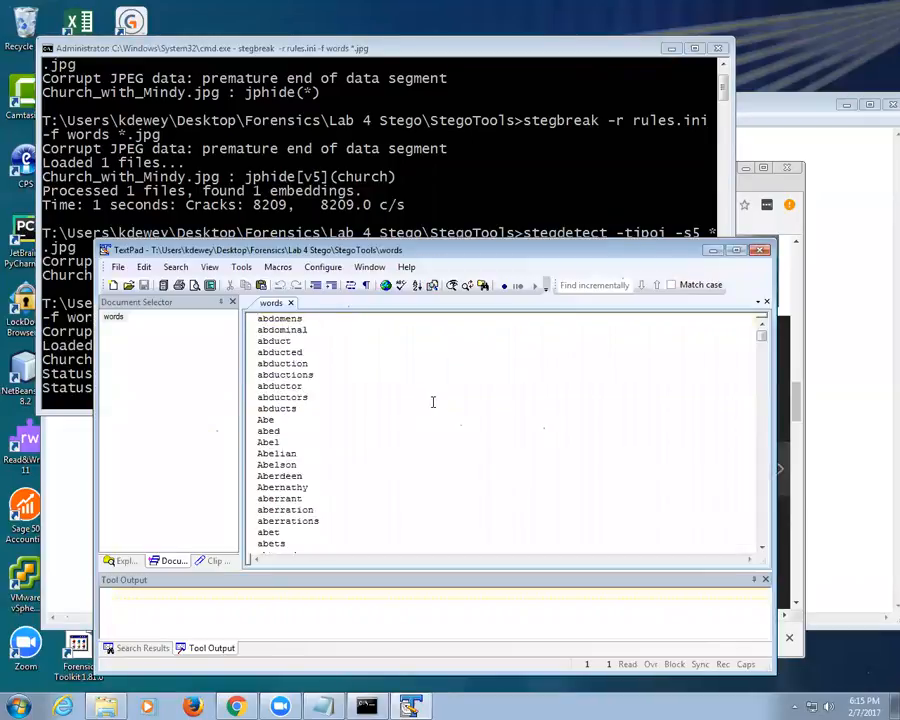
Scroll through the words dictionary list in TextPad
{"action": "scroll", "scroll_direction": "down", "scroll_amount": 3}
{"action": "type", "text": "stegdetect -tjpoi -s5 *.jpg >"}
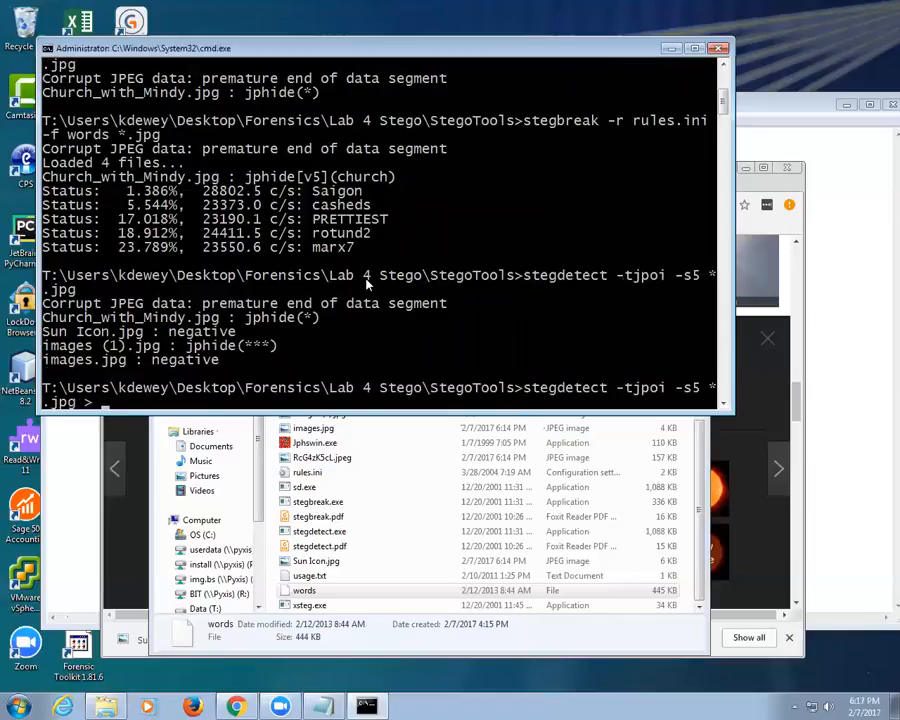
Recall the stegbreak command with rules.ini and the words list against all JPEGs at the prompt
{"action": "type", "text": "results.txt"}
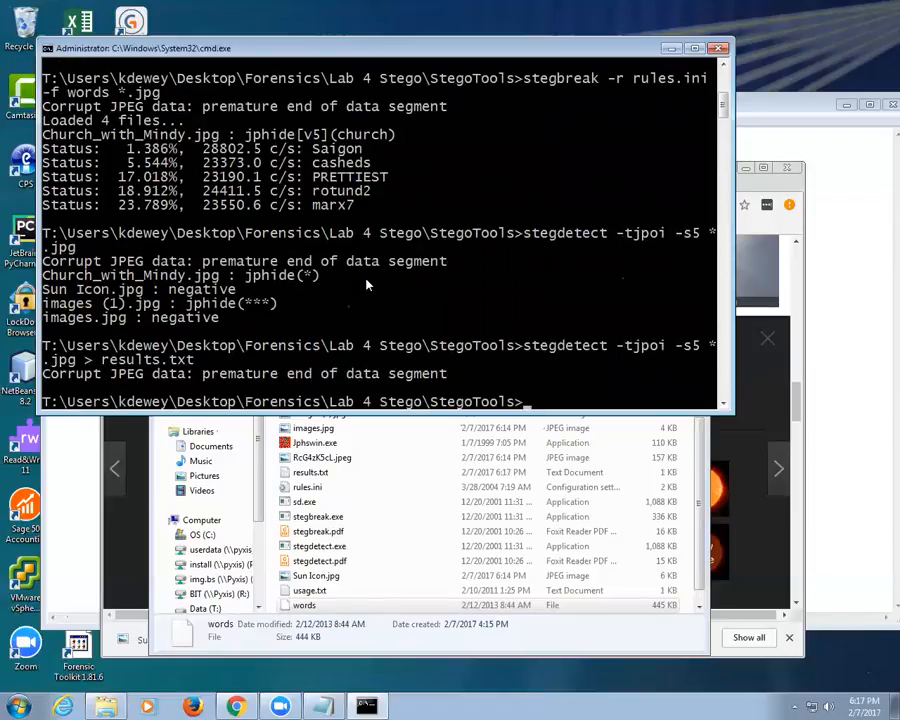
{"action": "left_click", "coordinate": [320, 546]}
{"action": "type", "text": "stegbreak -r rules.ini -f words *.jpg"}
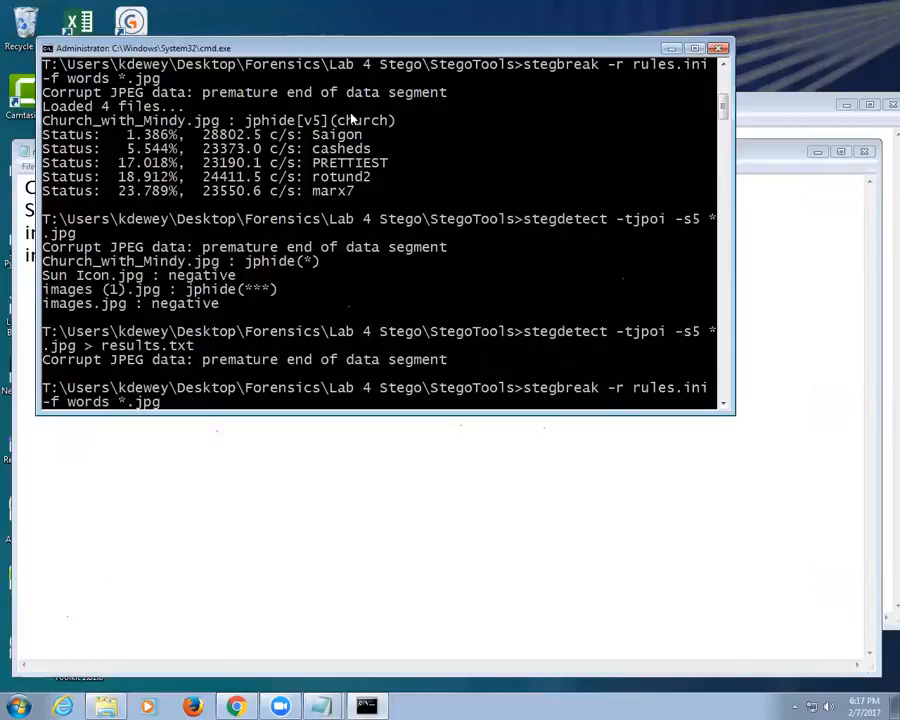
Rerun the stegbreak attack with its output redirected to break.txt
{"action": "type", "text": "> break.txt"}
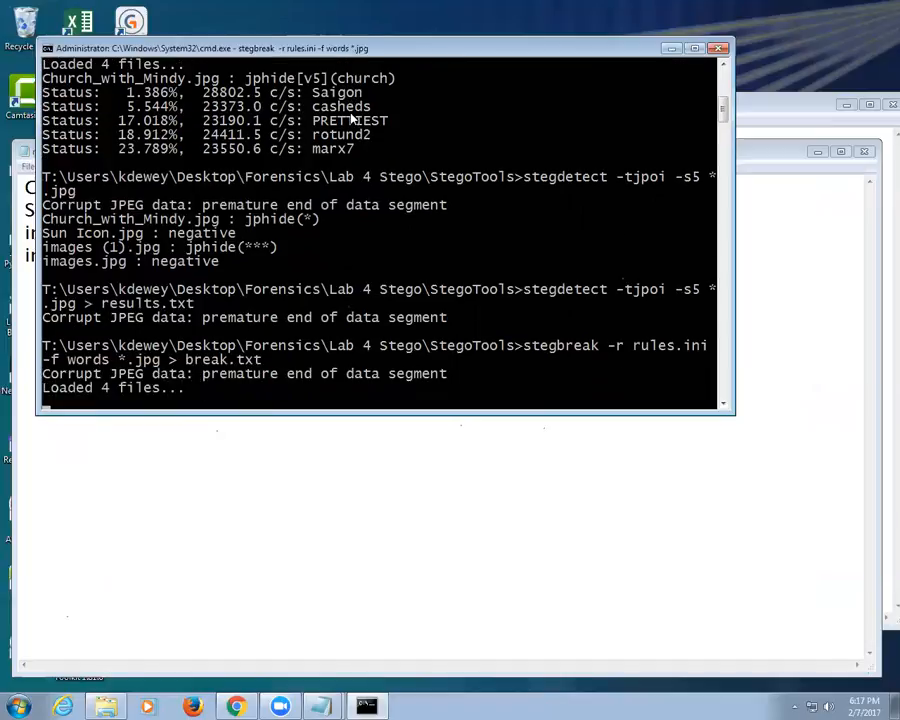
{"action": "mouse_move", "coordinate": [300, 608]}
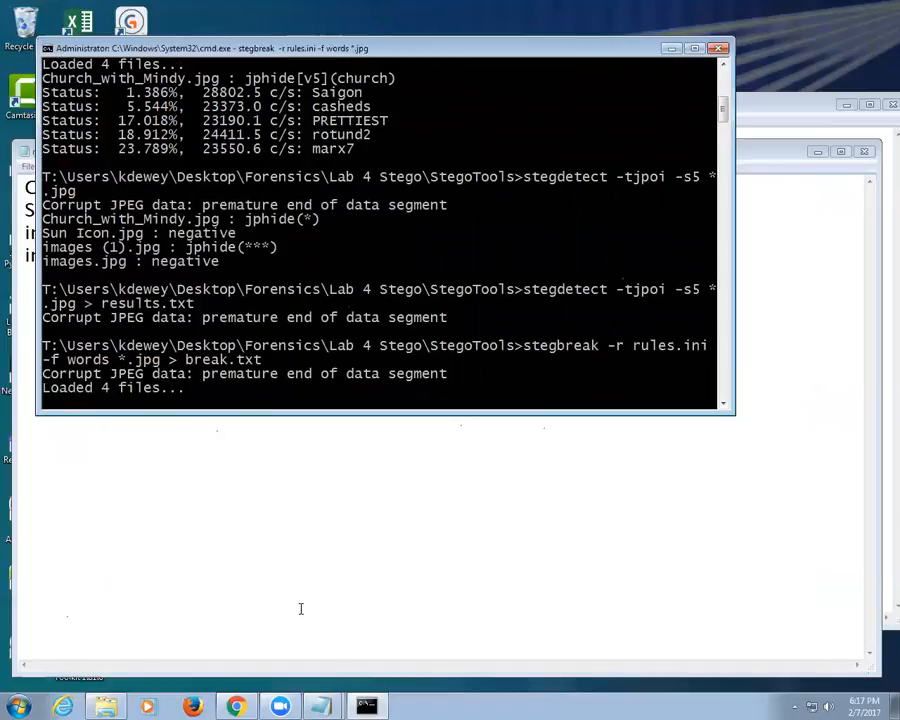
{"action": "mouse_move", "coordinate": [280, 542]}
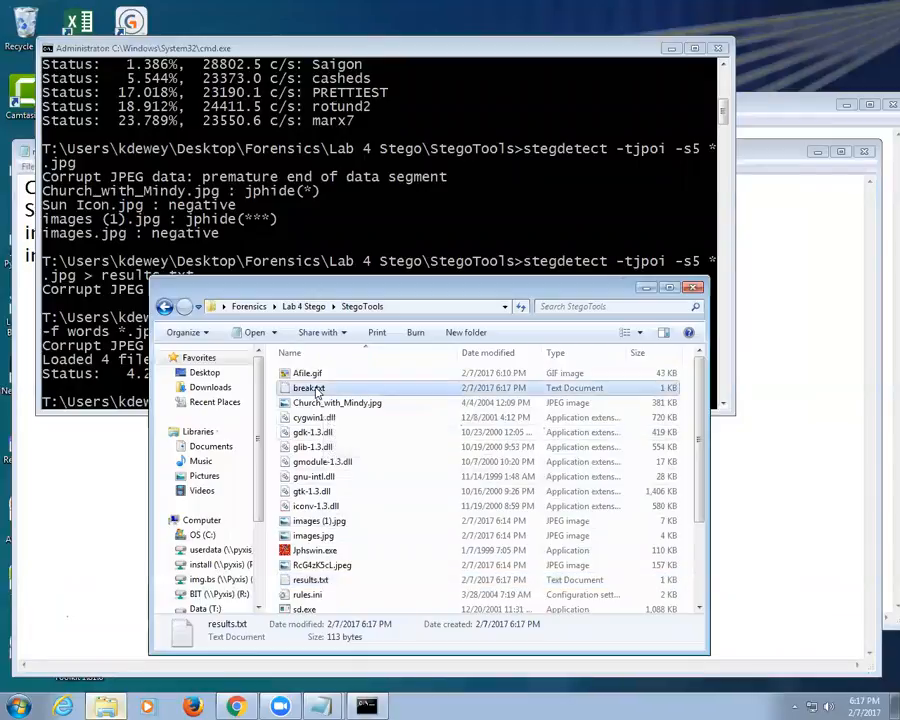
{"action": "double_click", "coordinate": [307, 388]}
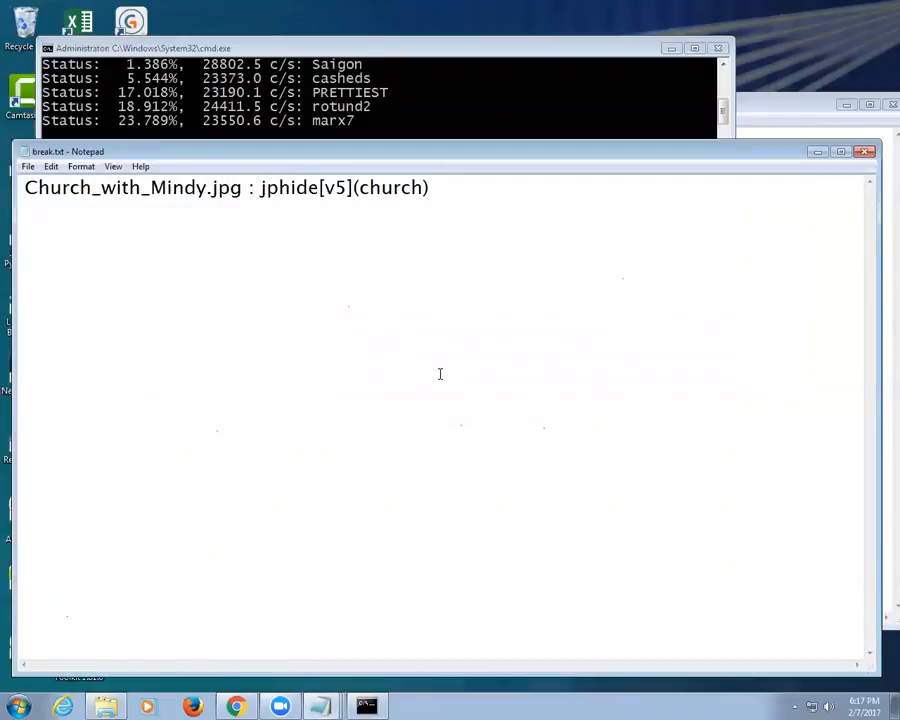
{"action": "mouse_move", "coordinate": [863, 135]}
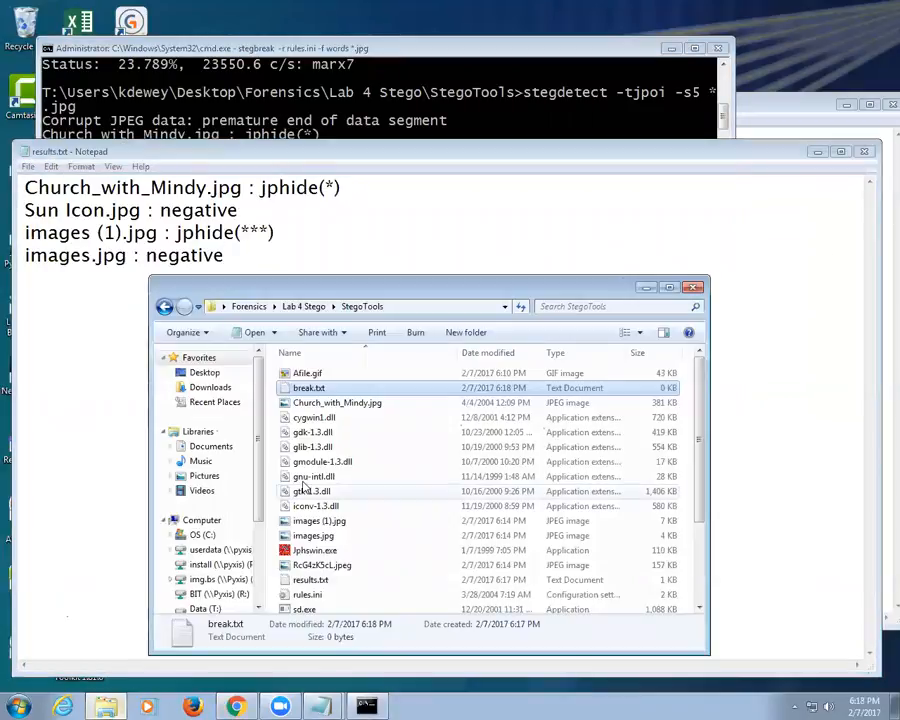
View break.txt in TextPad via Open With to read the Church_with_Mindy.jpg result
{"action": "right_click", "coordinate": [308, 388]}
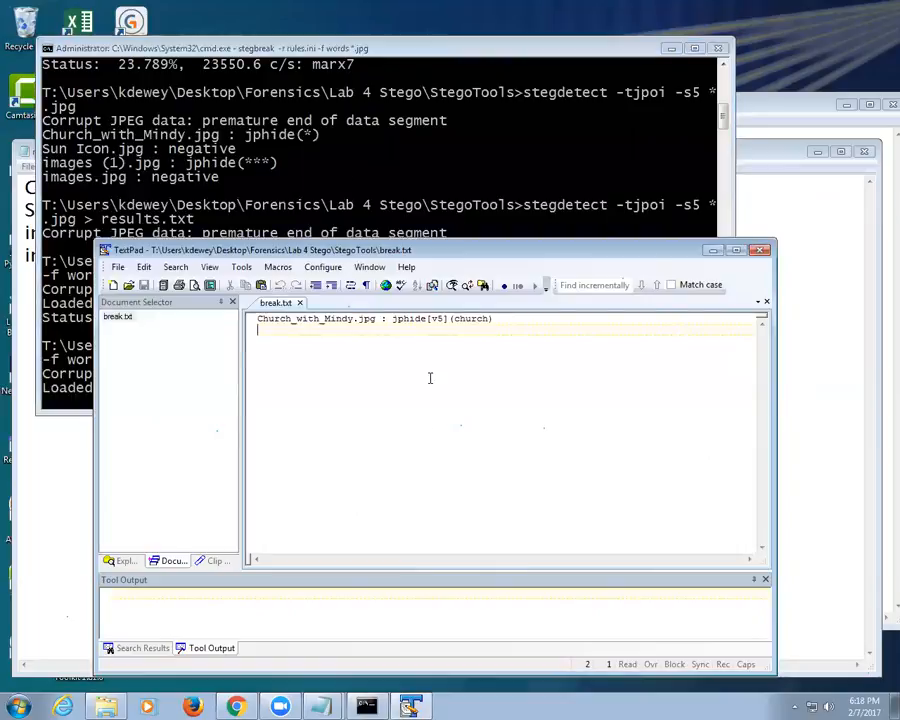
{"action": "mouse_move", "coordinate": [538, 361]}
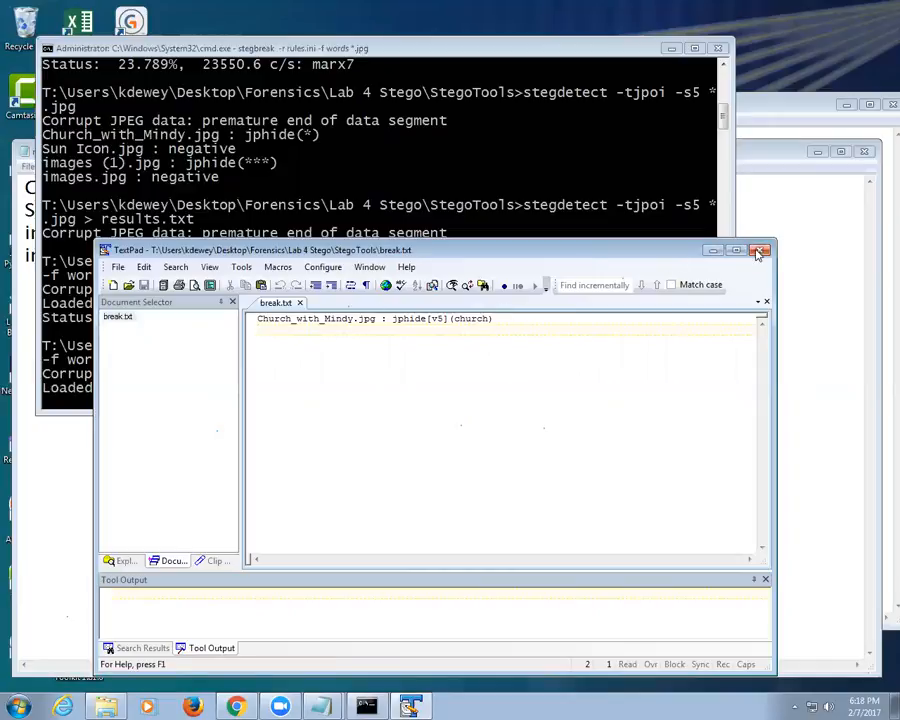
Close TextPad and review results.txt in Notepad with images (1).jpg flagged jphide(***)
{"action": "left_click", "coordinate": [759, 250]}
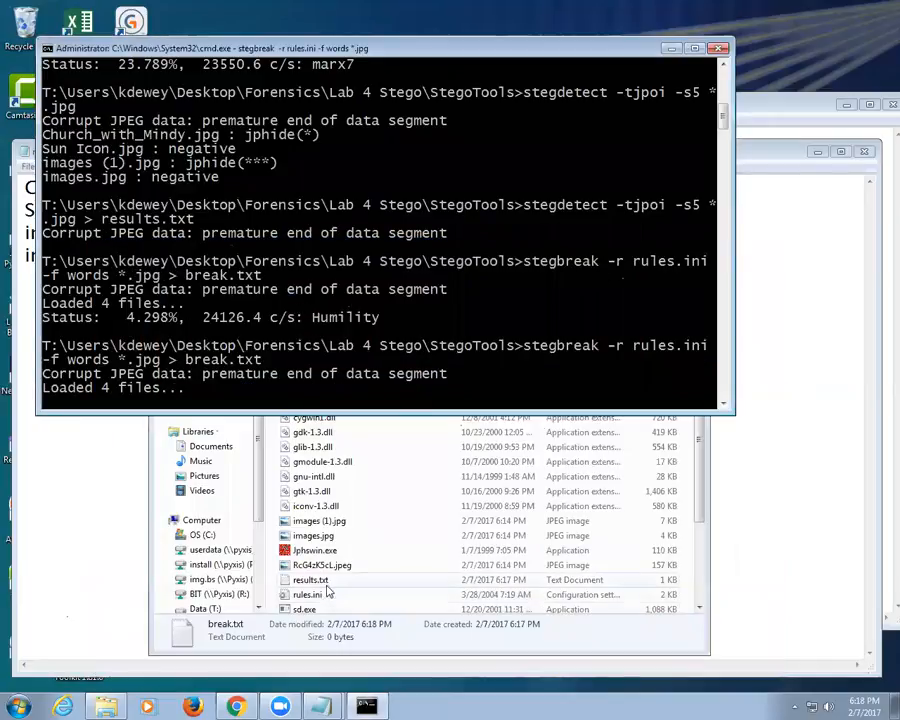
{"action": "double_click", "coordinate": [310, 580]}
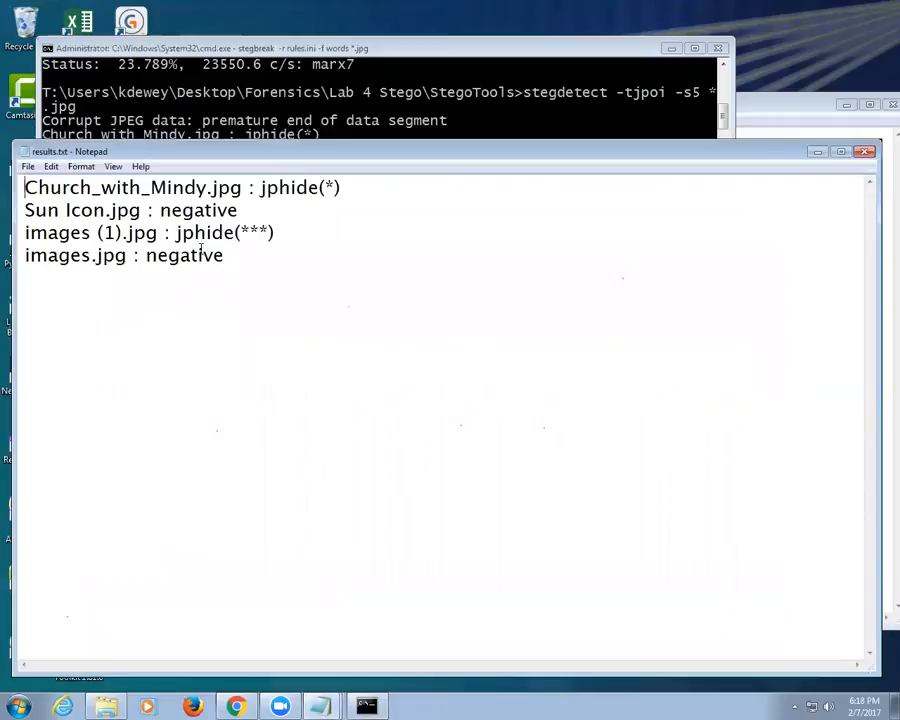
{"action": "double_click", "coordinate": [240, 232]}
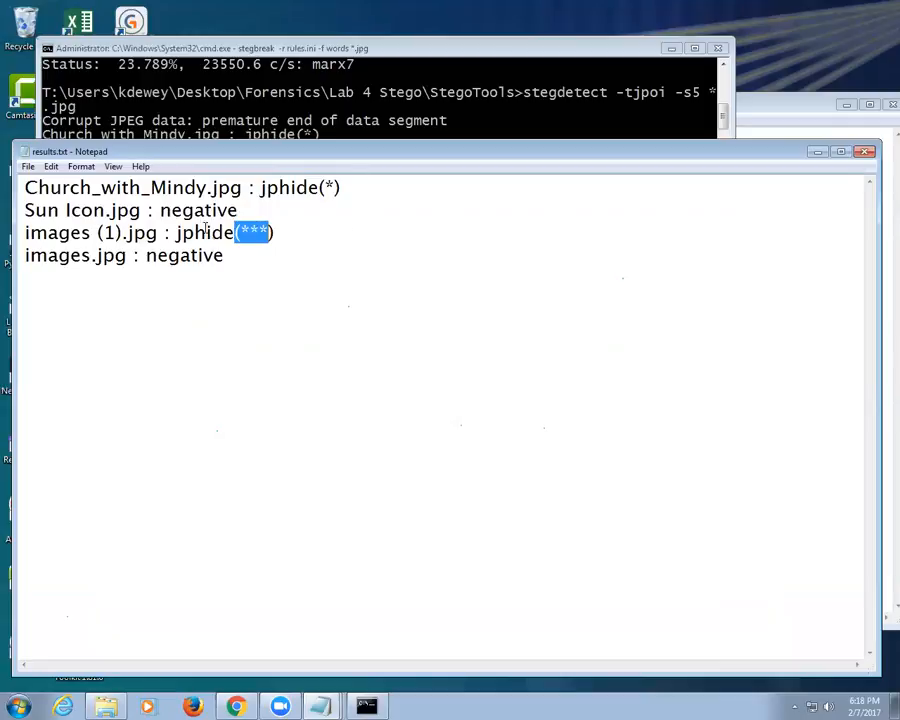
{"action": "double_click", "coordinate": [198, 210]}
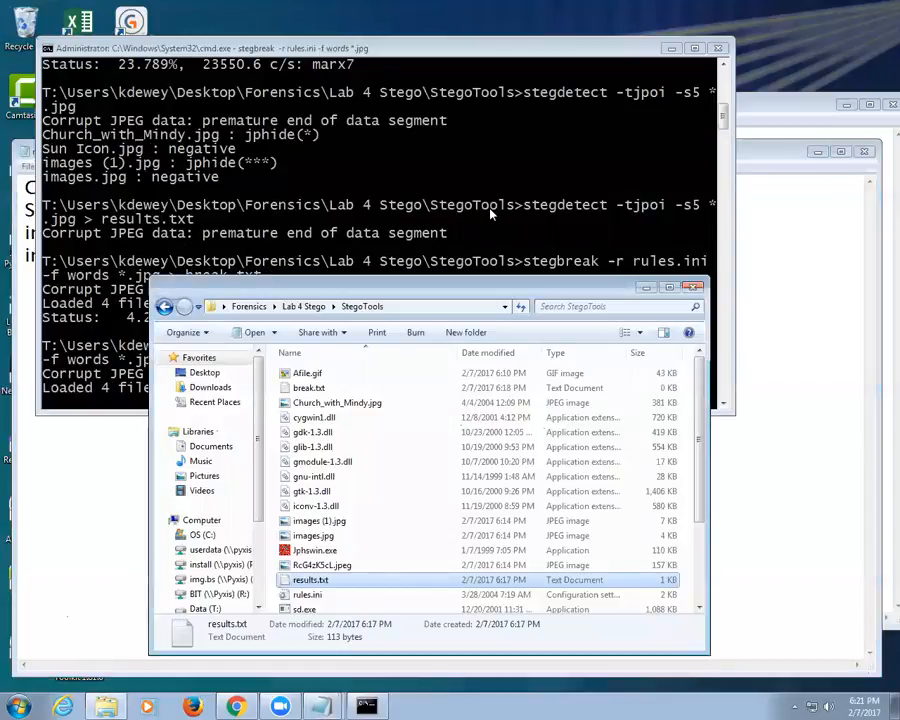
{"action": "mouse_move", "coordinate": [315, 550]}
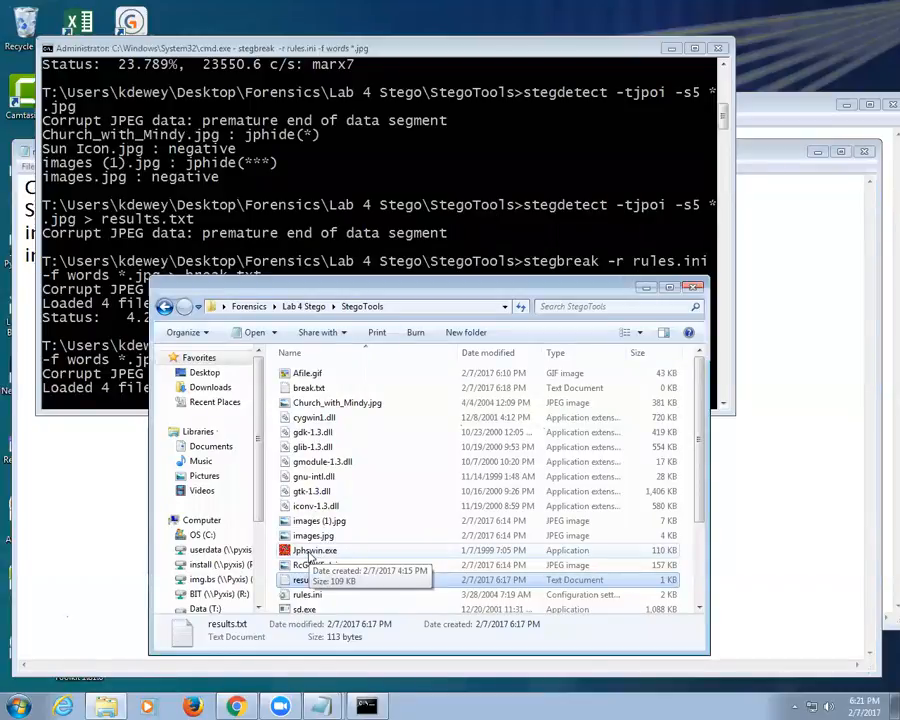
Launch JPHS, accept the license terms and load images.jpg as the input JPEG
{"action": "double_click", "coordinate": [315, 550]}
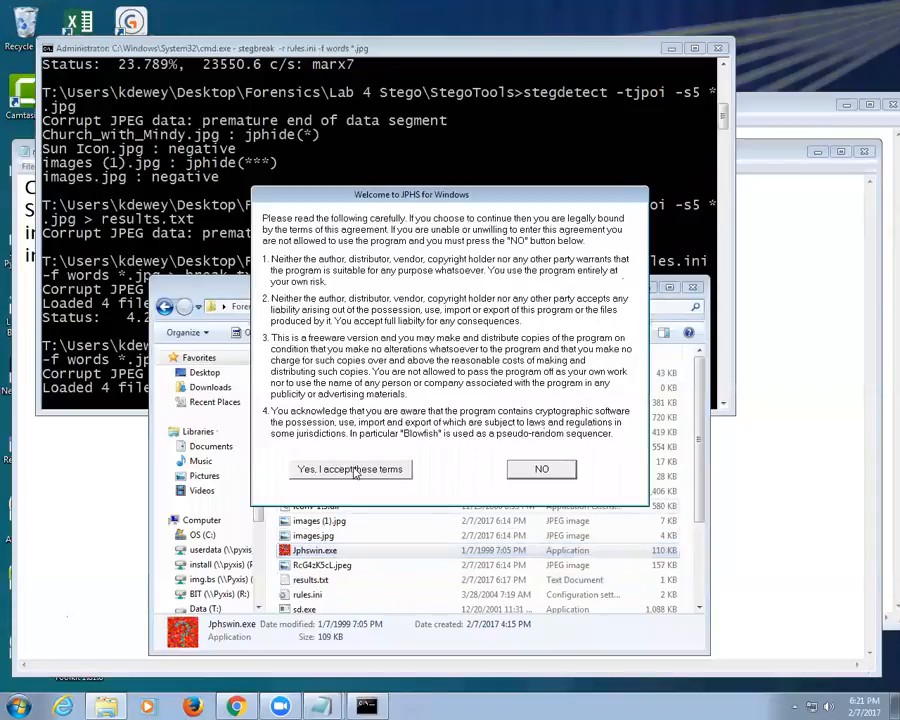
{"action": "left_click", "coordinate": [350, 469]}
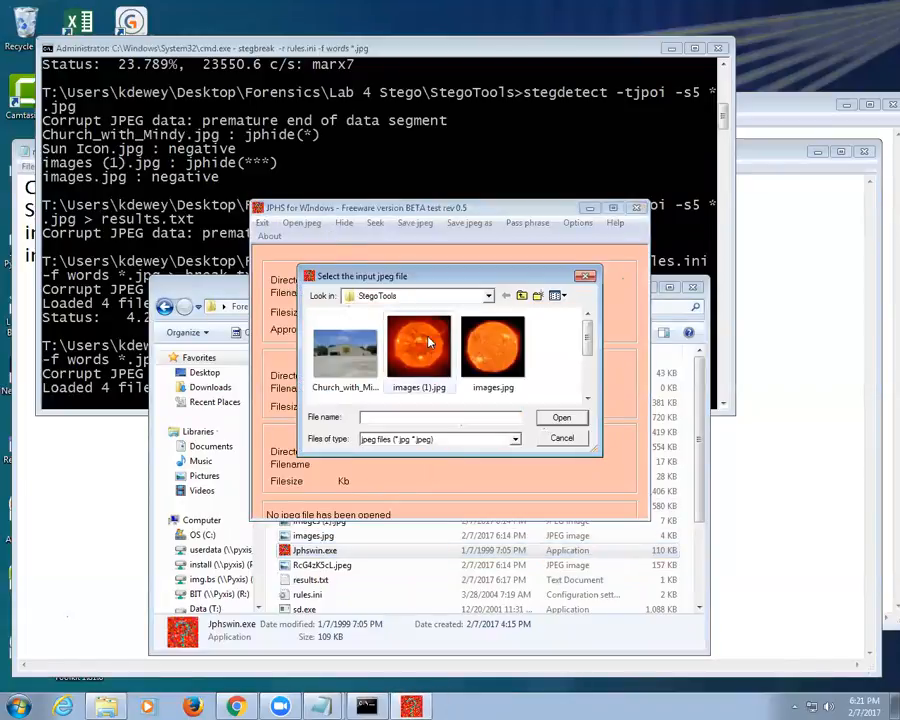
{"action": "left_click", "coordinate": [492, 347]}
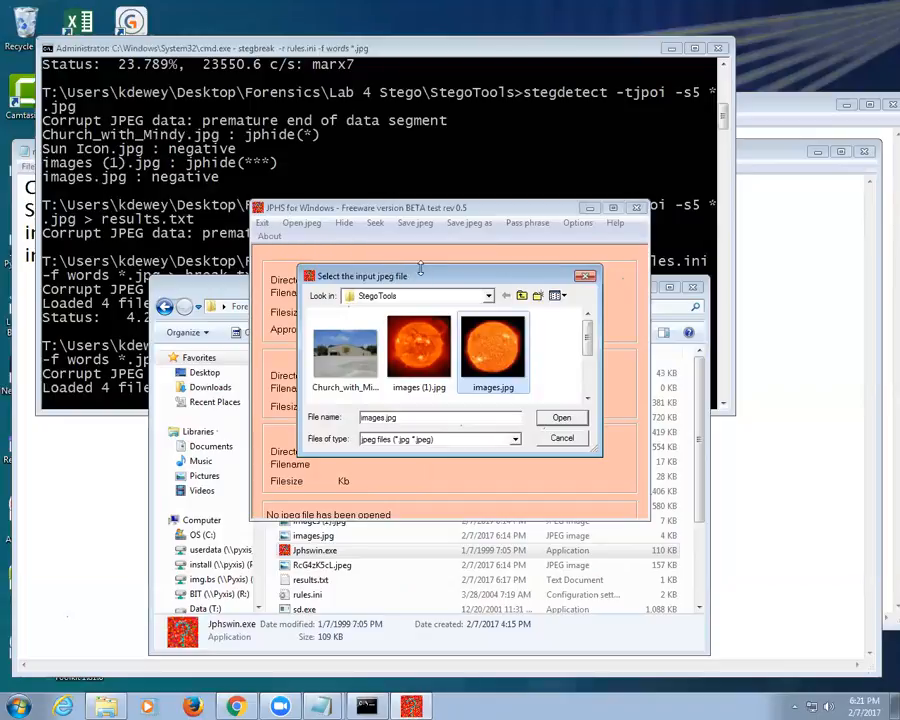
{"action": "left_click", "coordinate": [561, 417]}
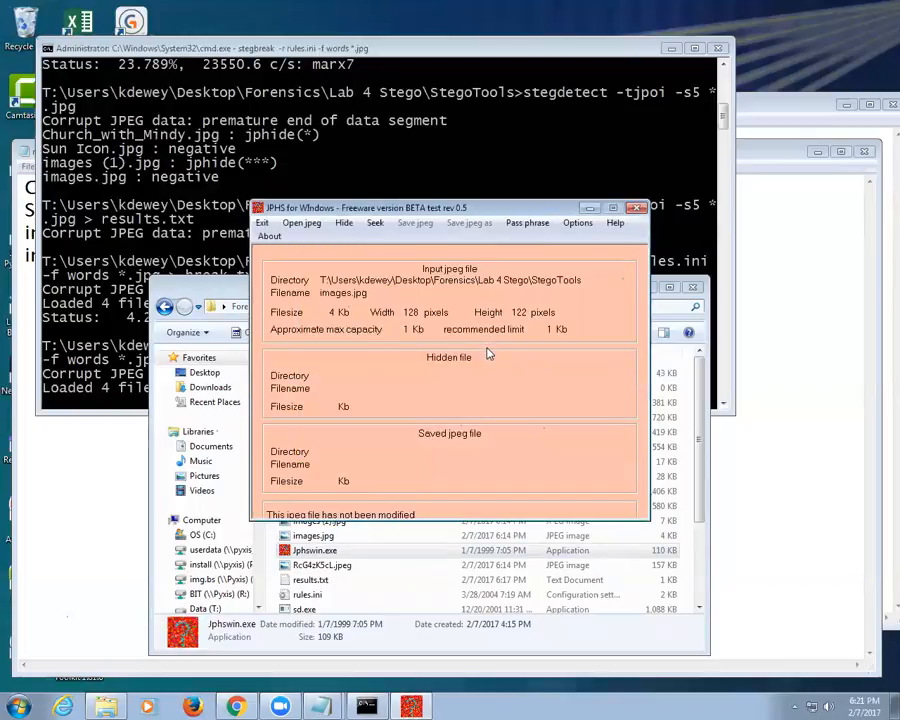
Enter a pass phrase and try hiding a 15004-byte file in images.jpg despite the 527-byte capacity warning
{"action": "left_click", "coordinate": [344, 222]}
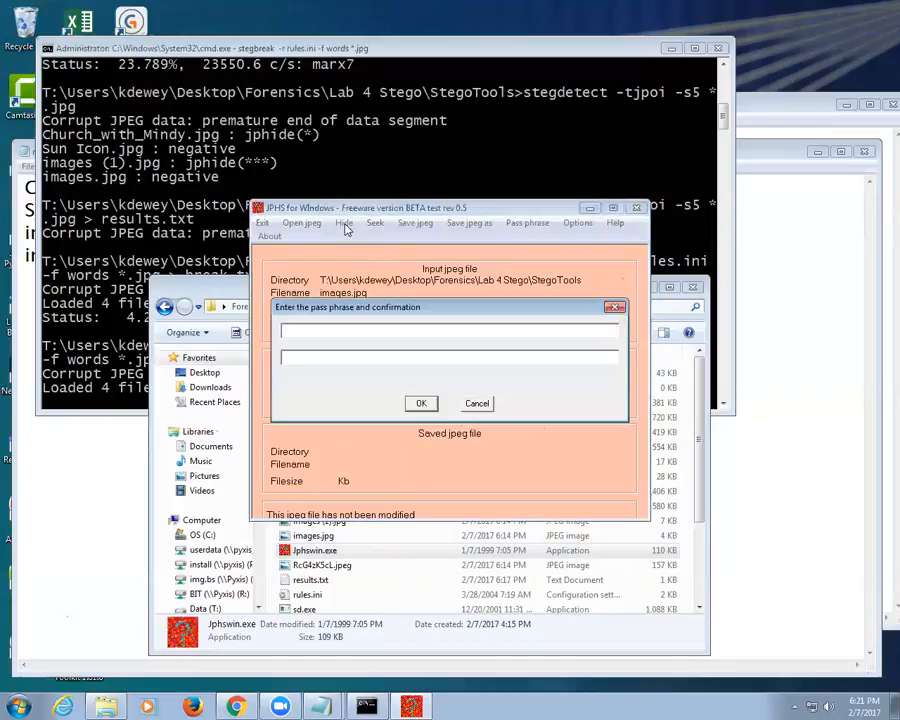
{"action": "type", "text": "*"}
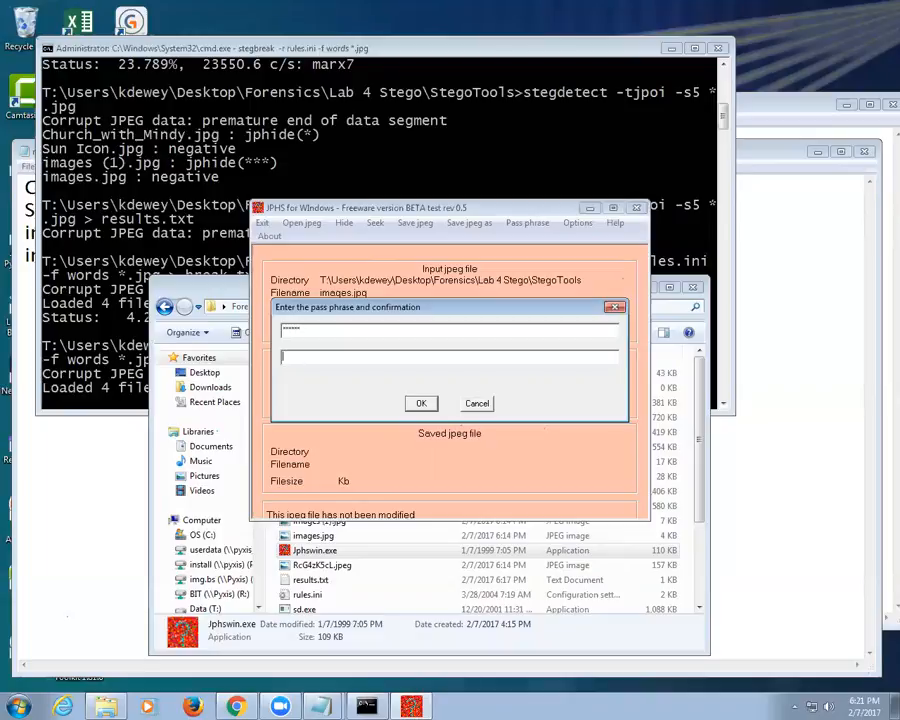
{"action": "type", "text": "********"}
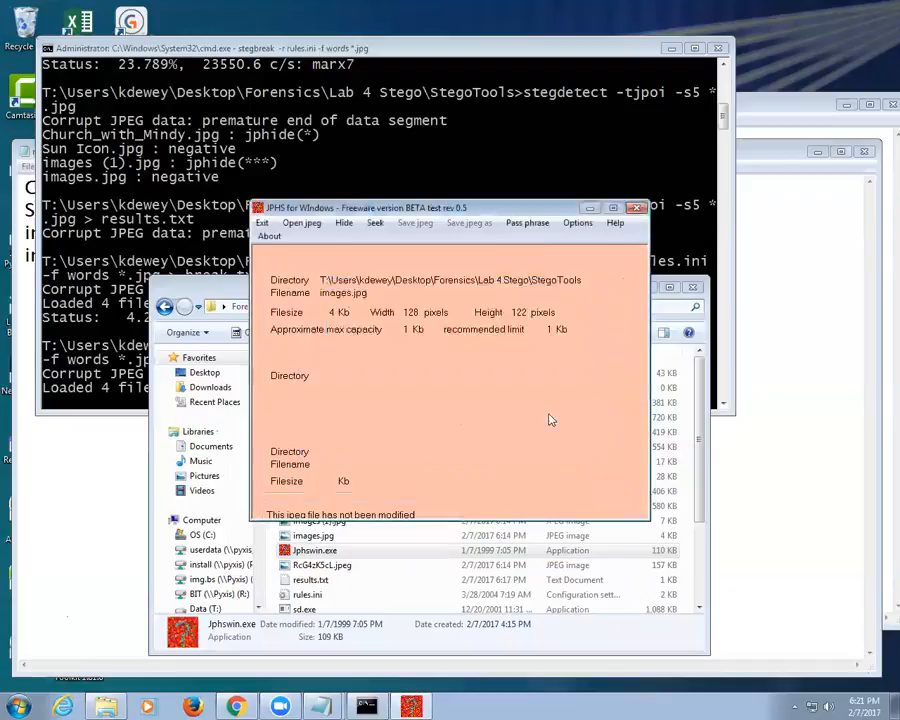
{"action": "left_click", "coordinate": [343, 222]}
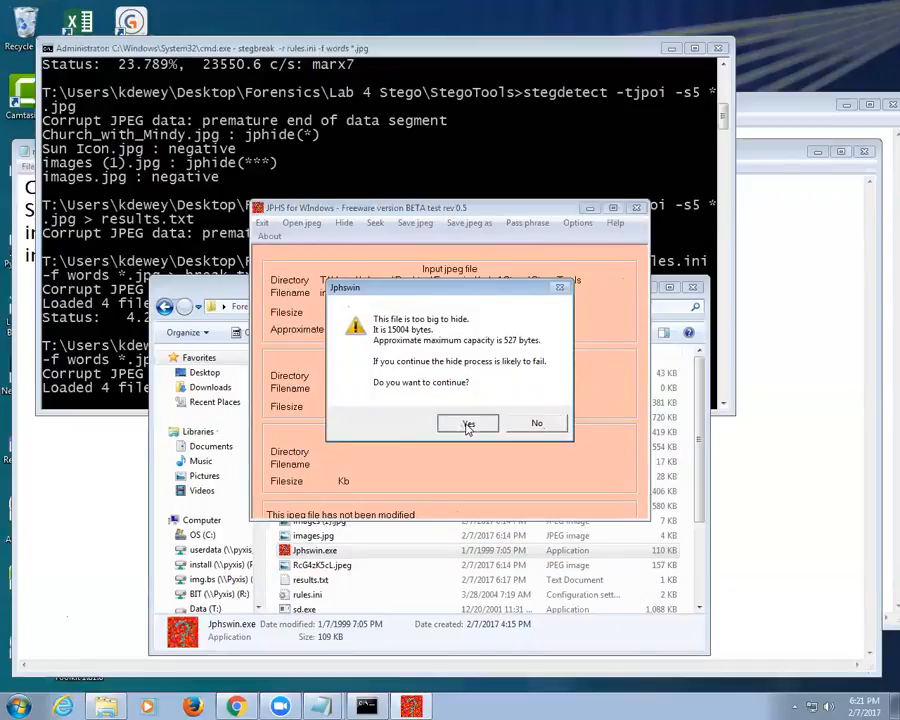
{"action": "left_click", "coordinate": [467, 423]}
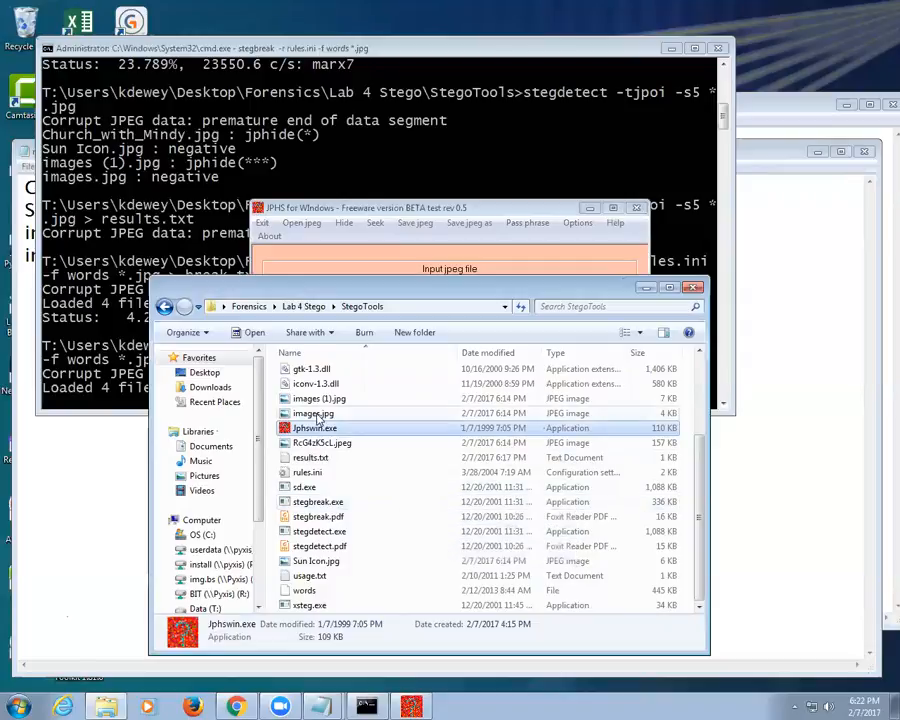
Filter the sun image search to larger than 2 MP and view Map_of_the_full_sun.jpg at full size
{"action": "left_click", "coordinate": [322, 442]}
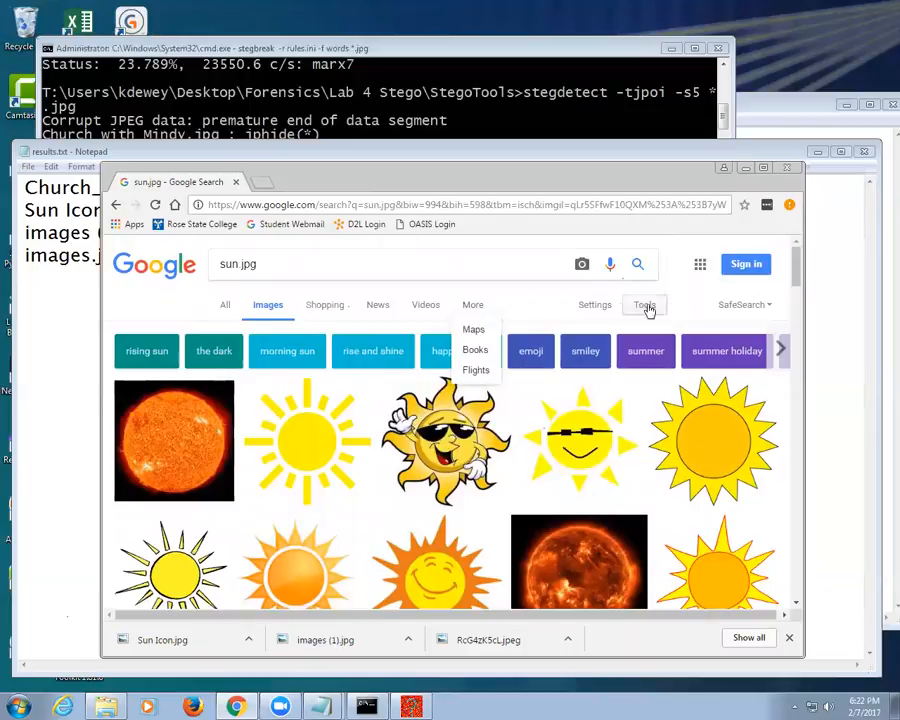
{"action": "left_click", "coordinate": [594, 304]}
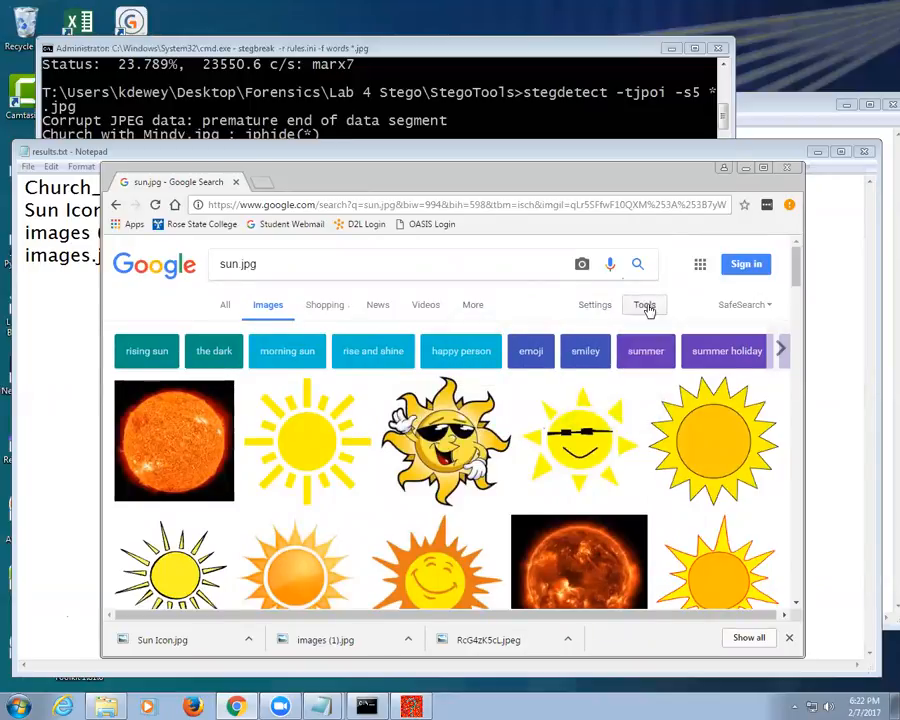
{"action": "left_click", "coordinate": [643, 305]}
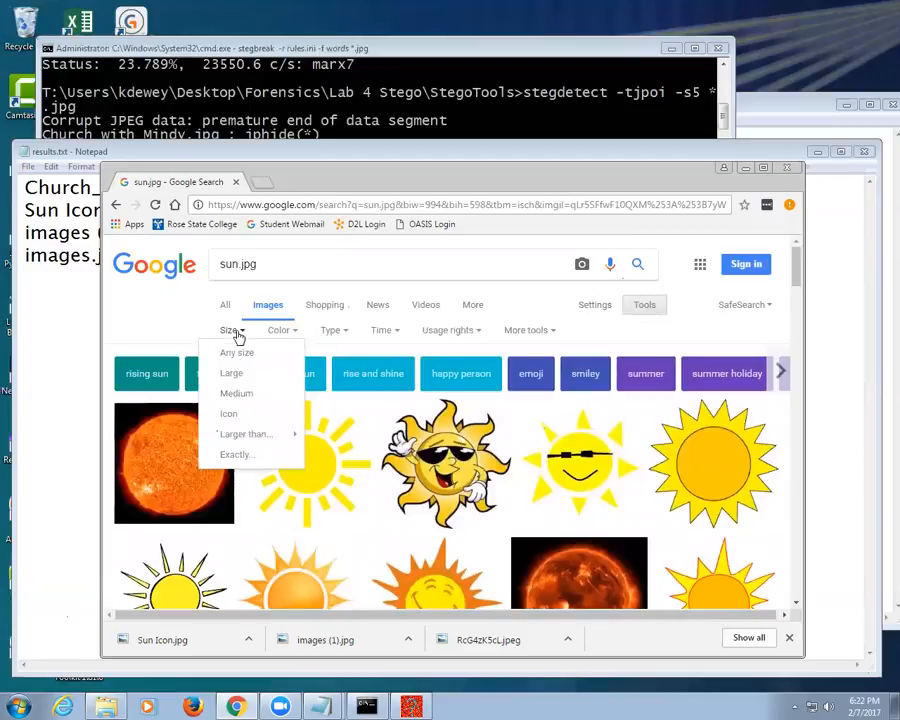
{"action": "left_click", "coordinate": [245, 433]}
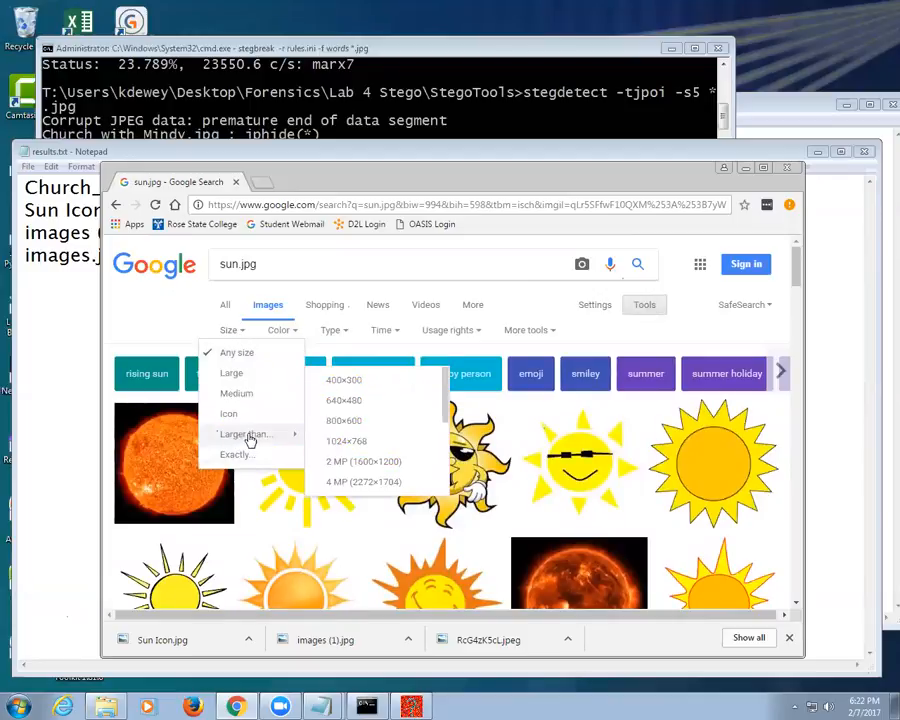
{"action": "mouse_move", "coordinate": [365, 471]}
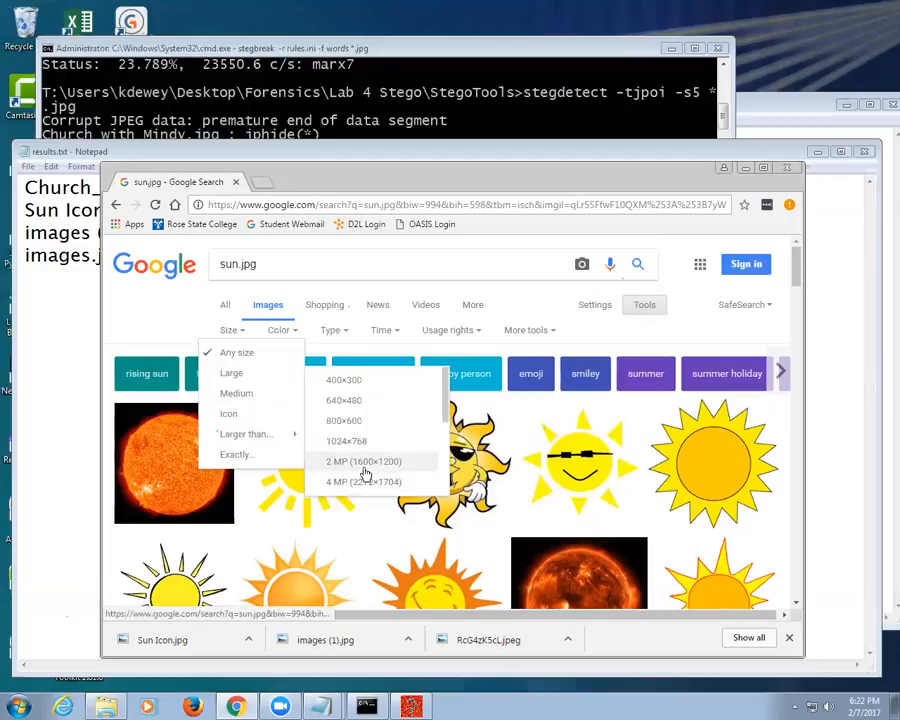
{"action": "left_click", "coordinate": [351, 481]}
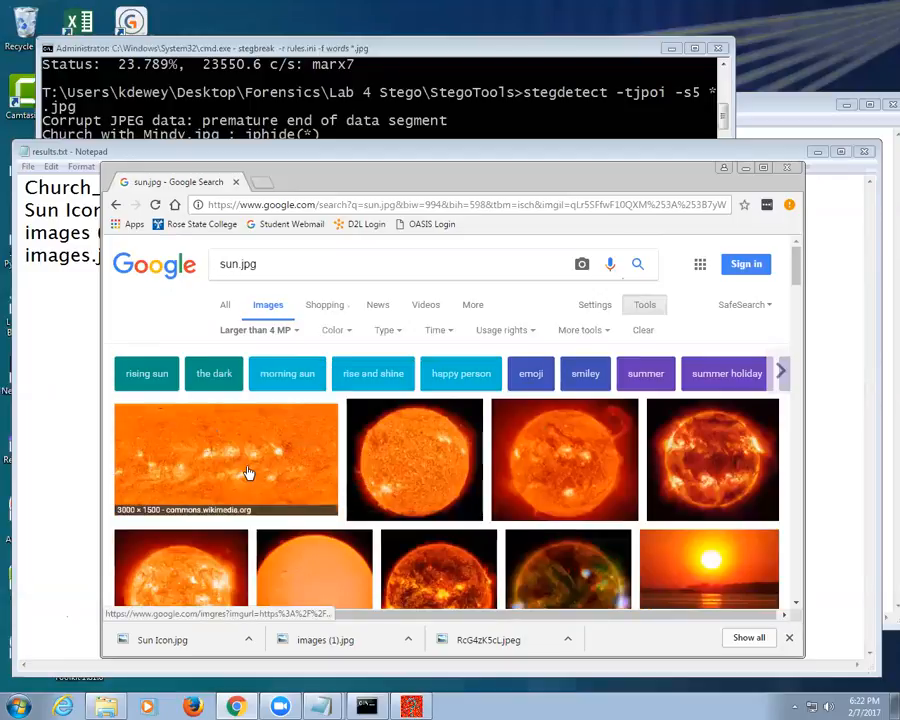
{"action": "left_click", "coordinate": [225, 459]}
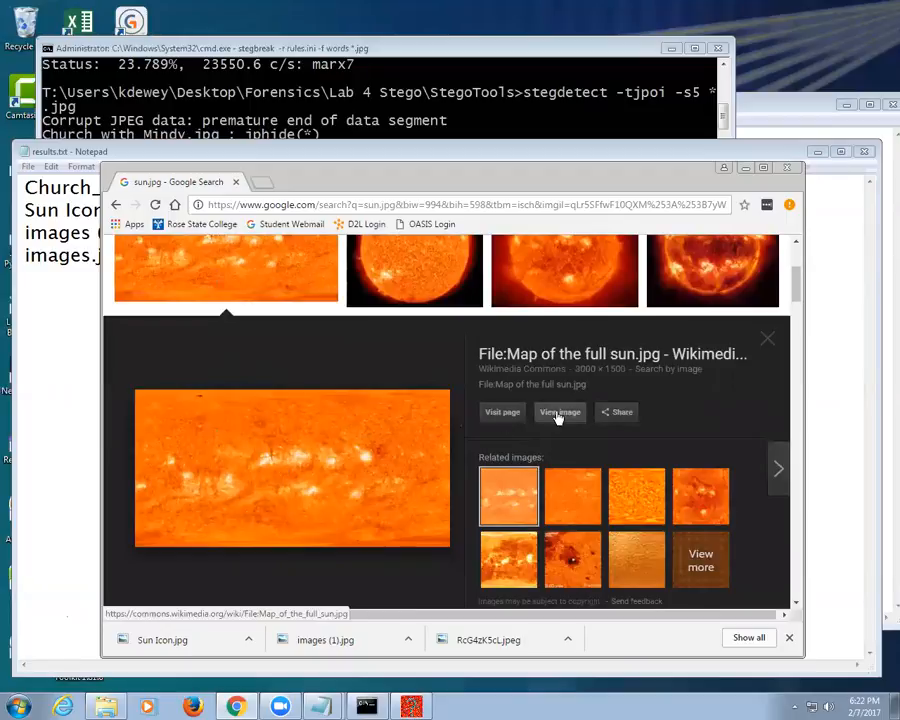
{"action": "left_click", "coordinate": [559, 412]}
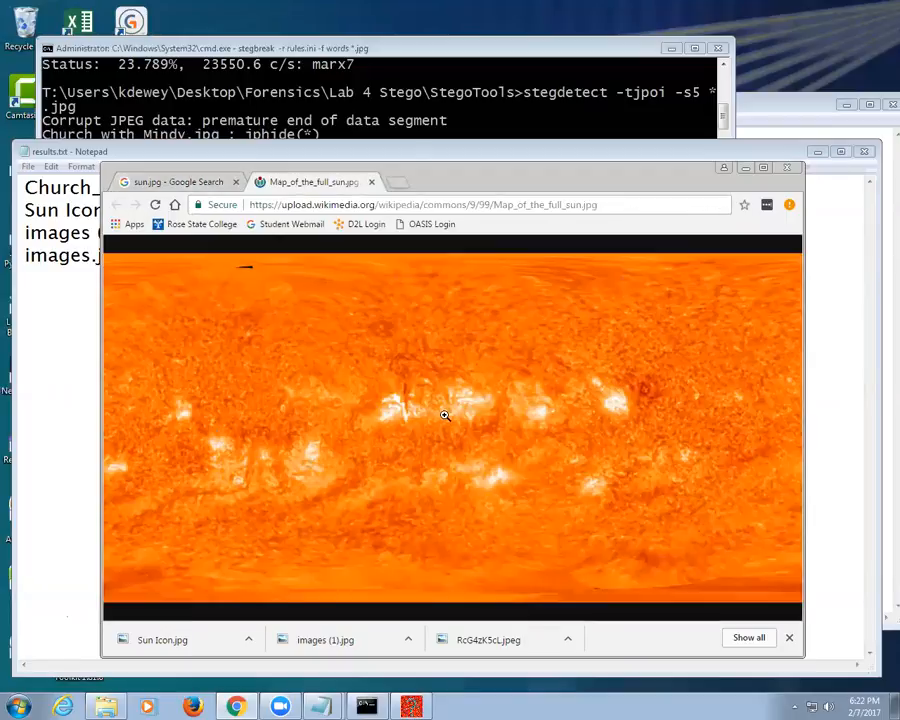
{"action": "mouse_move", "coordinate": [408, 408]}
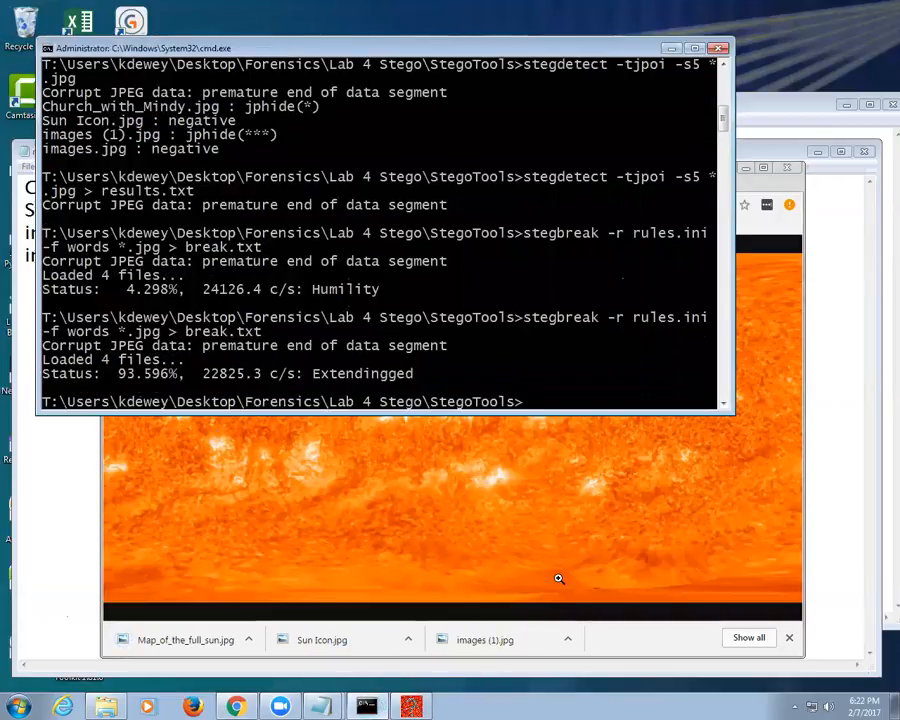
Rescan the JPEGs with stegdetect -tjpoi -s5, saving output to results.txt, flagging Map_of_the_full_sun.jpg
{"action": "key", "text": "Return"}
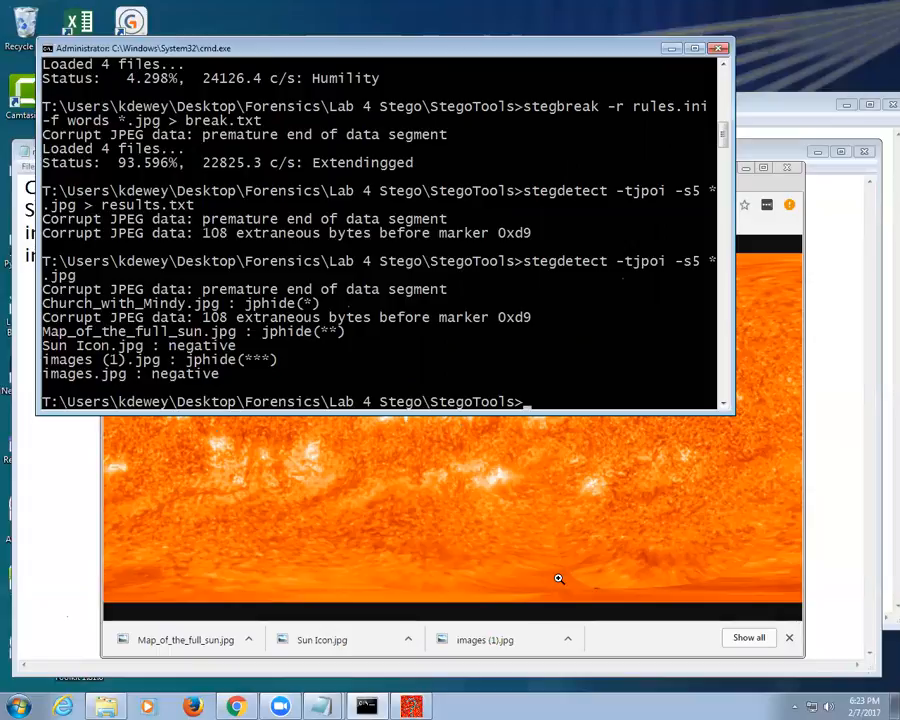
{"action": "type", "text": "stegdetect -tjpoi -s5 *.jpg > results.txt"}
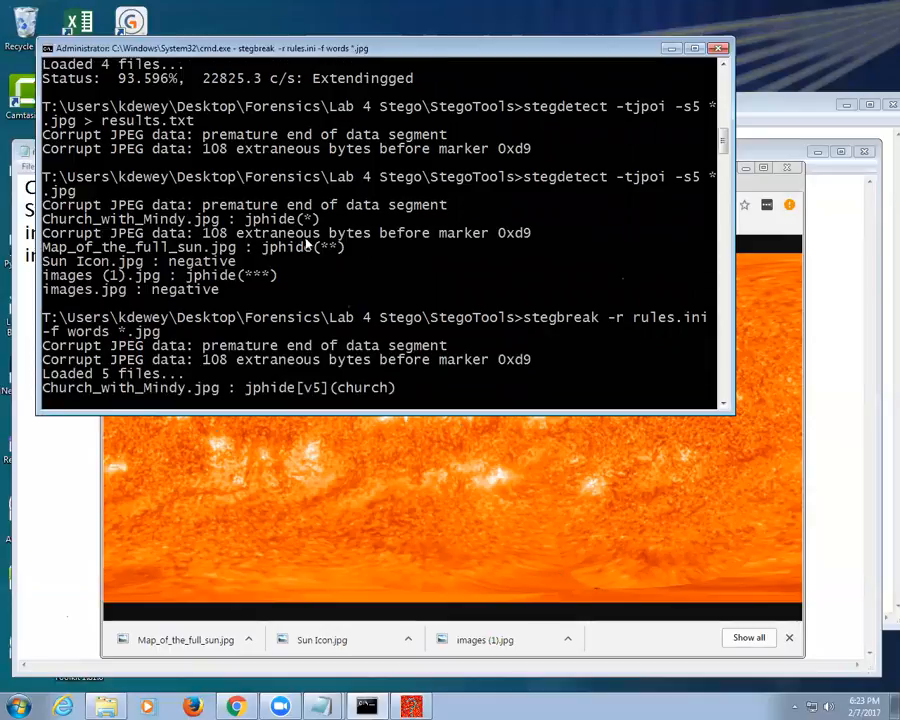
{"action": "mouse_move", "coordinate": [398, 243]}
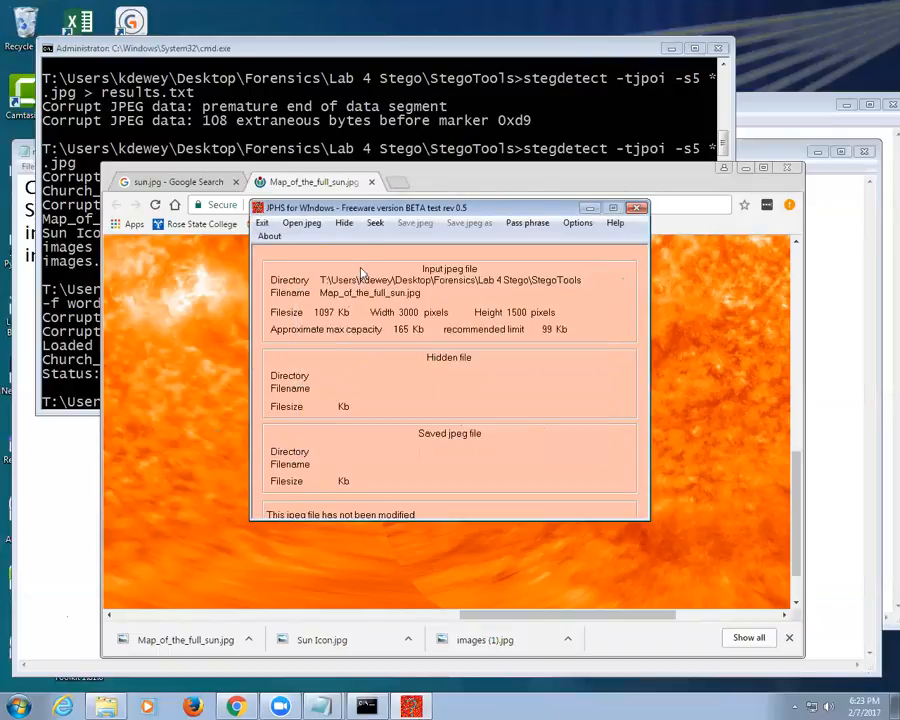
Embed stegbreak.pdf with a pass phrase into Map_of_the_full_sun.jpg and save the modified JPEG
{"action": "left_click", "coordinate": [344, 222]}
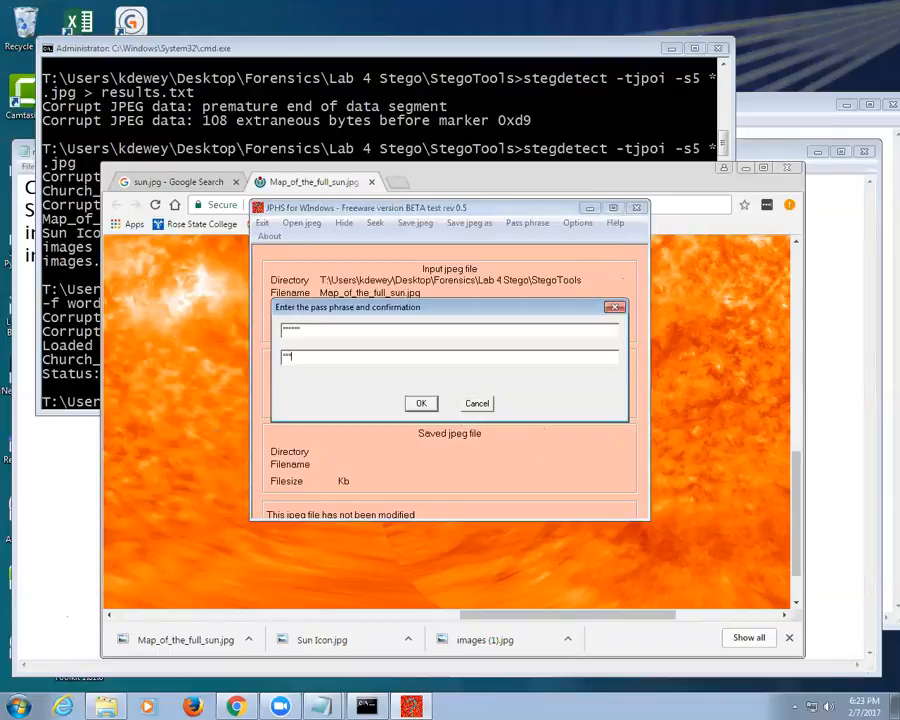
{"action": "left_click", "coordinate": [421, 403]}
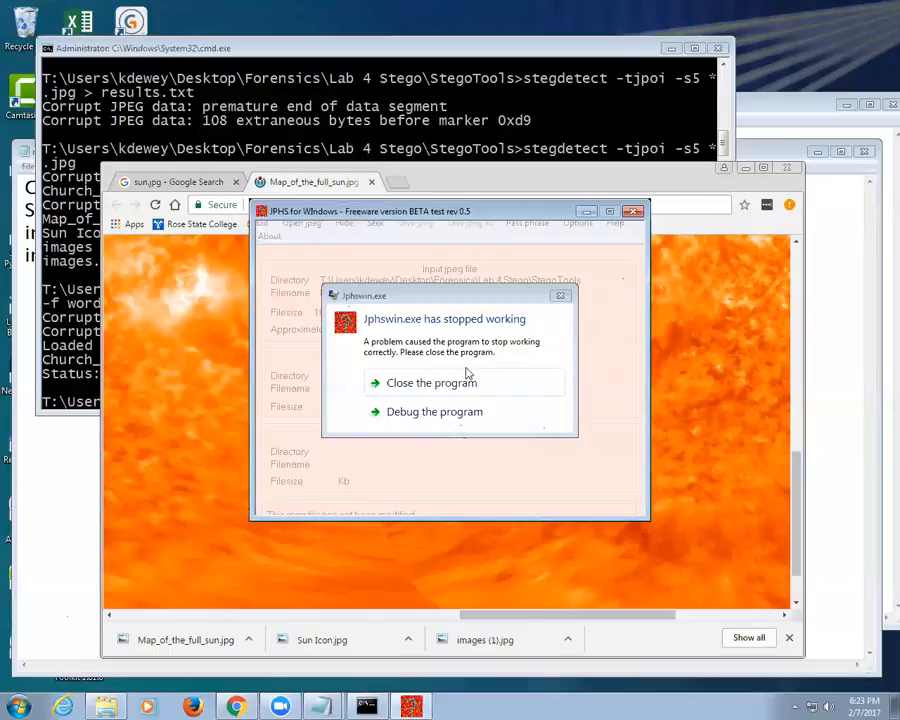
{"action": "left_click", "coordinate": [431, 382]}
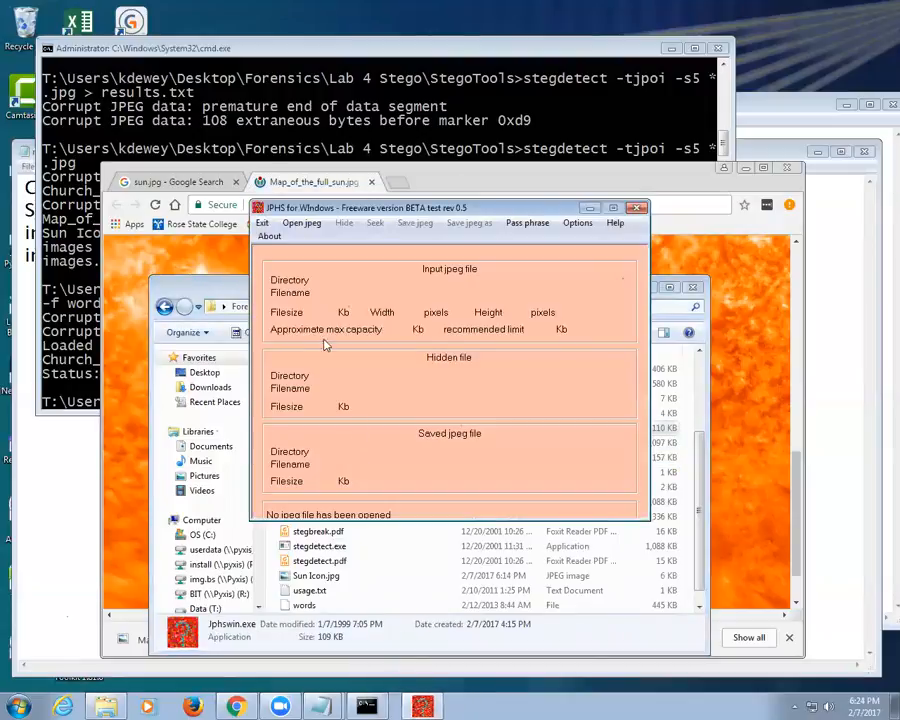
{"action": "left_click", "coordinate": [302, 222]}
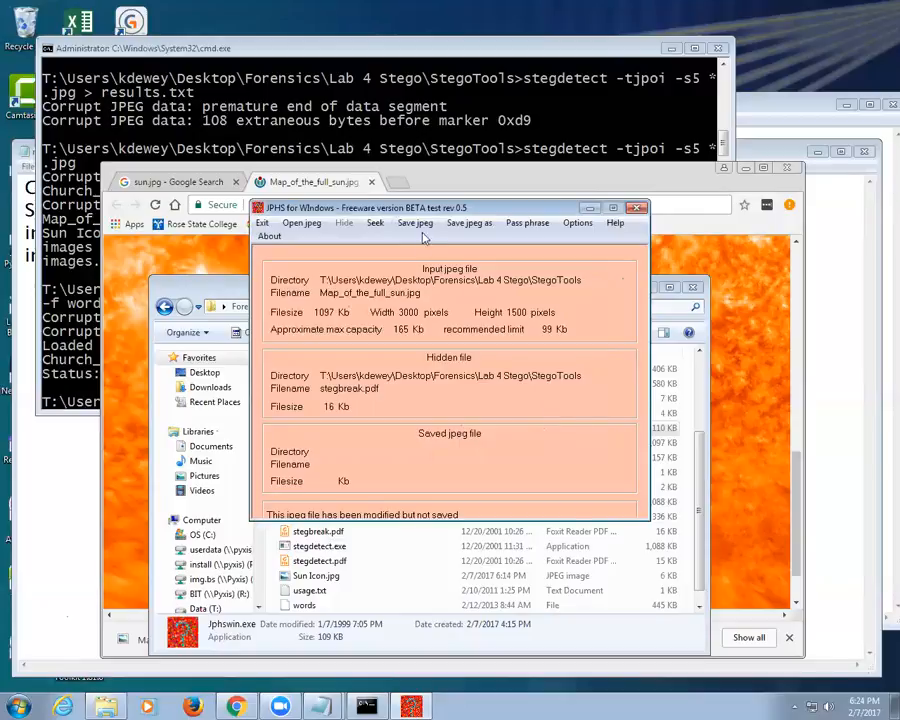
{"action": "left_click", "coordinate": [414, 222]}
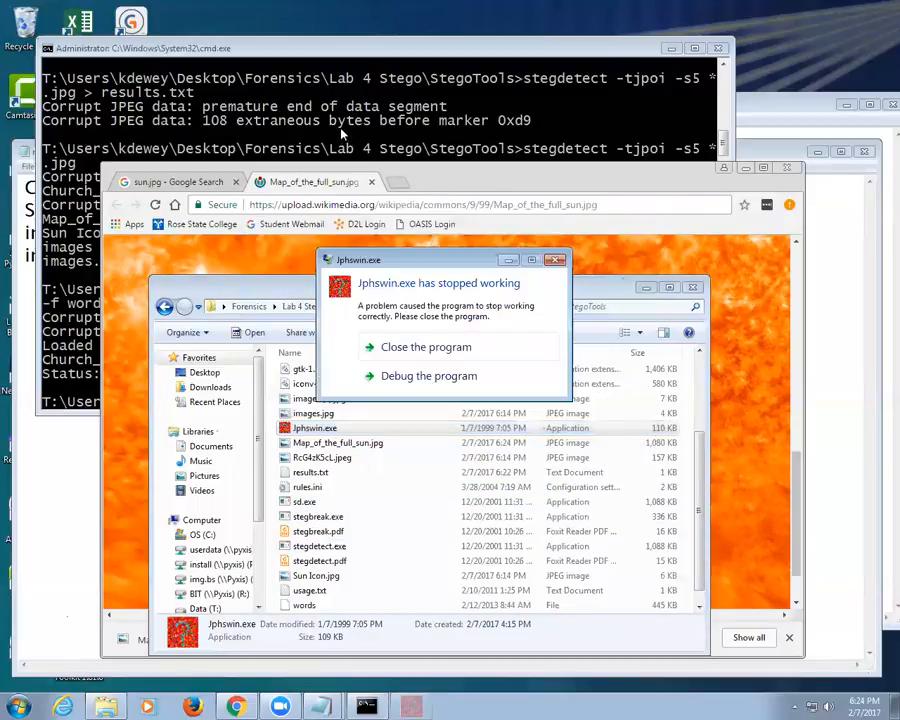
Dismiss the crashed steganography program's error dialog to return to Command Prompt
{"action": "left_click", "coordinate": [426, 347]}
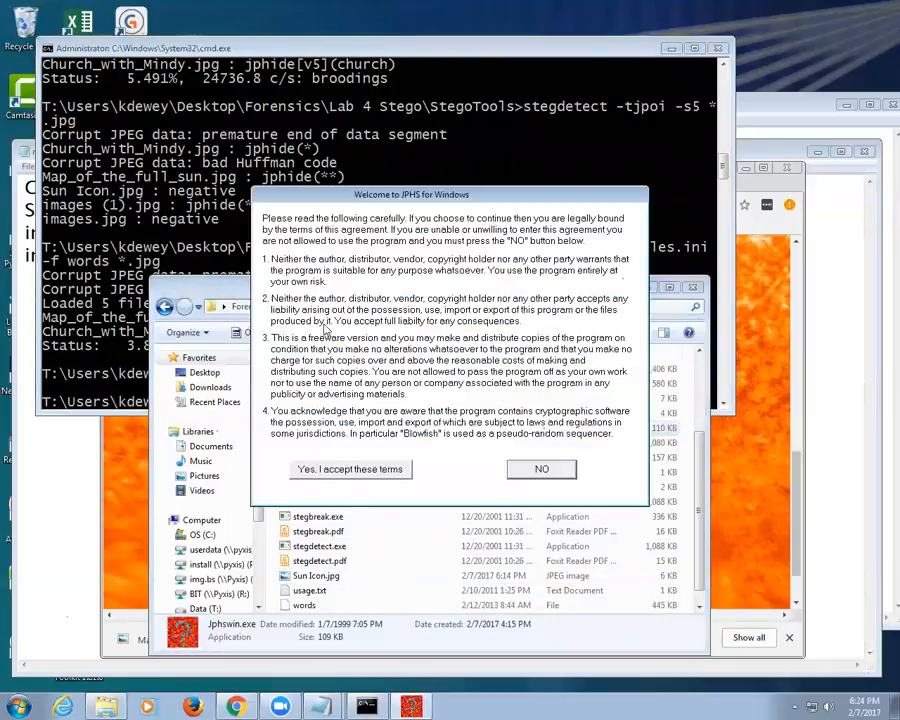
Accept the license, load Map_of_the_full_sun.jpg in JPHS and start Seek for the hidden file
{"action": "left_click", "coordinate": [350, 469]}
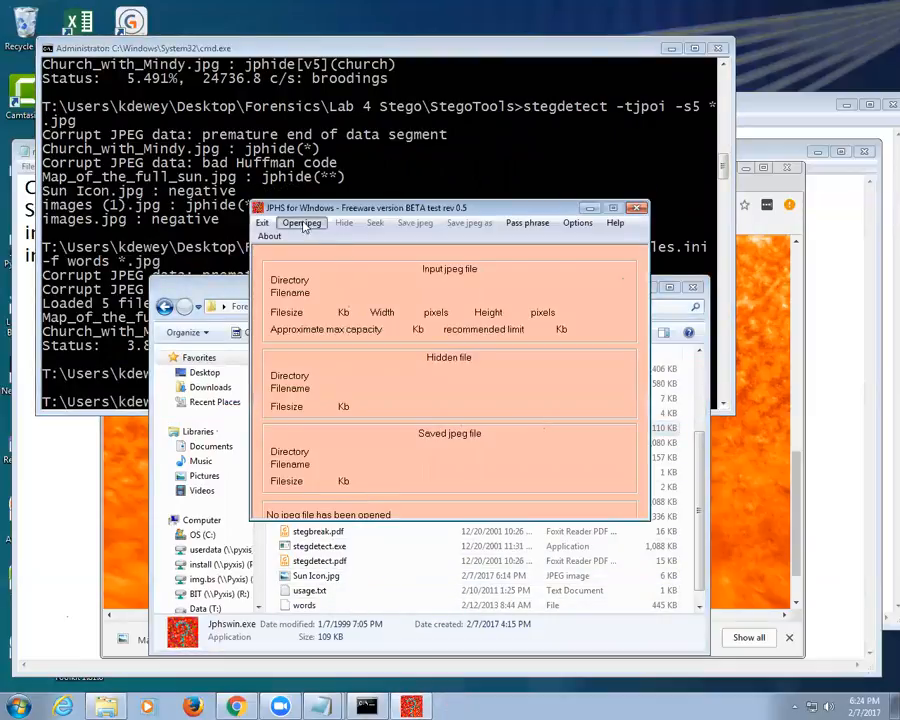
{"action": "left_click", "coordinate": [302, 222]}
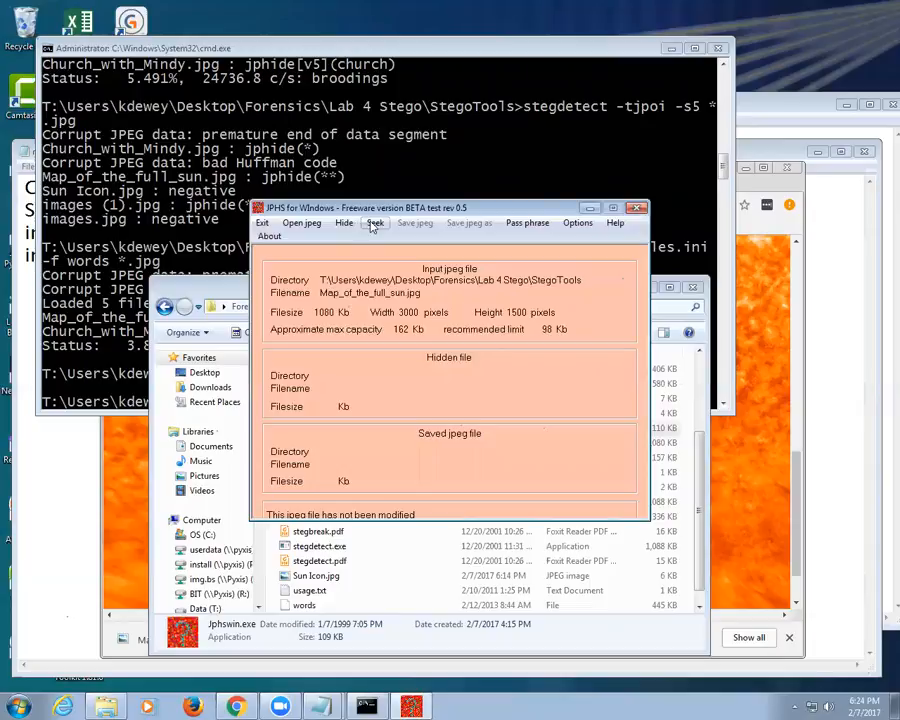
{"action": "left_click", "coordinate": [375, 222]}
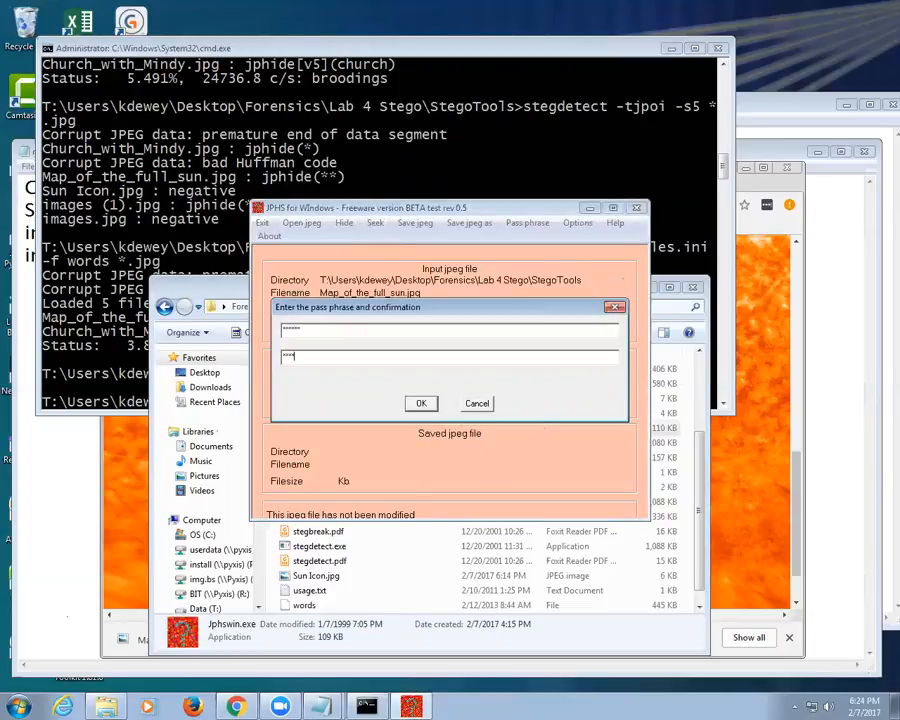
Confirm the pass phrase and save the extracted hidden file as afile2.pdf
{"action": "left_click", "coordinate": [420, 403]}
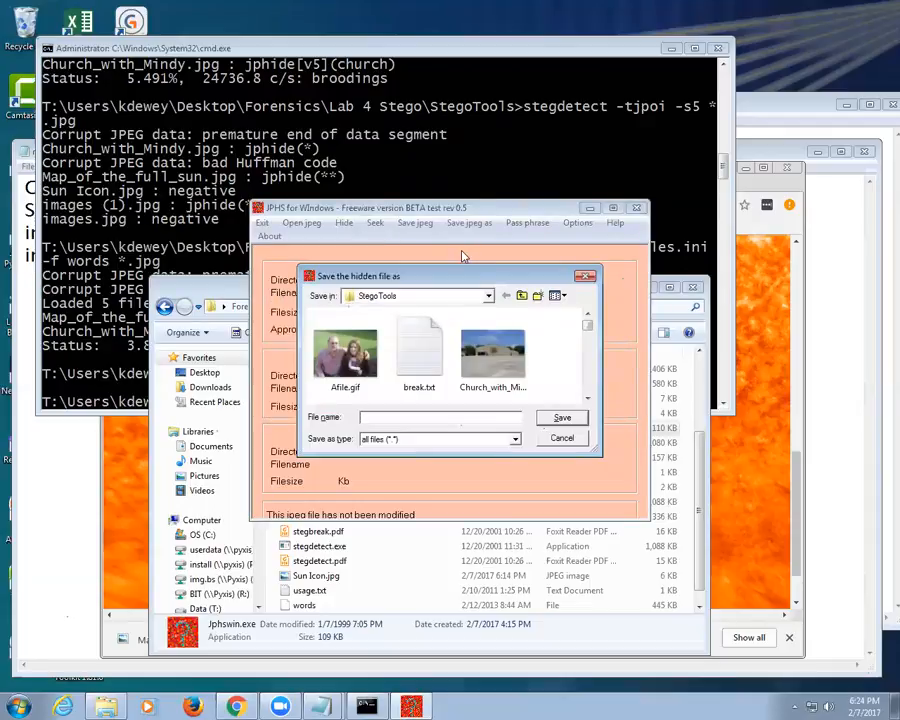
{"action": "type", "text": "afile2"}
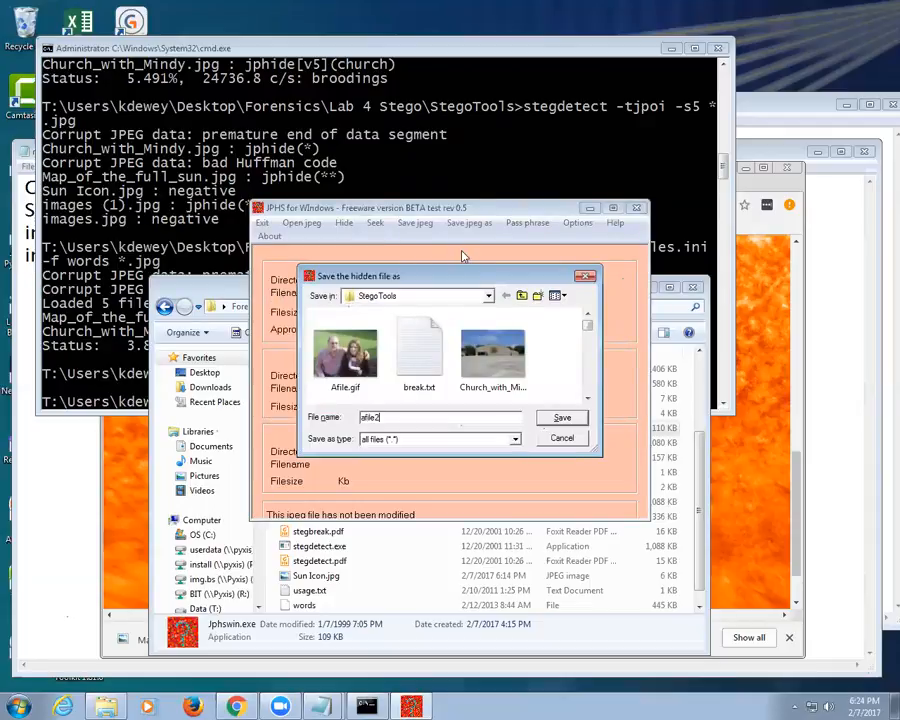
{"action": "left_click", "coordinate": [562, 417]}
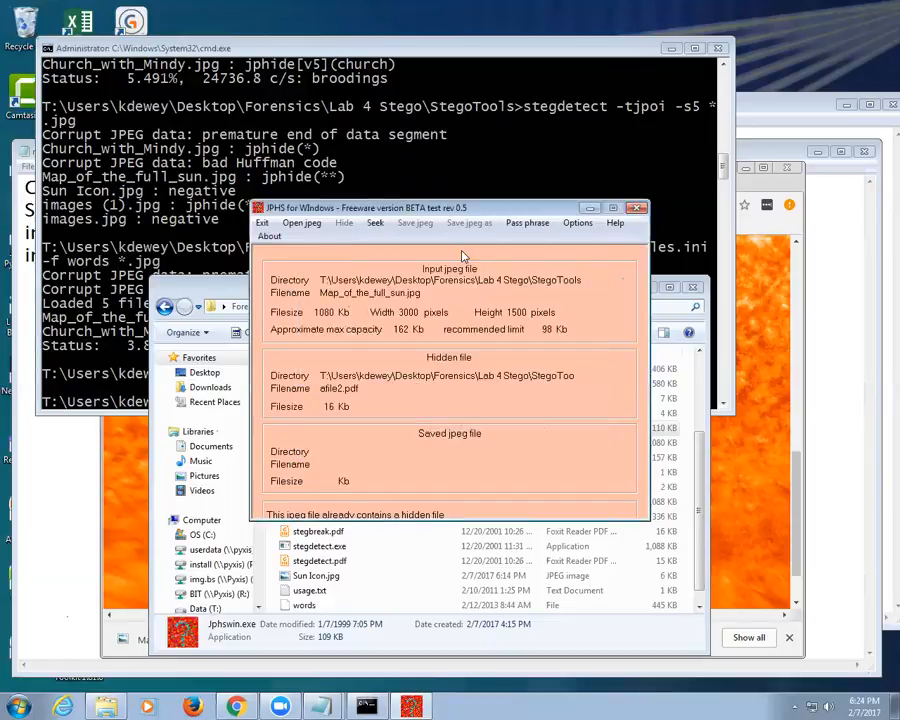